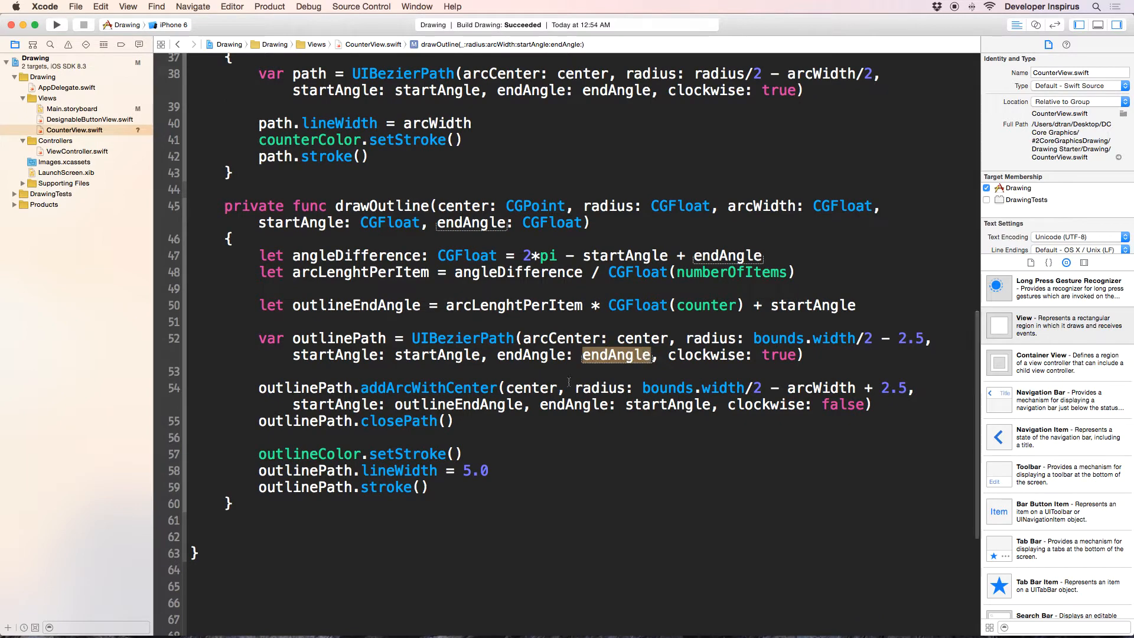
- Replace endAngle with outlineEndAngle in the outlinePath arc on line 52 of CounterView.swift
{"action": "scroll", "scroll_direction": "down", "scroll_amount": 3}
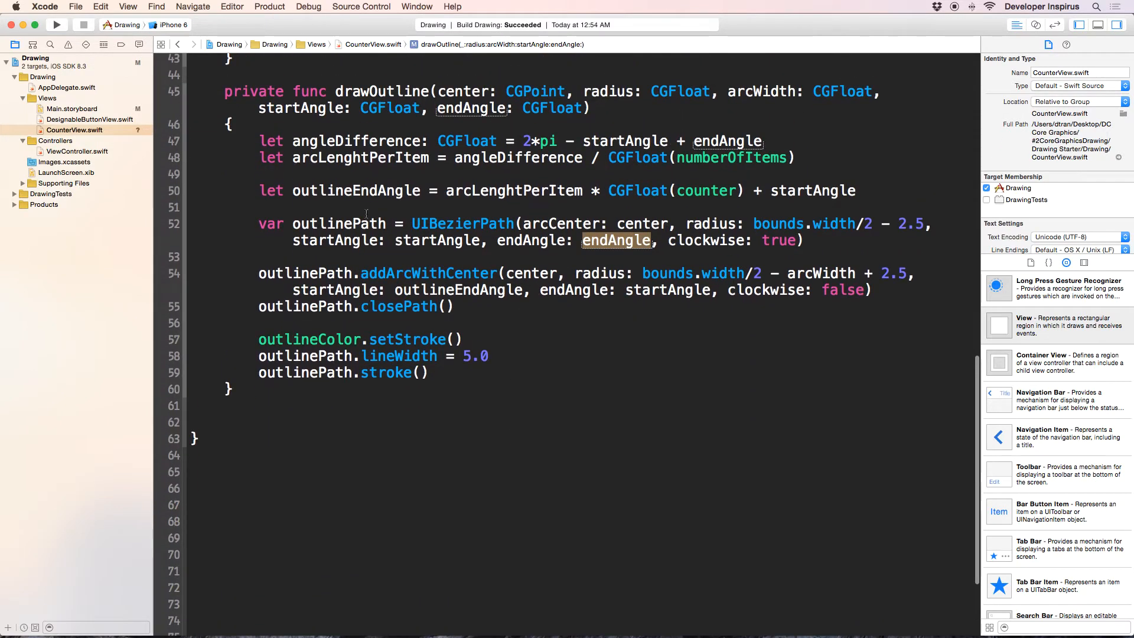
{"action": "double_click", "coordinate": [462, 223]}
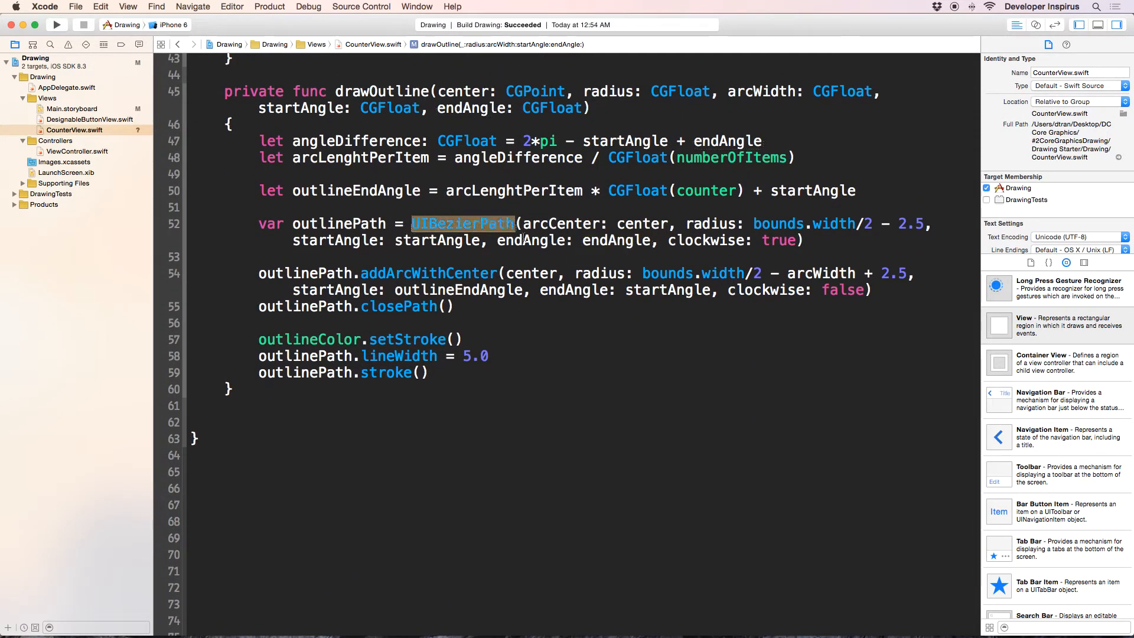
{"action": "left_click", "coordinate": [530, 240]}
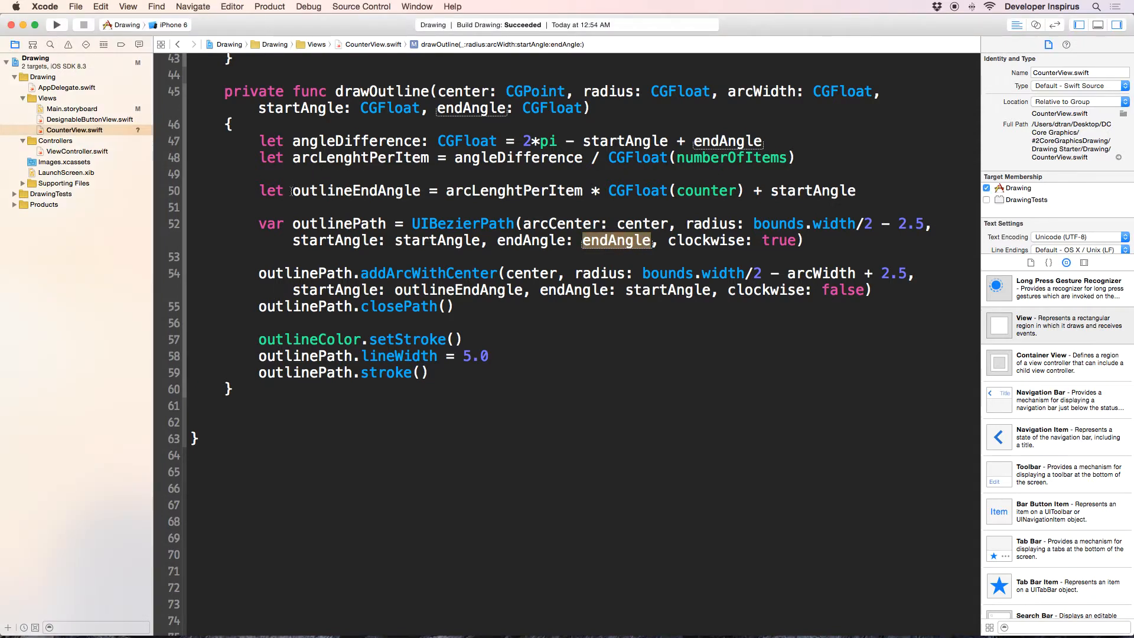
{"action": "double_click", "coordinate": [355, 190]}
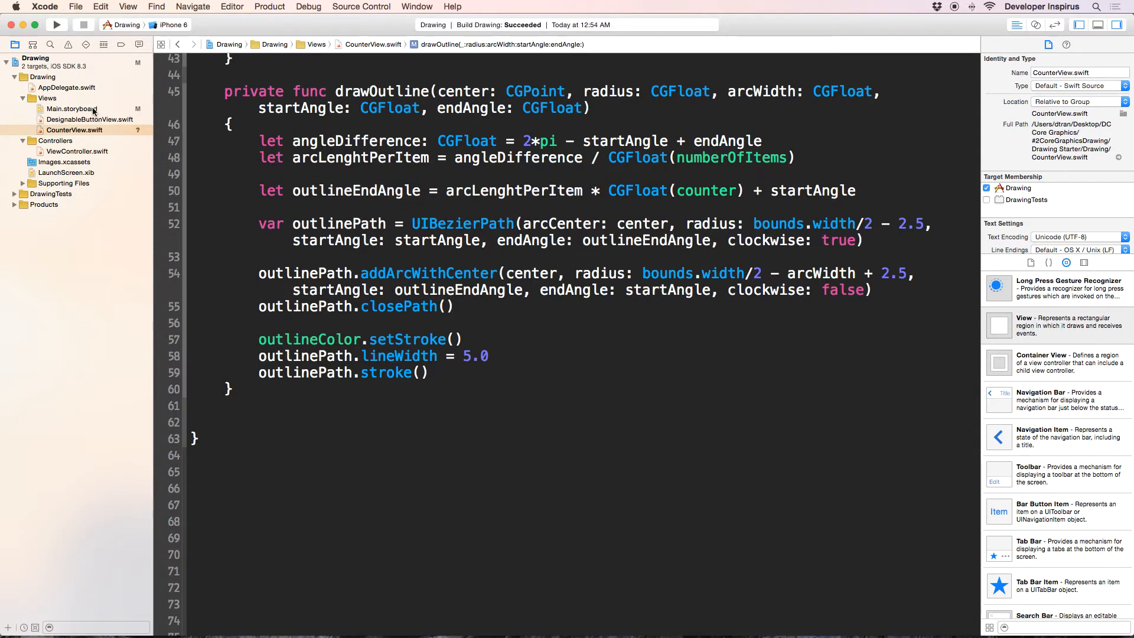
- Show Main.storyboard with the rebuilt gauge whose outline covers only part of the arc
{"action": "left_click", "coordinate": [70, 109]}
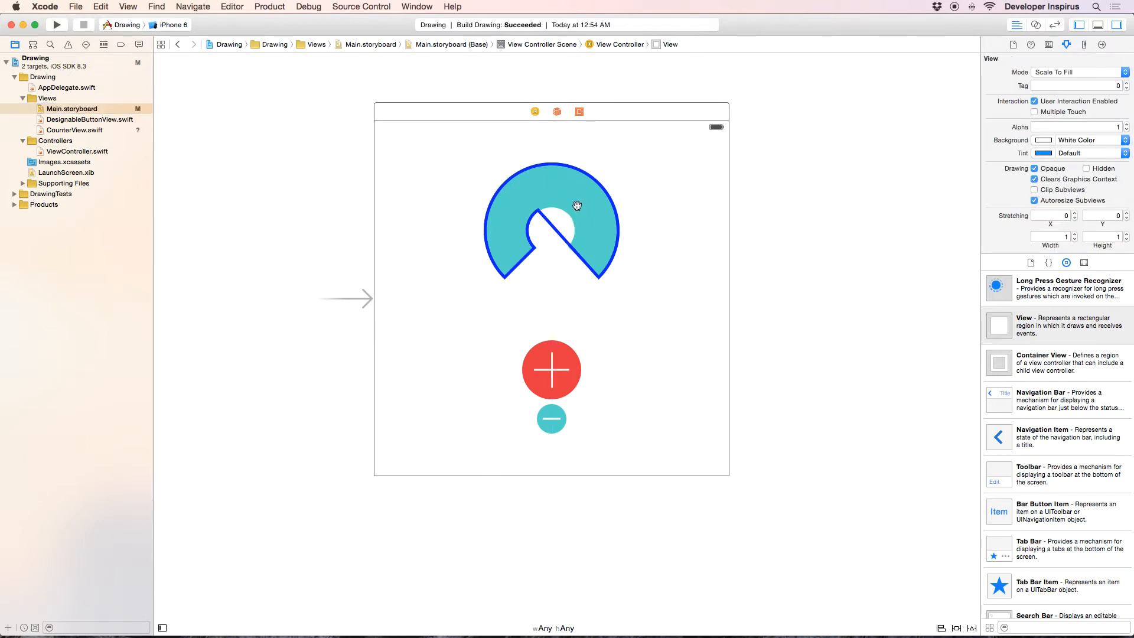
{"action": "left_click", "coordinate": [551, 224]}
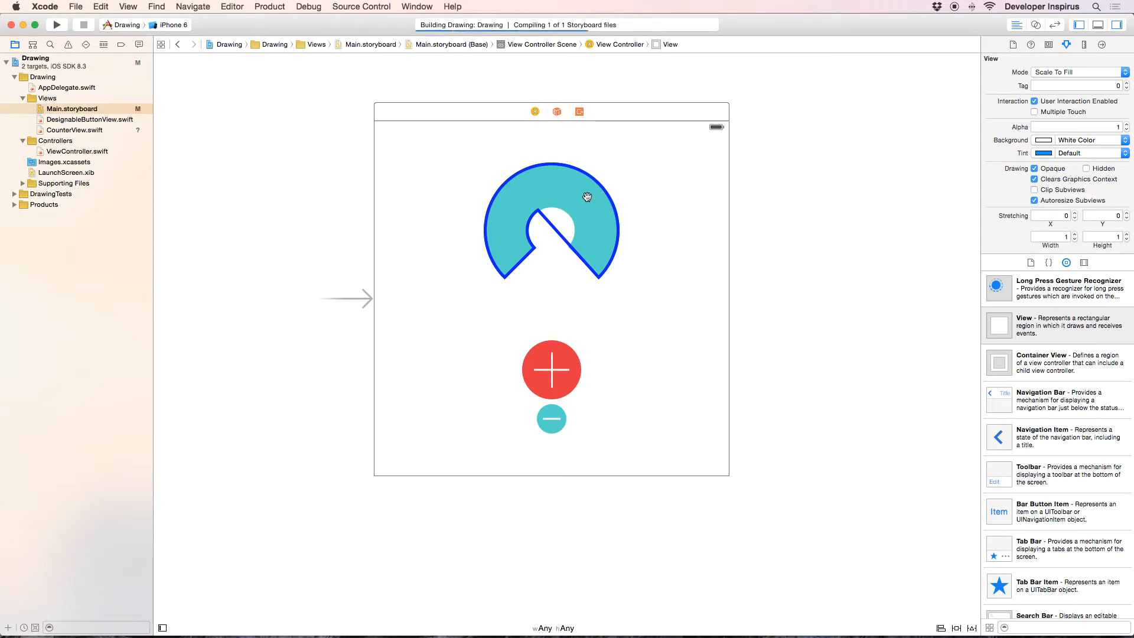
{"action": "mouse_move", "coordinate": [595, 197]}
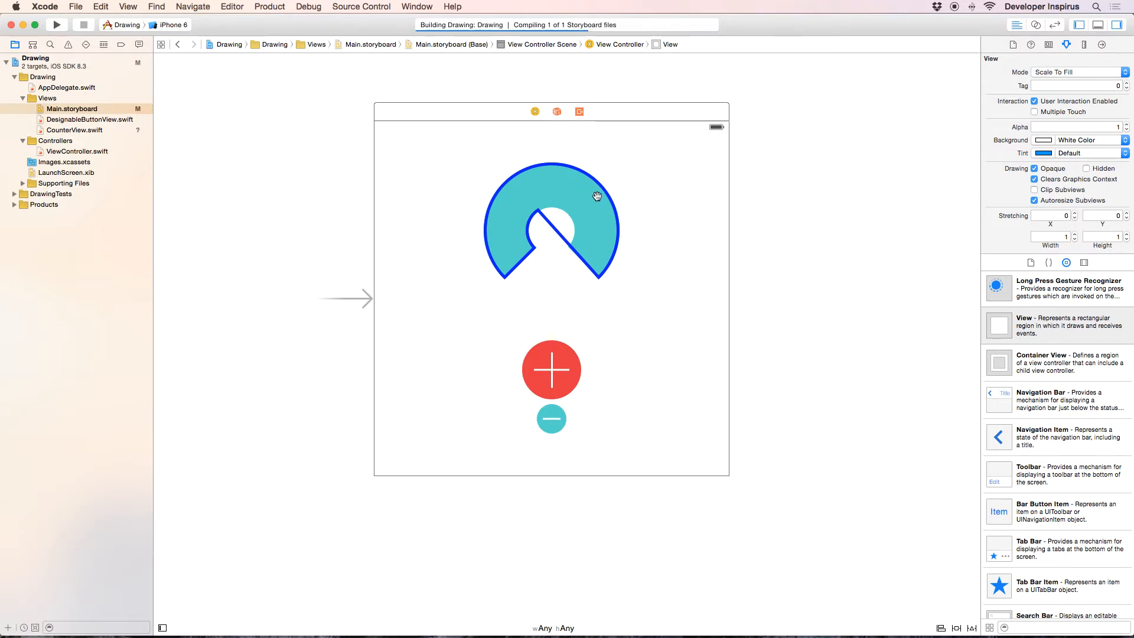
{"action": "mouse_move", "coordinate": [588, 196]}
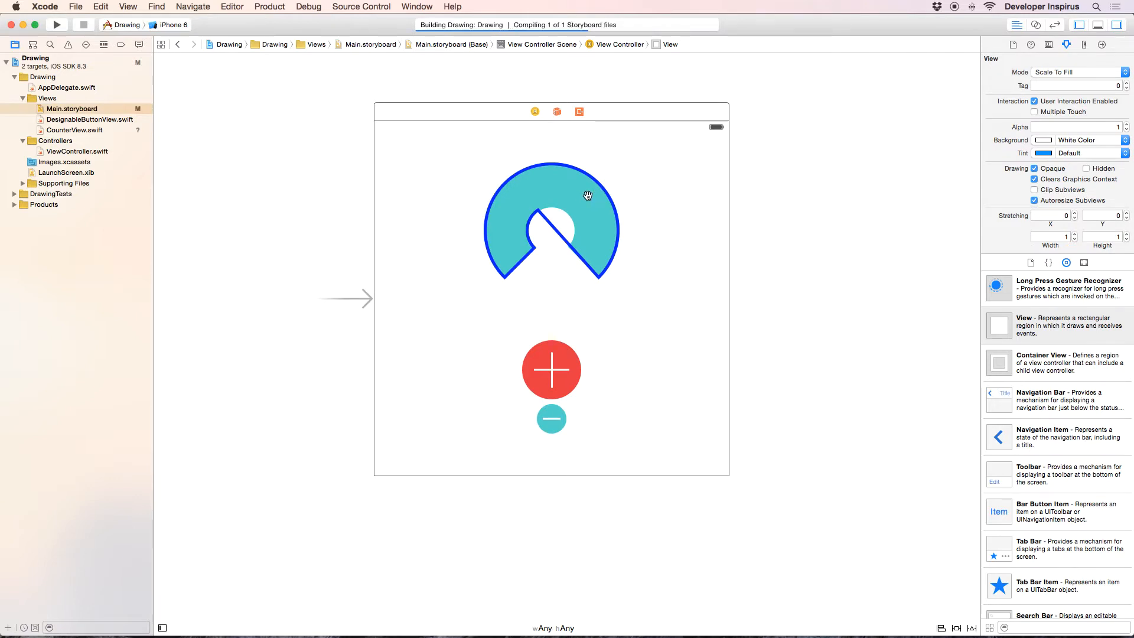
{"action": "mouse_move", "coordinate": [607, 153]}
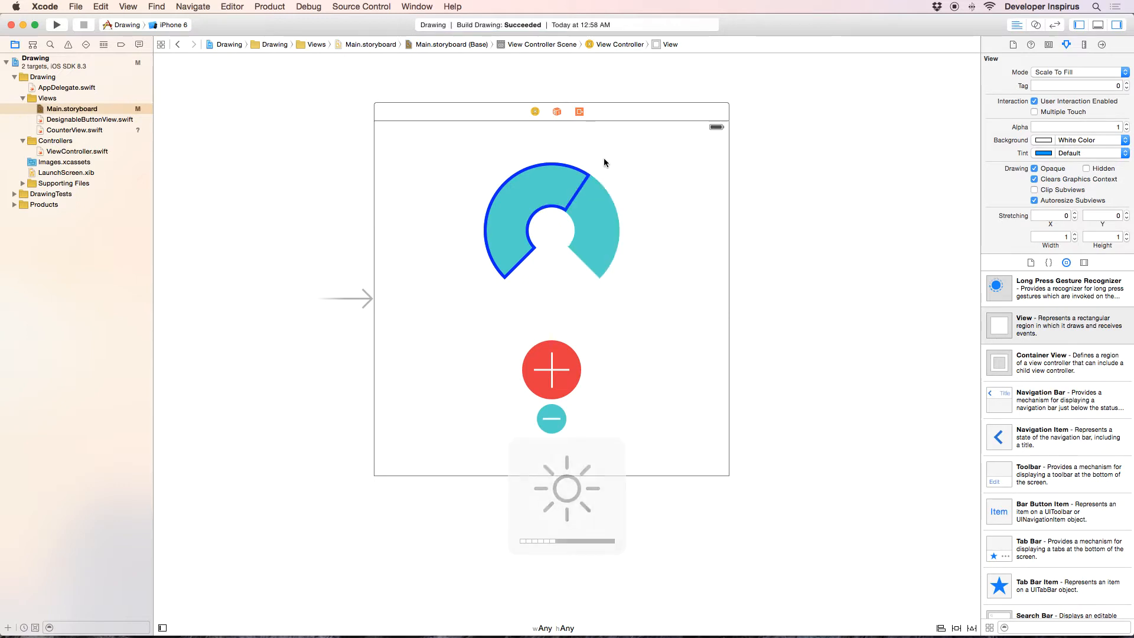
{"action": "left_click", "coordinate": [551, 231]}
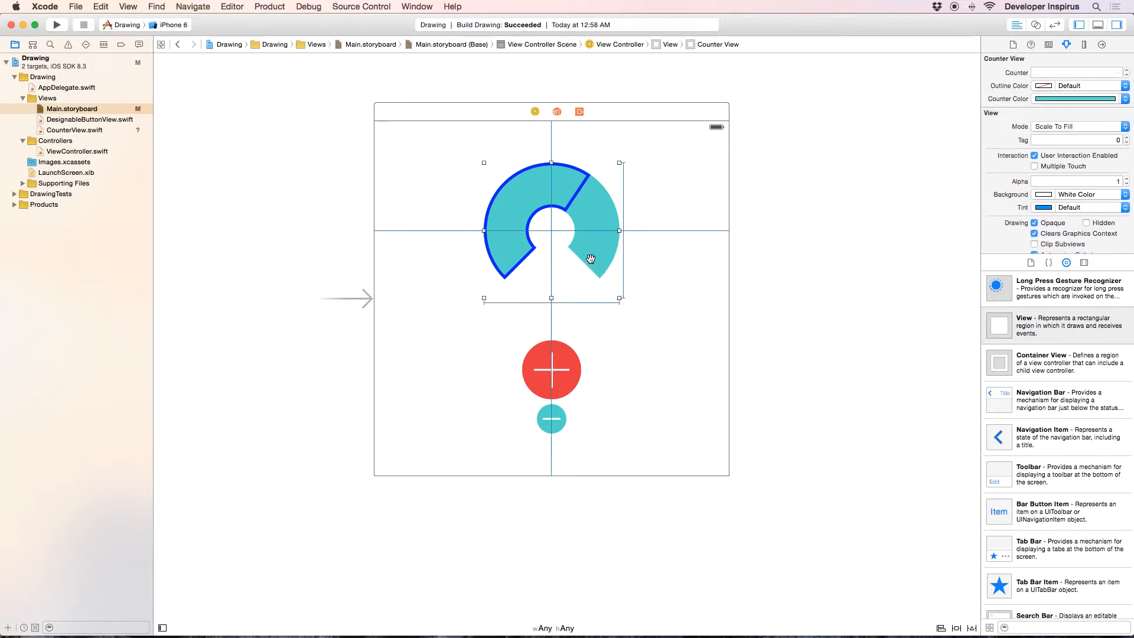
{"action": "mouse_move", "coordinate": [555, 215]}
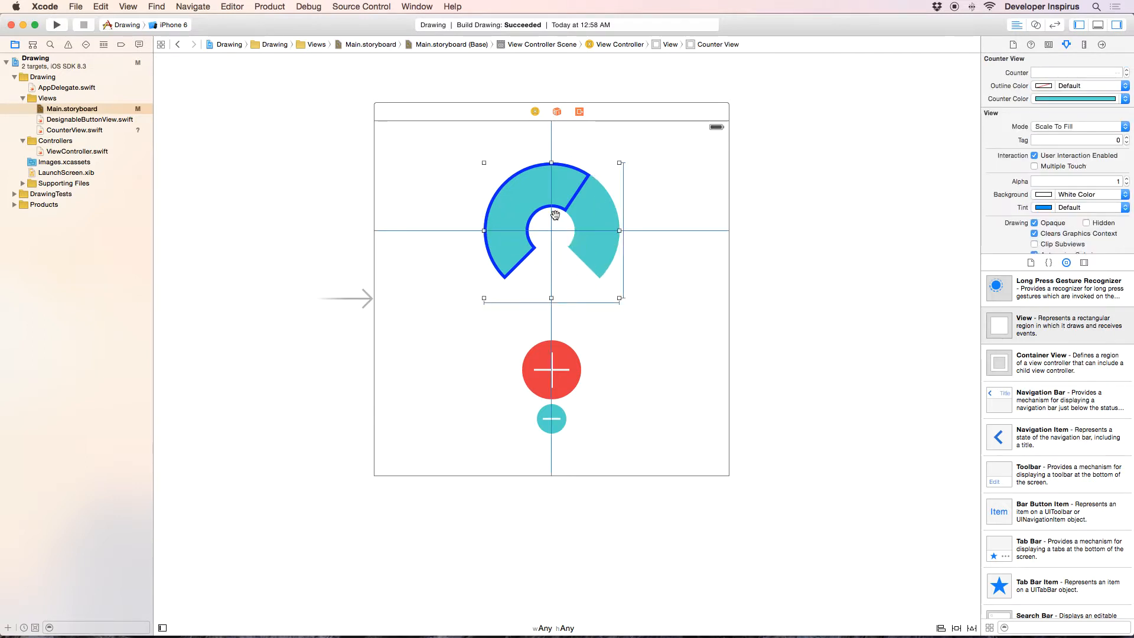
{"action": "mouse_move", "coordinate": [595, 263]}
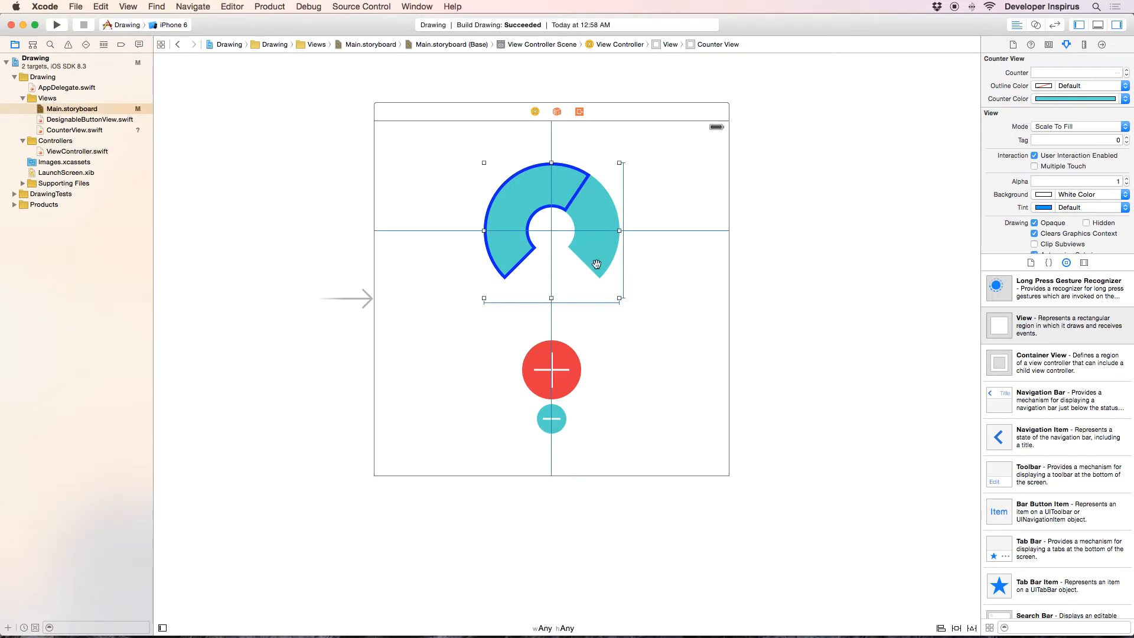
{"action": "mouse_move", "coordinate": [624, 219]}
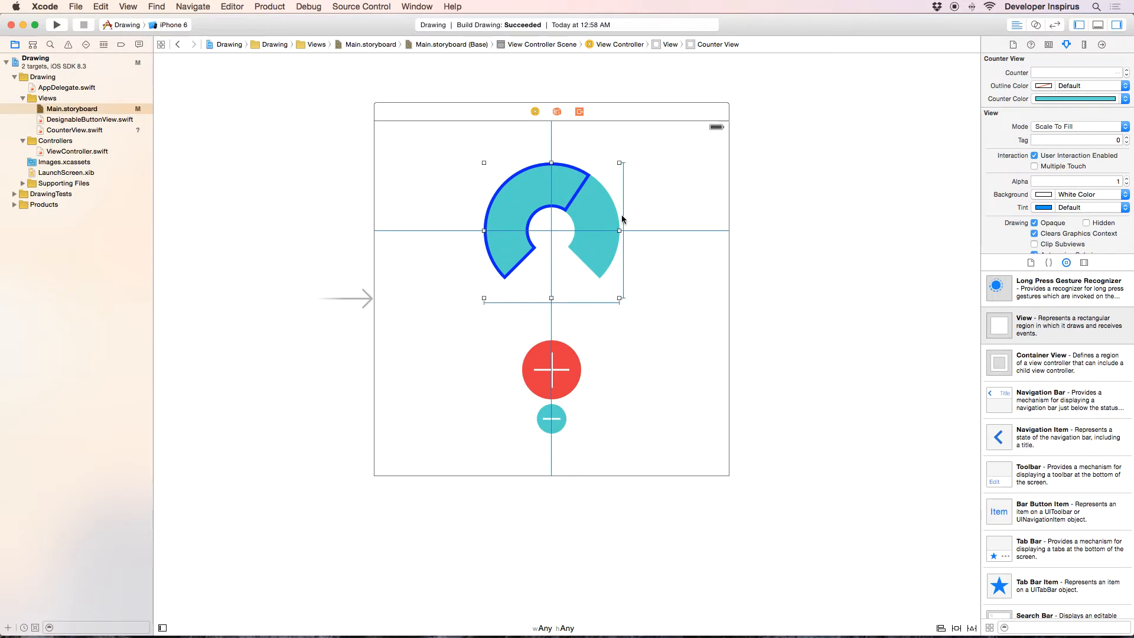
{"action": "mouse_move", "coordinate": [597, 281]}
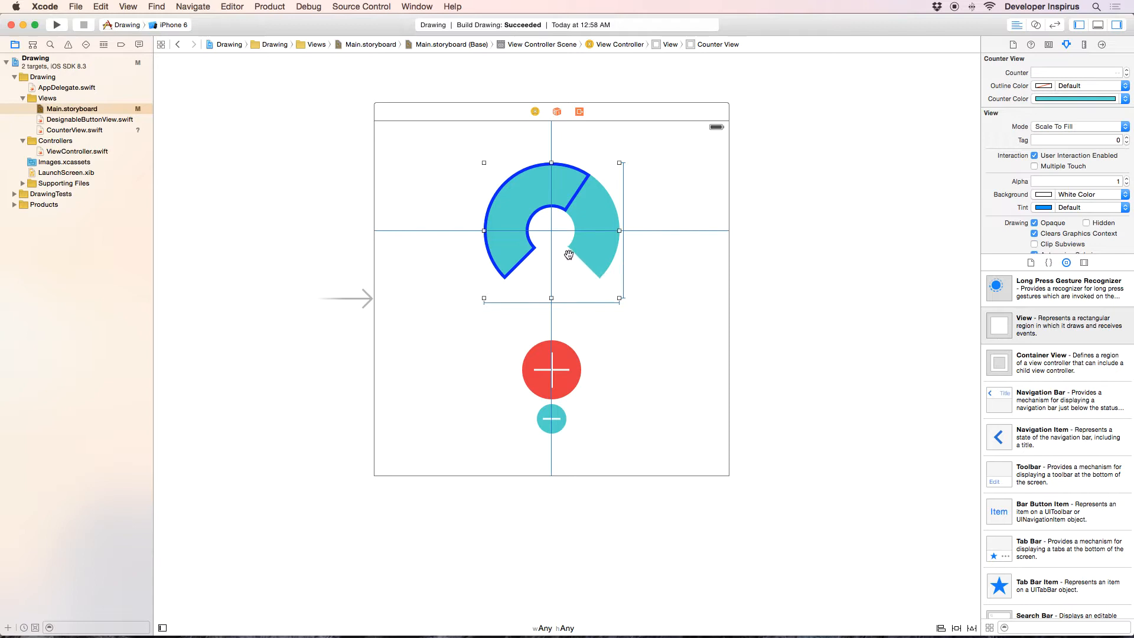
{"action": "mouse_move", "coordinate": [578, 177]}
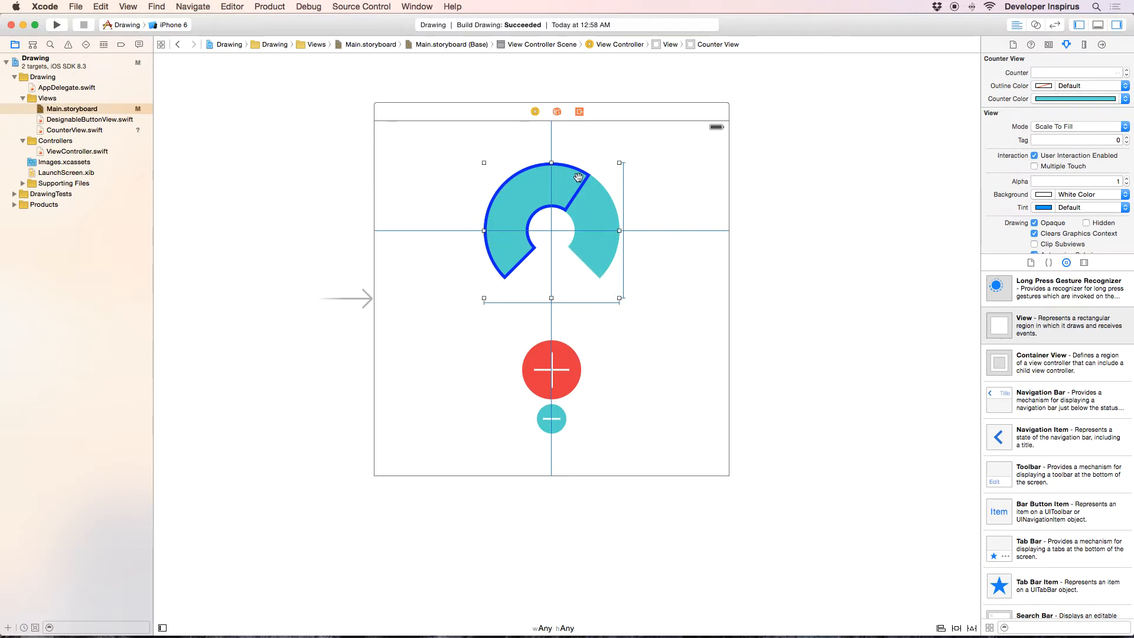
{"action": "mouse_move", "coordinate": [607, 282]}
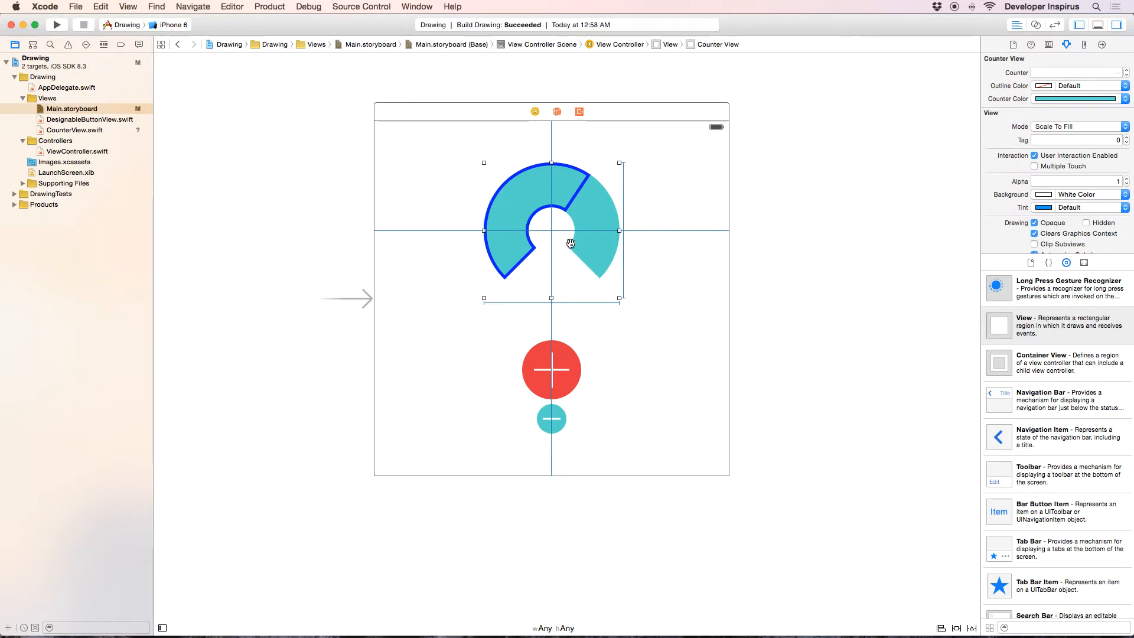
{"action": "mouse_move", "coordinate": [604, 280]}
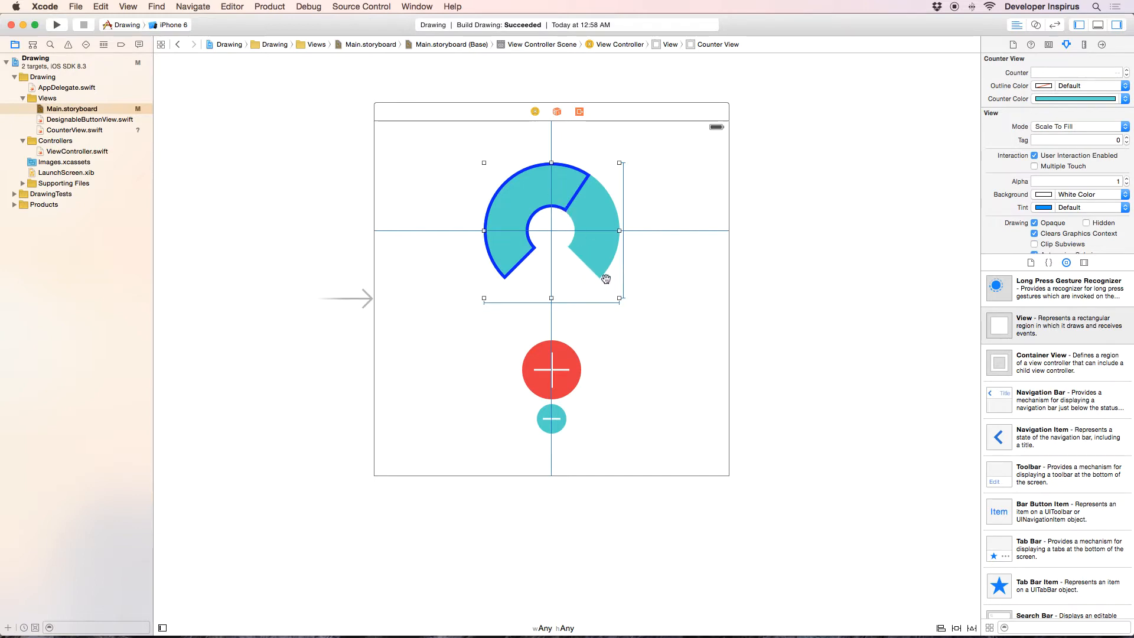
{"action": "mouse_move", "coordinate": [637, 298]}
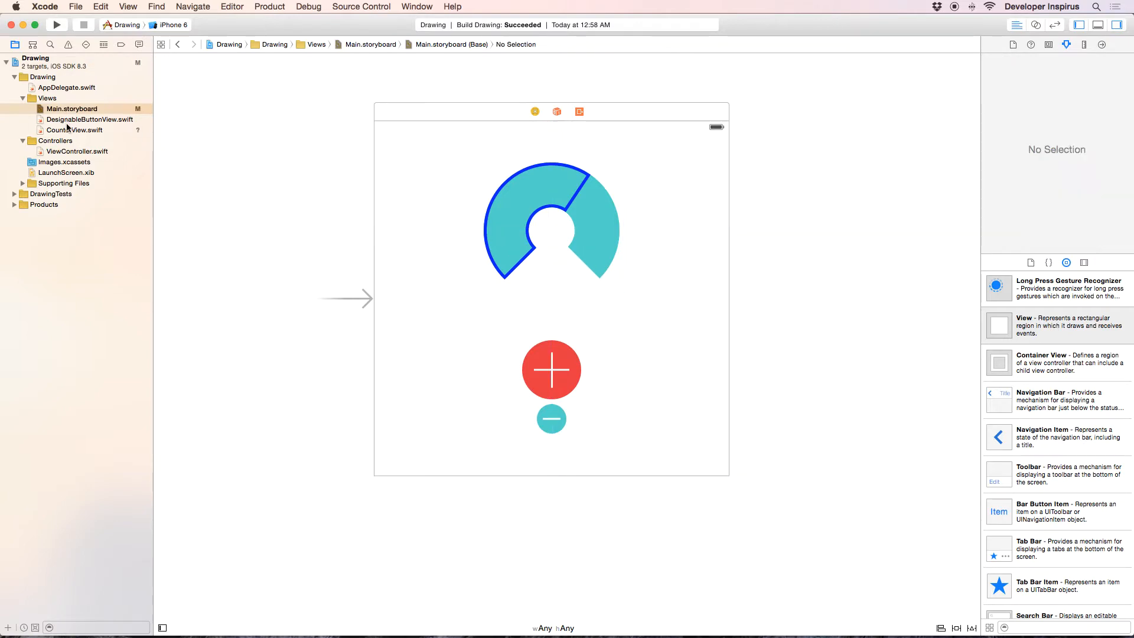
- Set the Counter View's Outline Color to a custom dark teal hex value in the Attributes inspector
{"action": "left_click", "coordinate": [75, 130]}
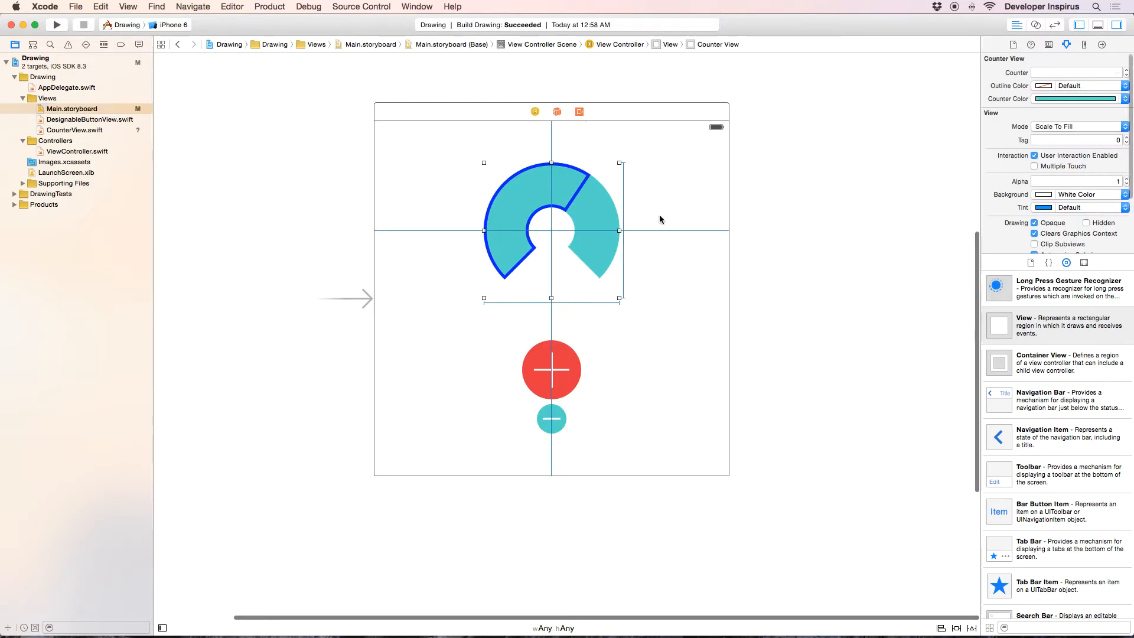
{"action": "mouse_move", "coordinate": [530, 194]}
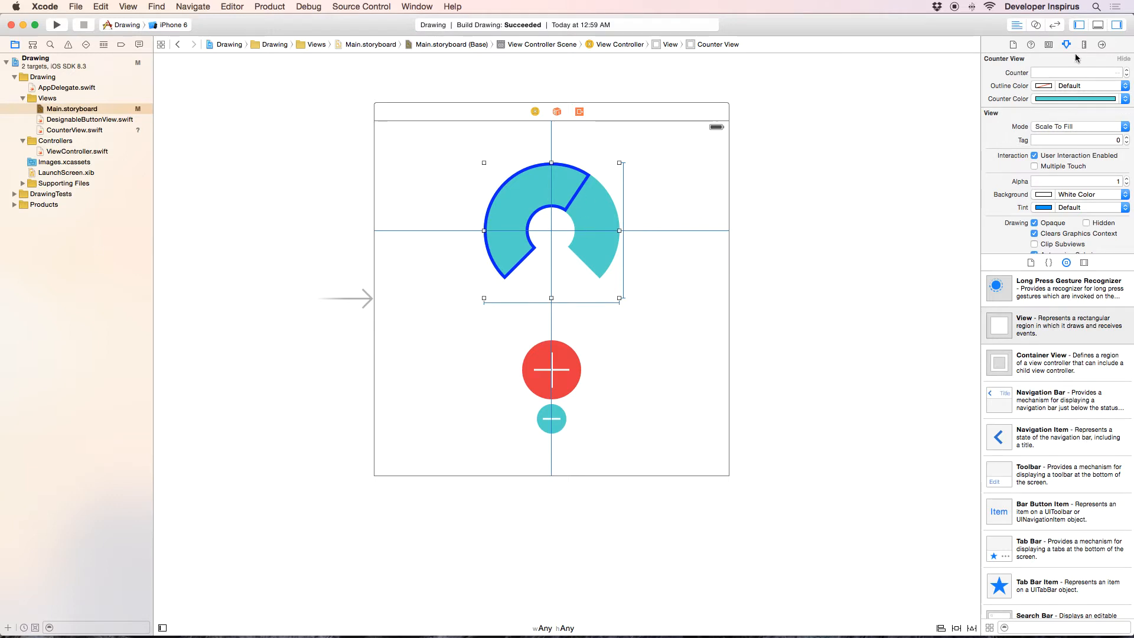
{"action": "left_click", "coordinate": [1075, 98]}
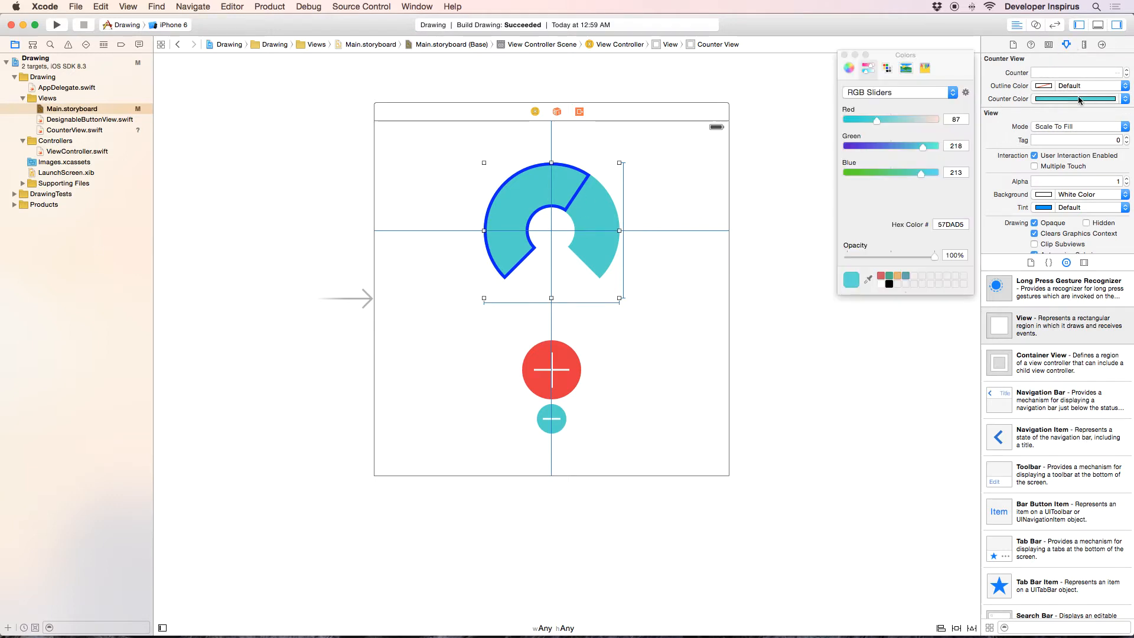
{"action": "left_click", "coordinate": [1073, 100]}
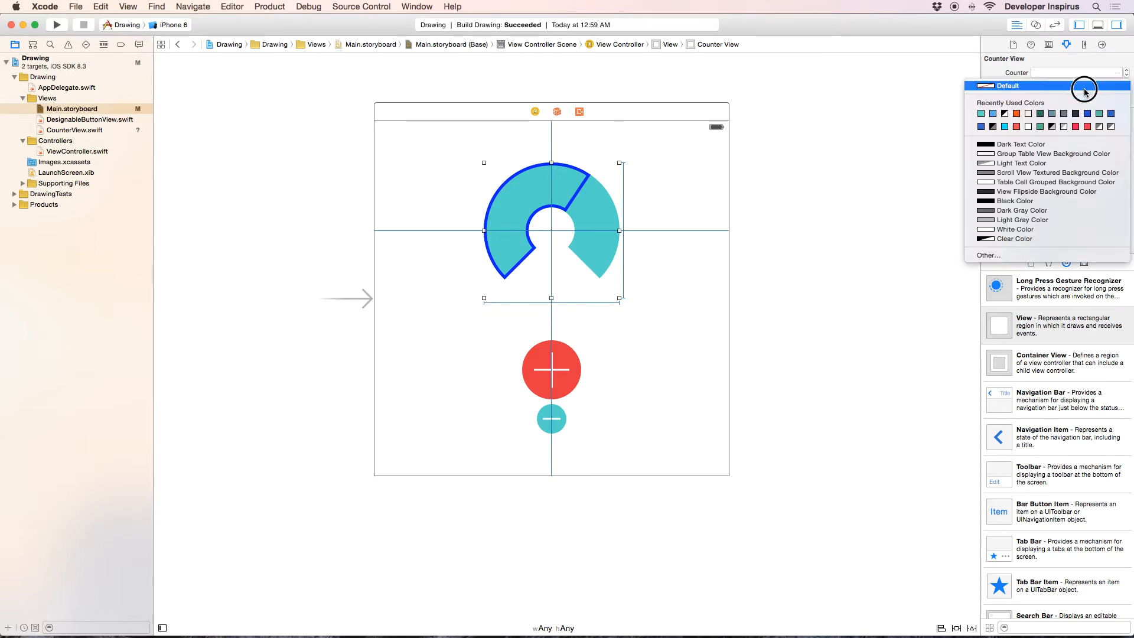
{"action": "left_click", "coordinate": [1077, 85]}
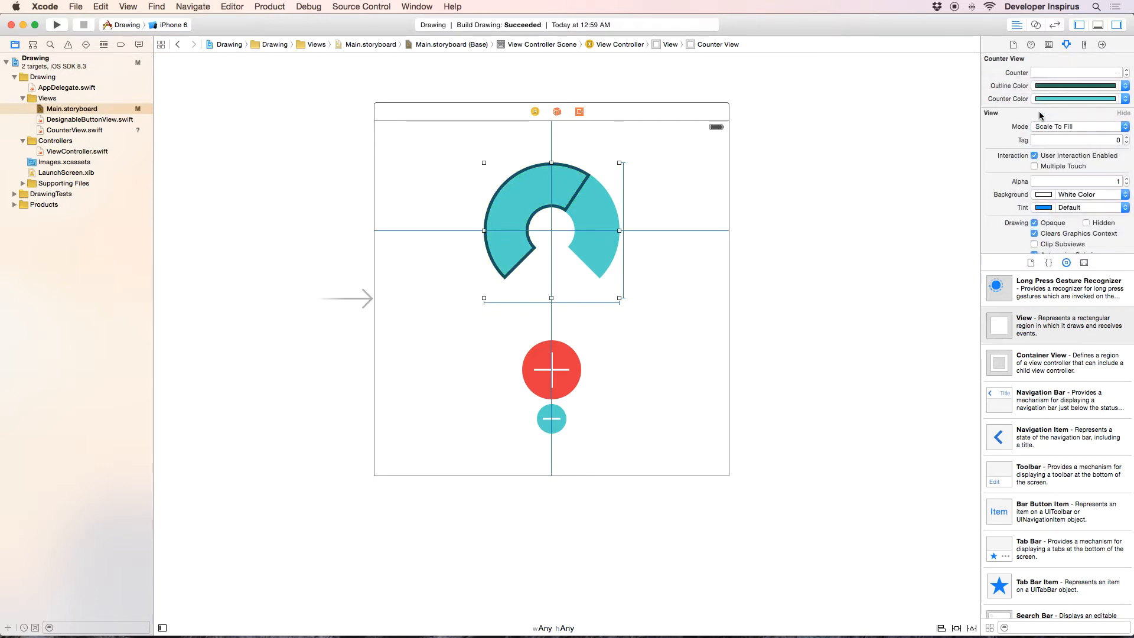
{"action": "left_click", "coordinate": [1075, 98]}
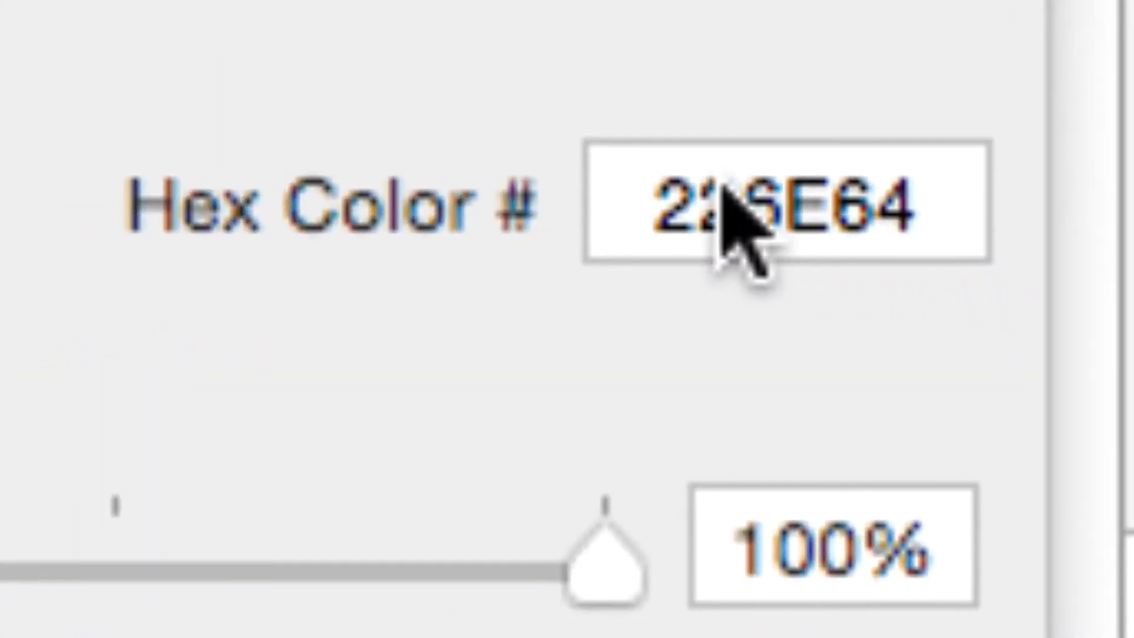
{"action": "left_click", "coordinate": [788, 210]}
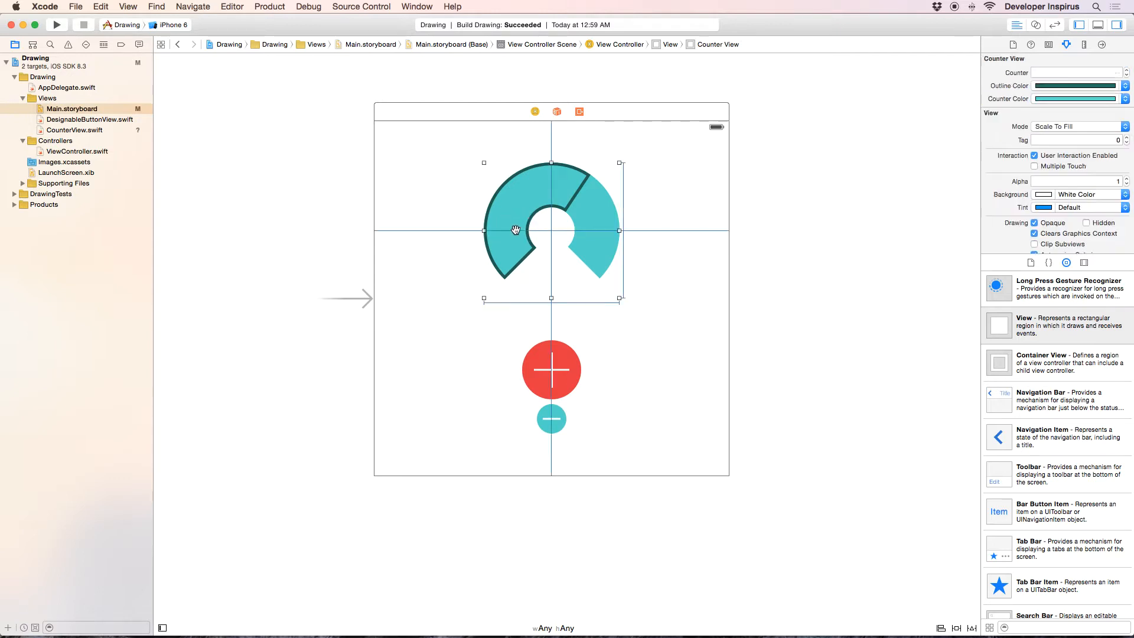
- Add a centre label to the gauge, set its font size to 36 and its text to 5
{"action": "key", "text": "Cmd+Tab"}
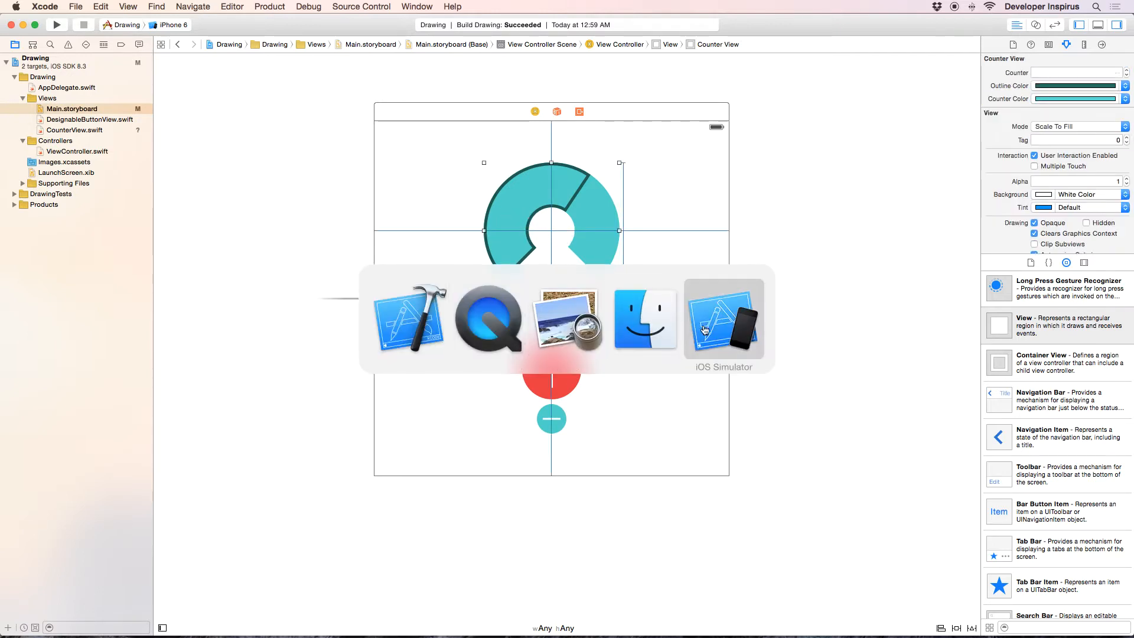
{"action": "left_click", "coordinate": [722, 320]}
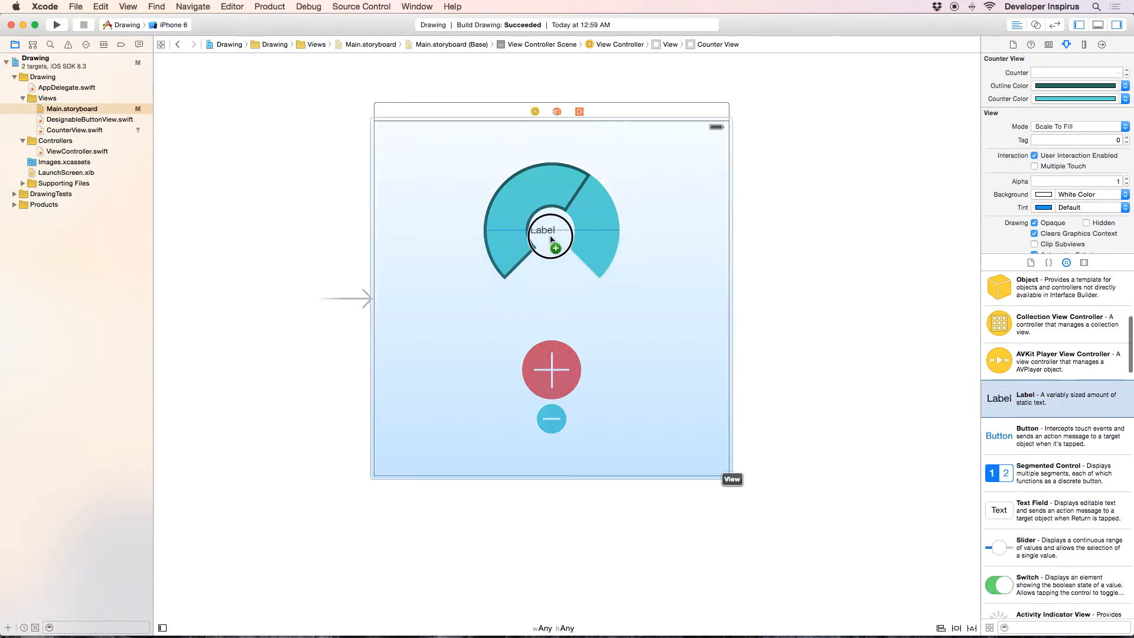
{"action": "left_click", "coordinate": [552, 232]}
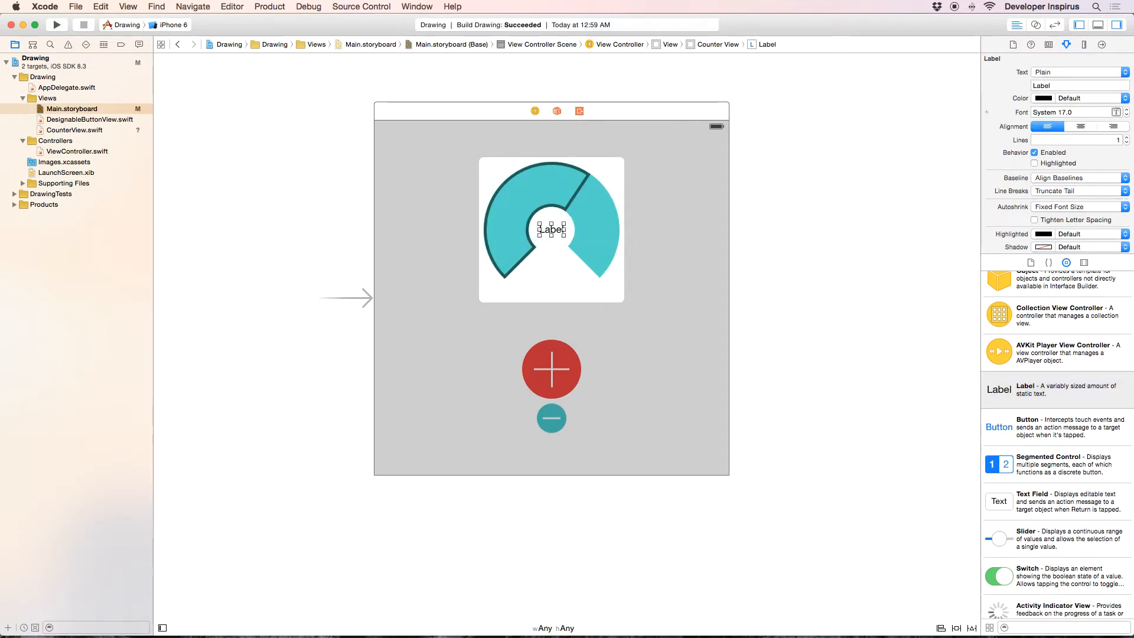
{"action": "left_click", "coordinate": [1045, 126]}
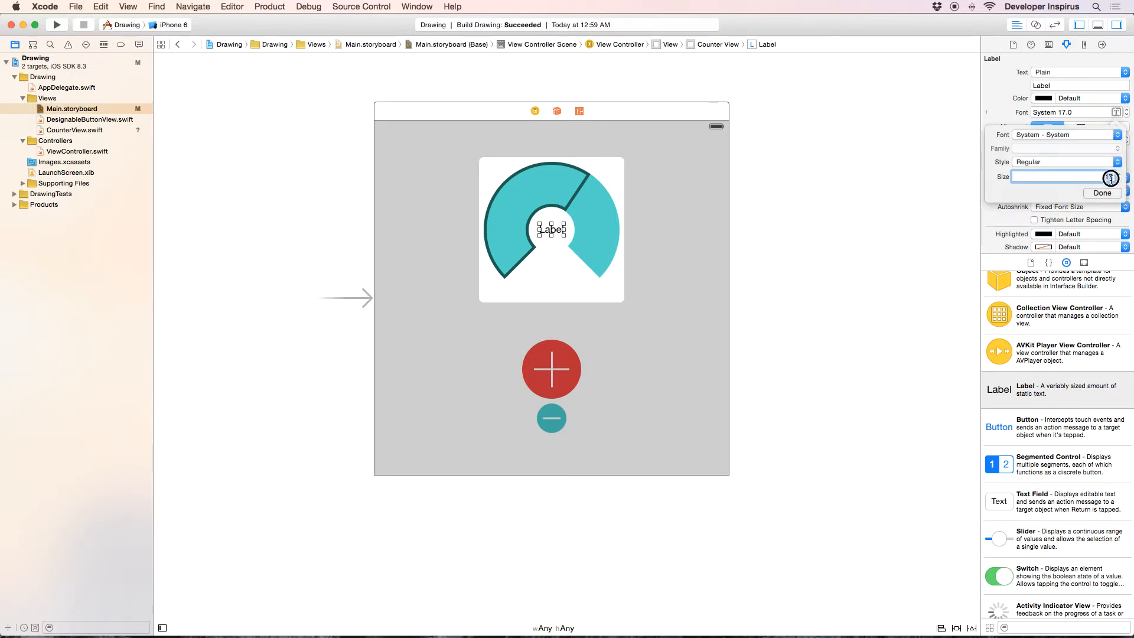
{"action": "type", "text": "36"}
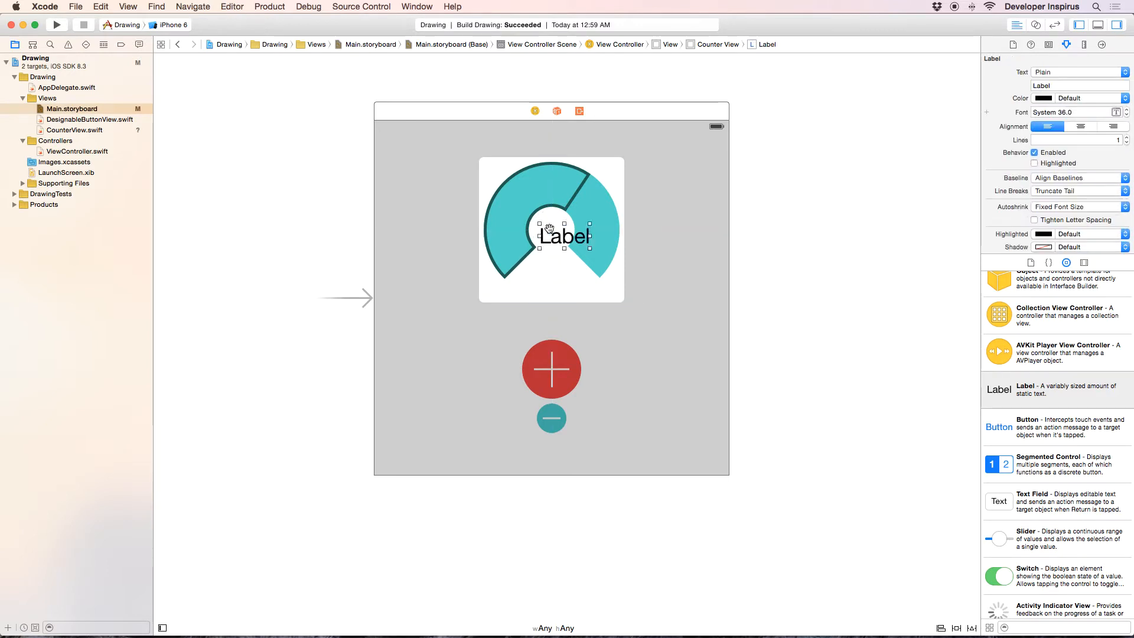
{"action": "double_click", "coordinate": [565, 236]}
{"action": "type", "text": "5"}
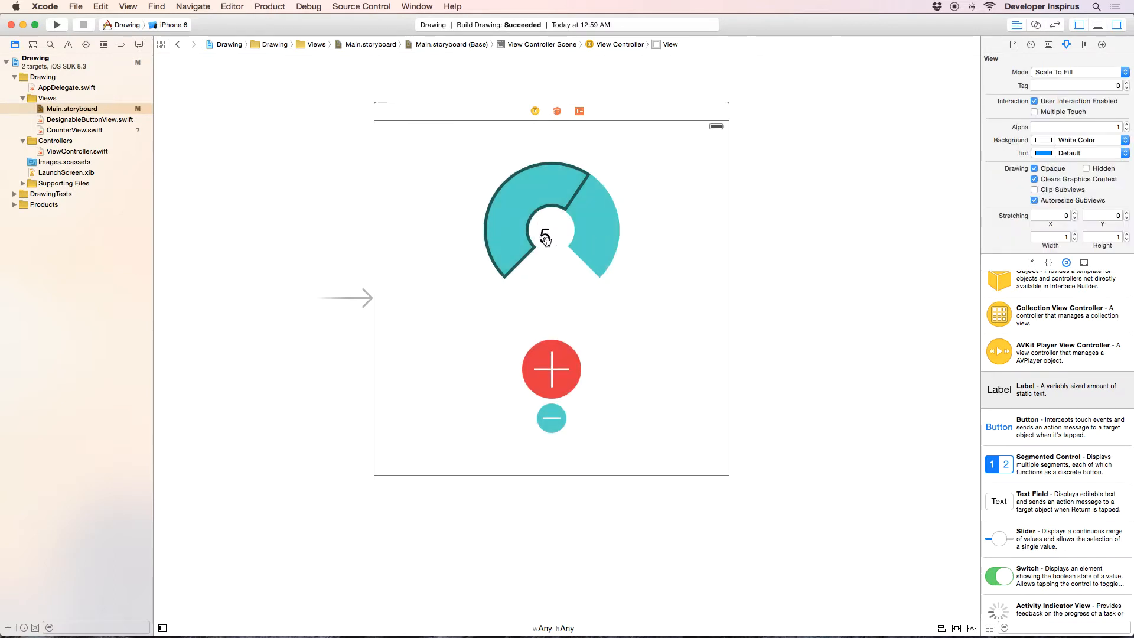
- Centre-align the 5 label's text in the Attributes inspector
{"action": "left_click", "coordinate": [551, 230]}
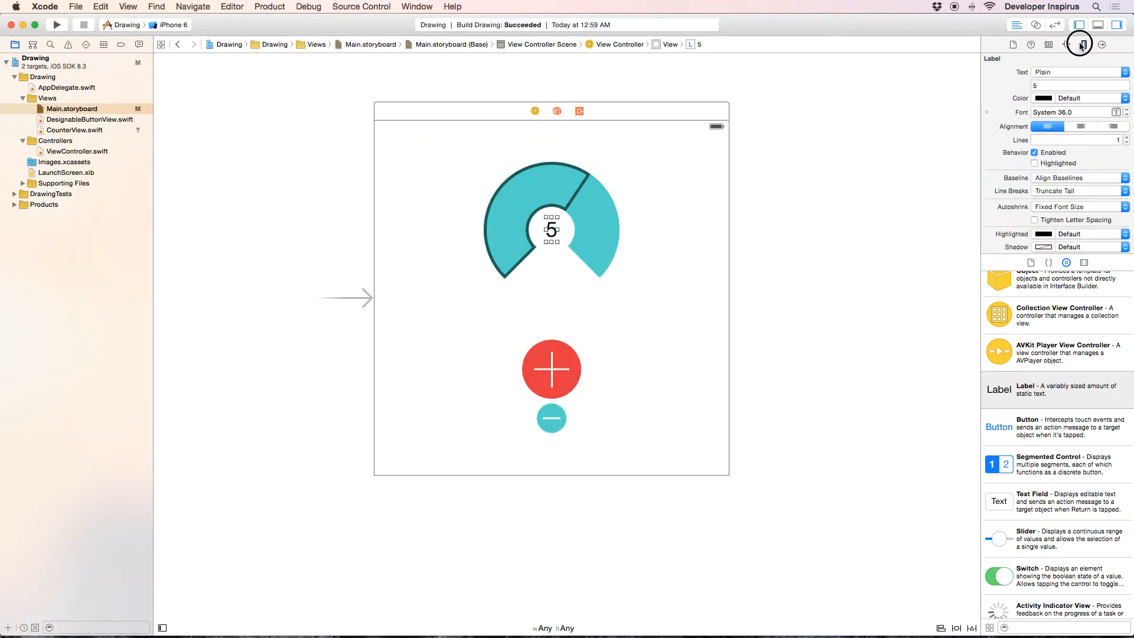
{"action": "left_click", "coordinate": [1078, 43]}
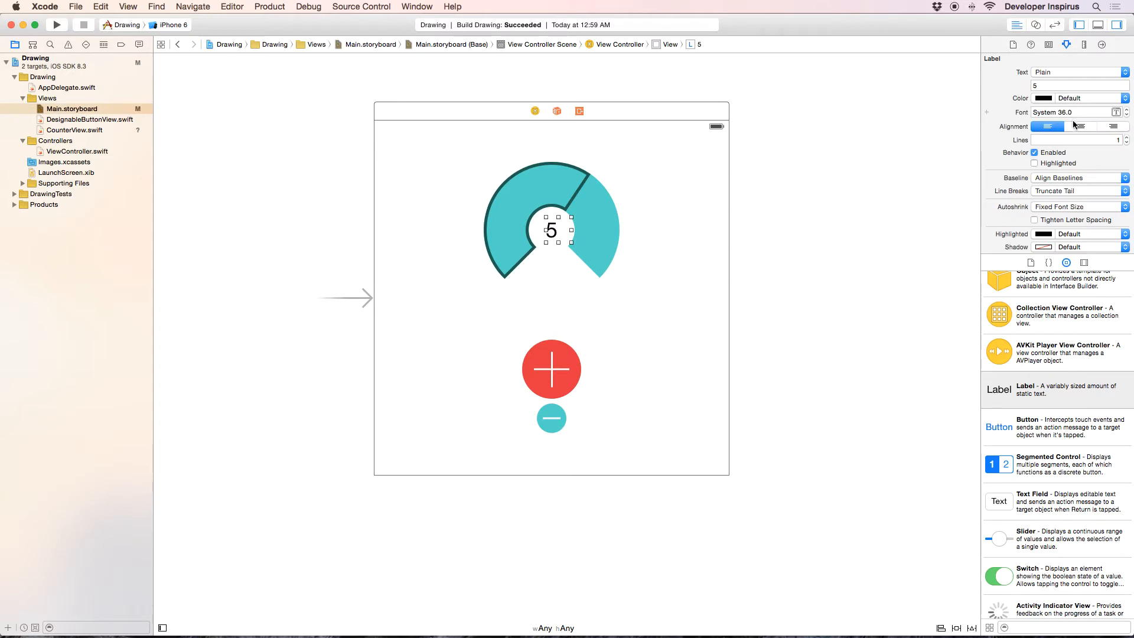
{"action": "left_click", "coordinate": [1080, 126]}
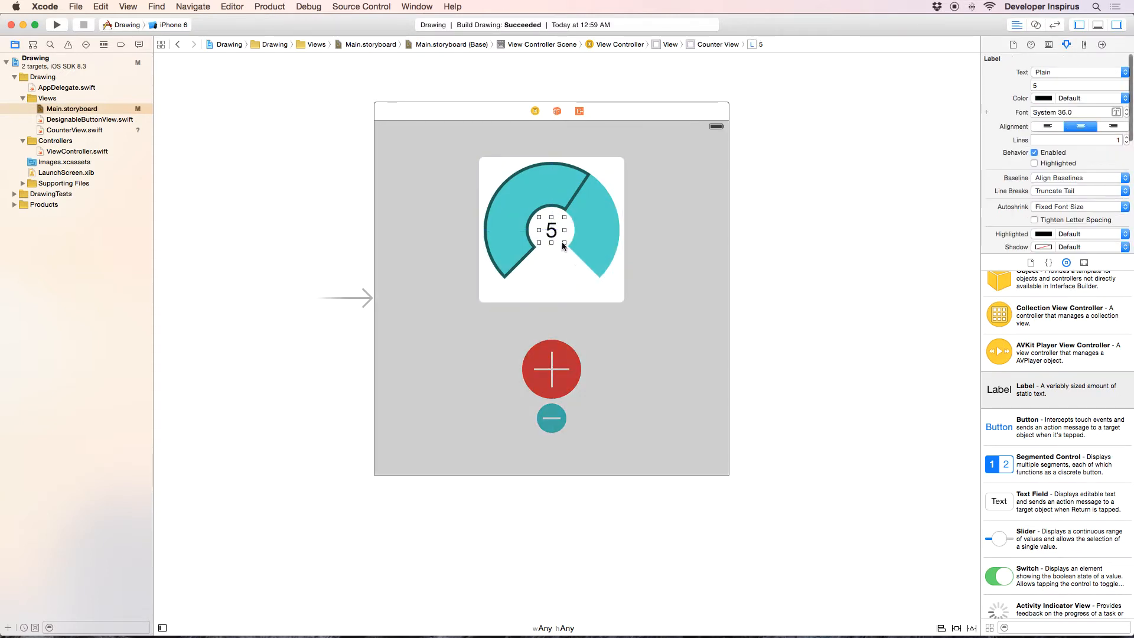
- Constrain the 5 label to centre horizontally and vertically in the gauge view
{"action": "left_click", "coordinate": [552, 230]}
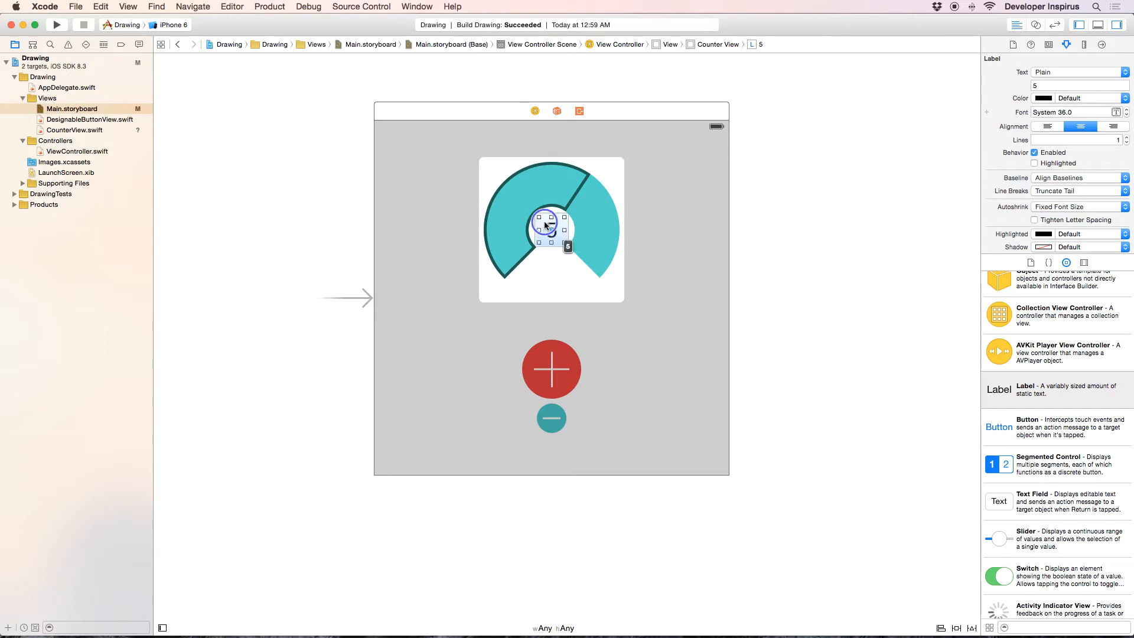
{"action": "left_click", "coordinate": [548, 225]}
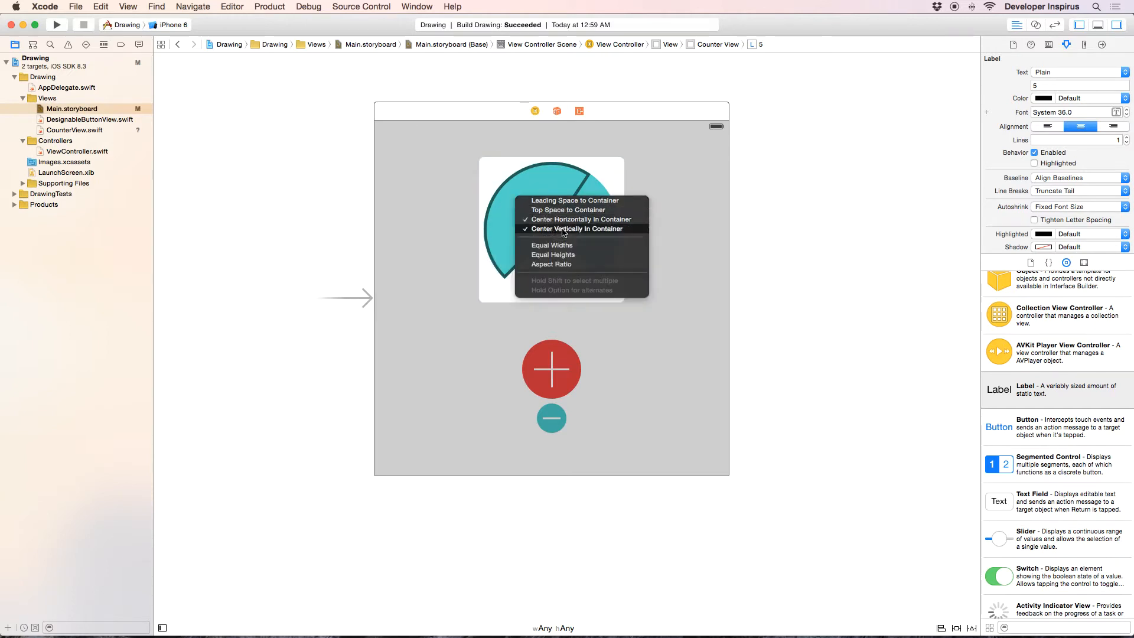
{"action": "mouse_move", "coordinate": [637, 228]}
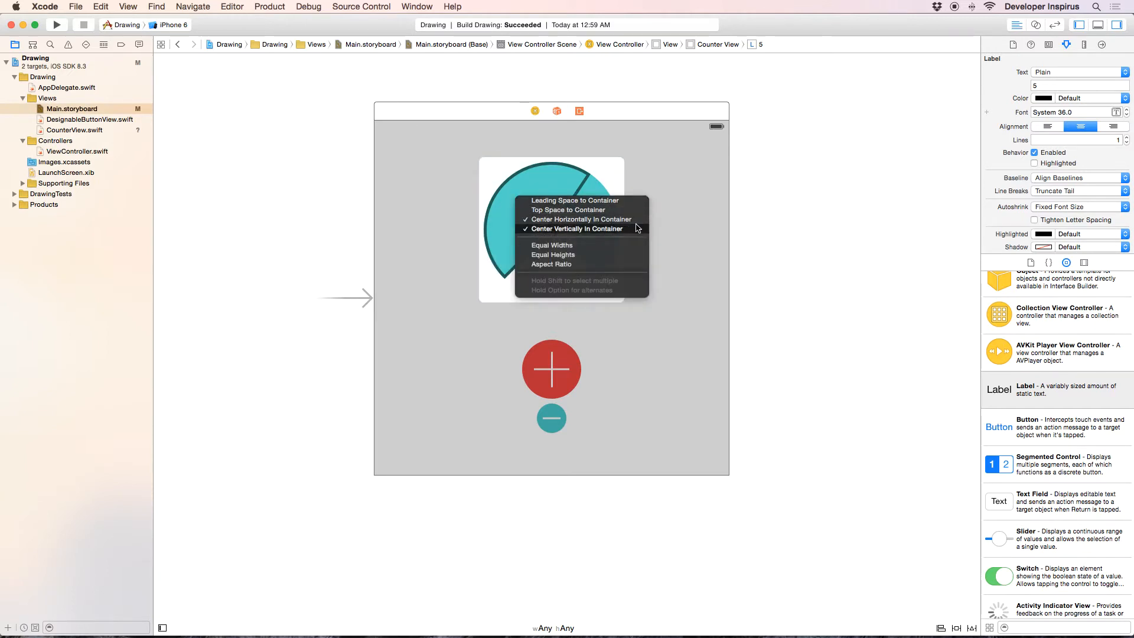
{"action": "mouse_move", "coordinate": [541, 184]}
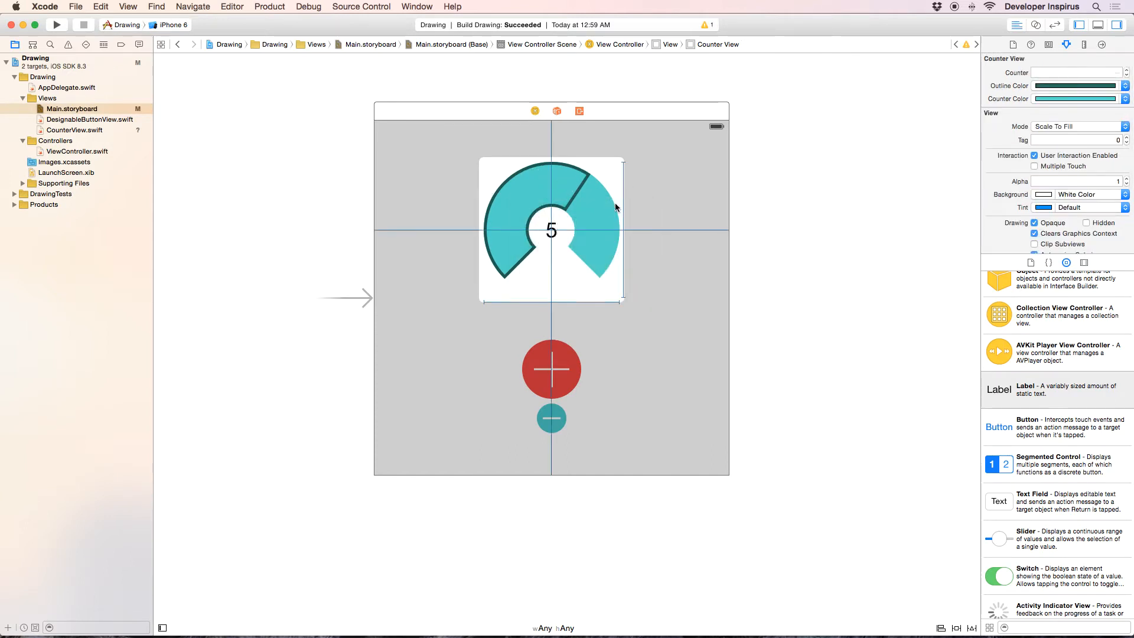
{"action": "left_click", "coordinate": [551, 230]}
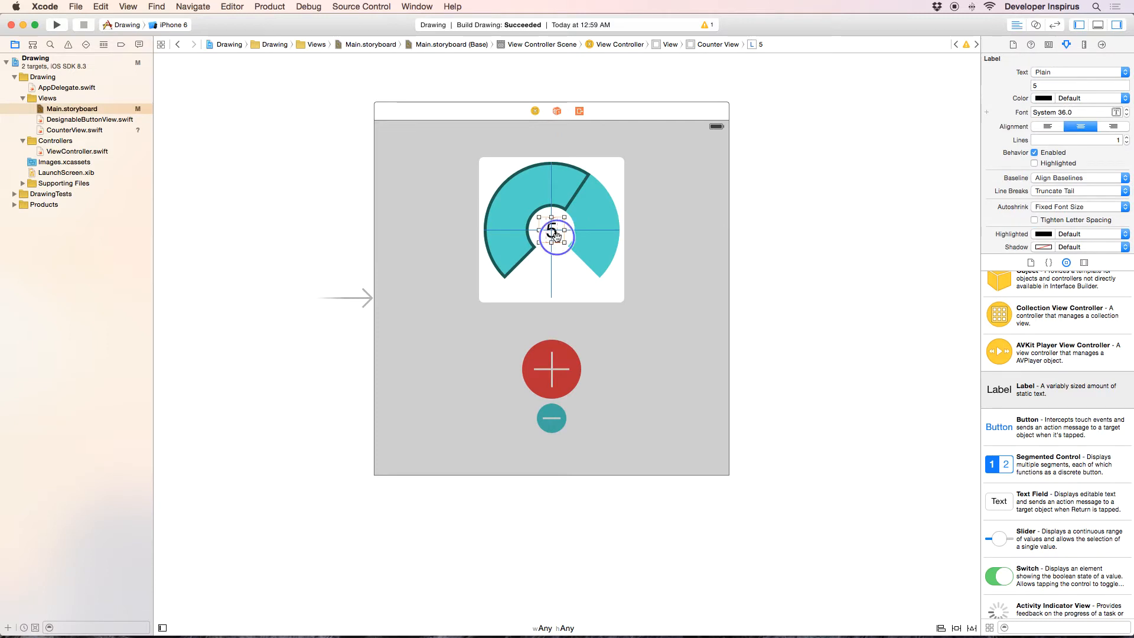
{"action": "right_click", "coordinate": [552, 235]}
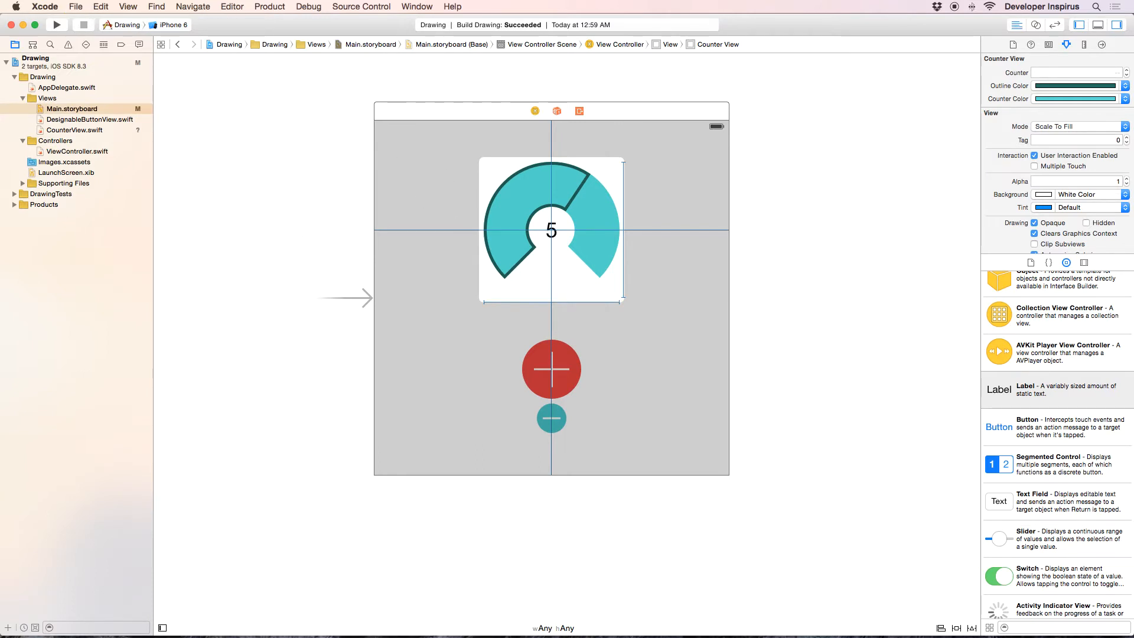
{"action": "mouse_move", "coordinate": [660, 195]}
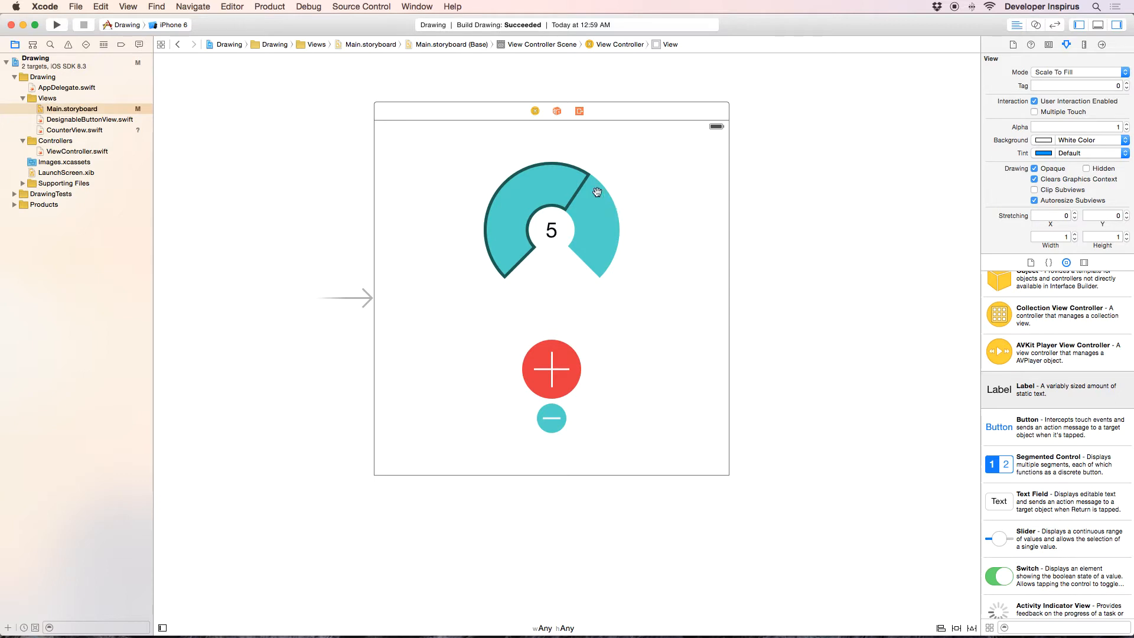
{"action": "mouse_move", "coordinate": [644, 437]}
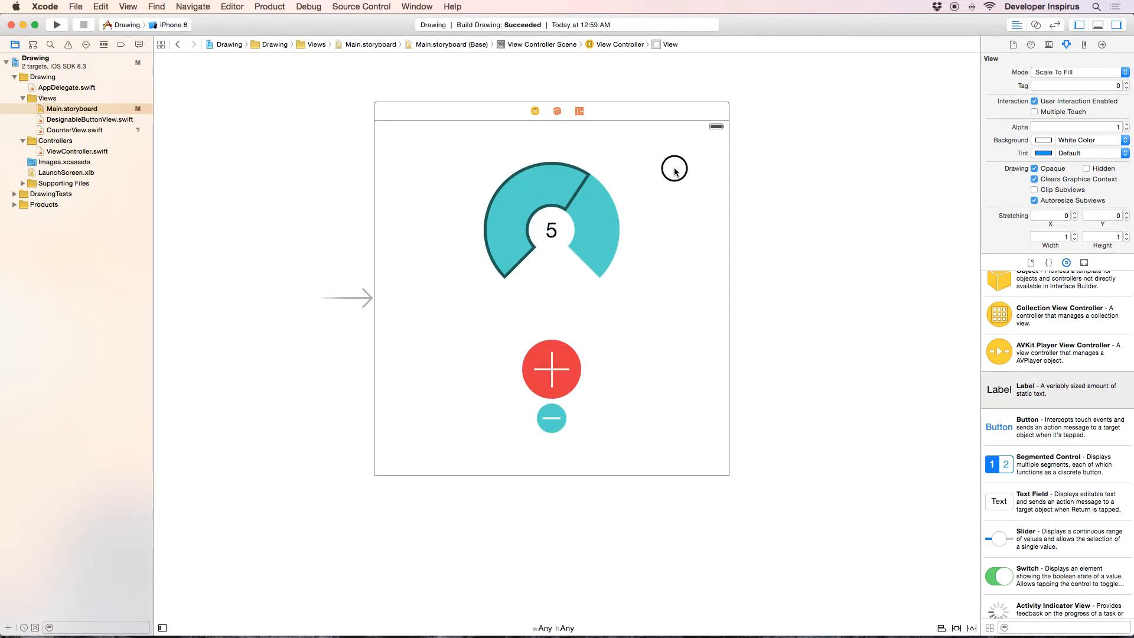
{"action": "mouse_move", "coordinate": [448, 449]}
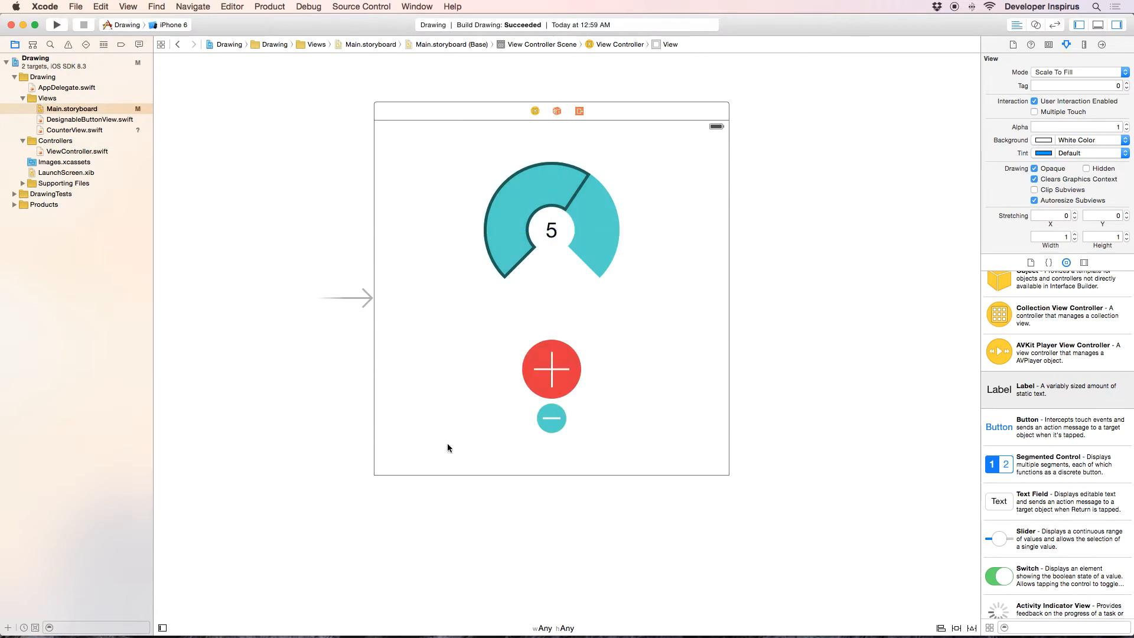
{"action": "mouse_move", "coordinate": [498, 433]}
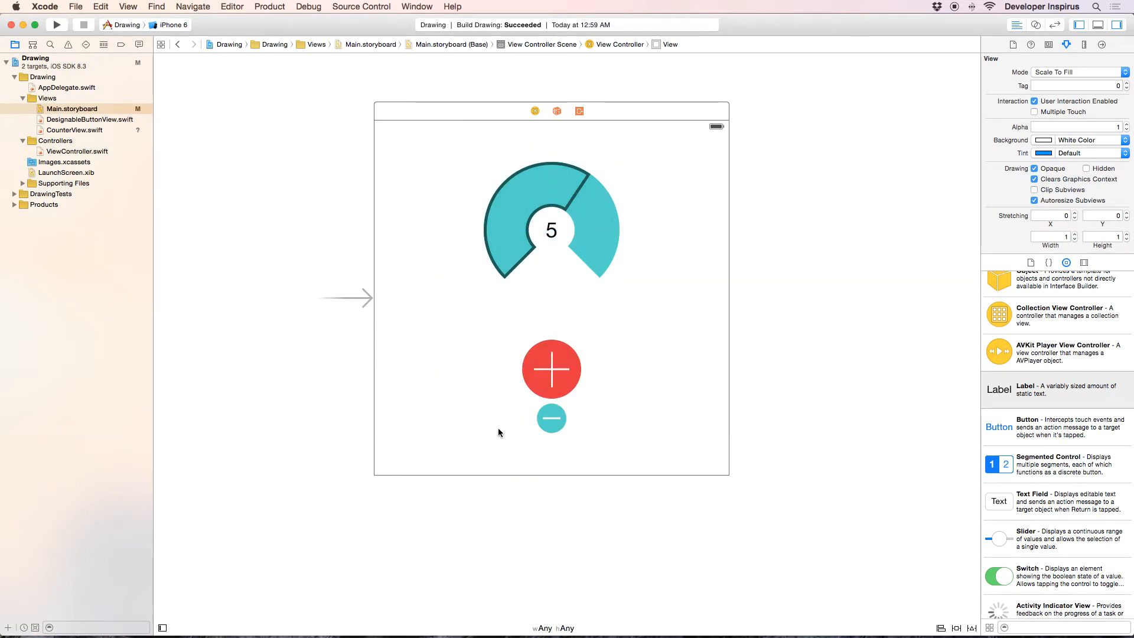
{"action": "mouse_move", "coordinate": [528, 409]}
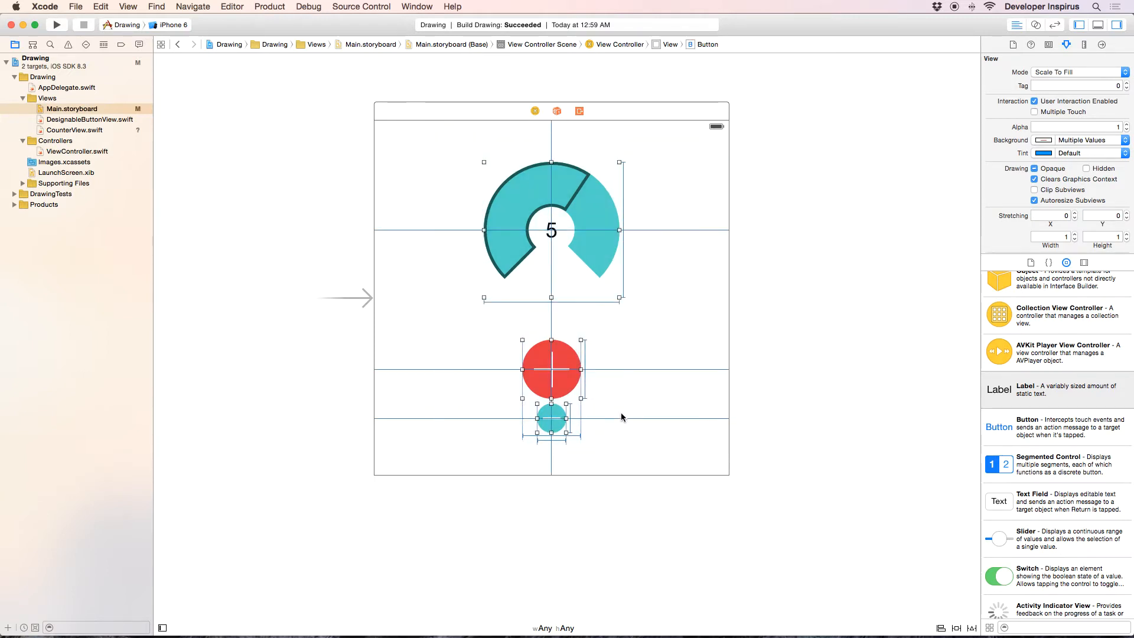
- Connect the gauge and its label to ViewController.swift as counterView and counterLabel outlets
{"action": "left_click", "coordinate": [307, 242]}
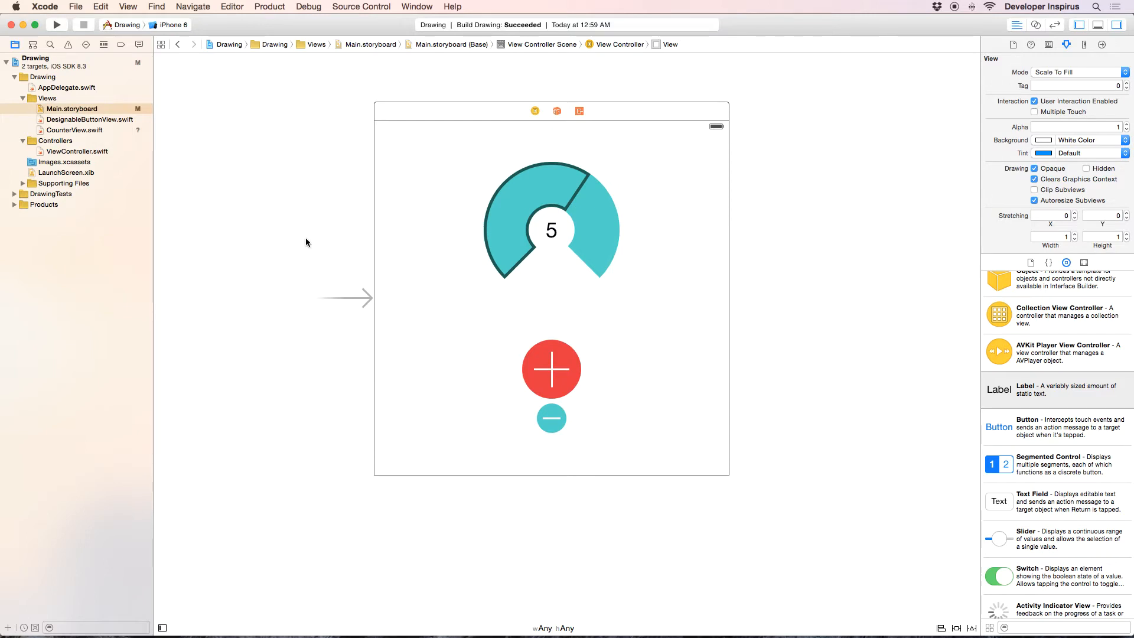
{"action": "mouse_move", "coordinate": [441, 74]}
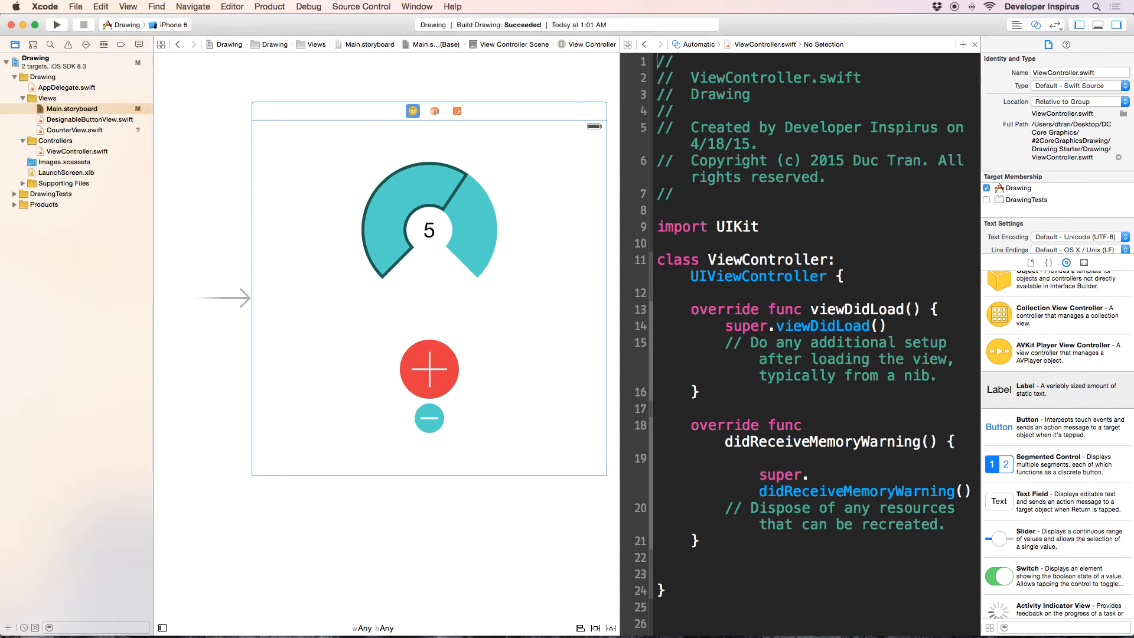
{"action": "mouse_move", "coordinate": [70, 283]}
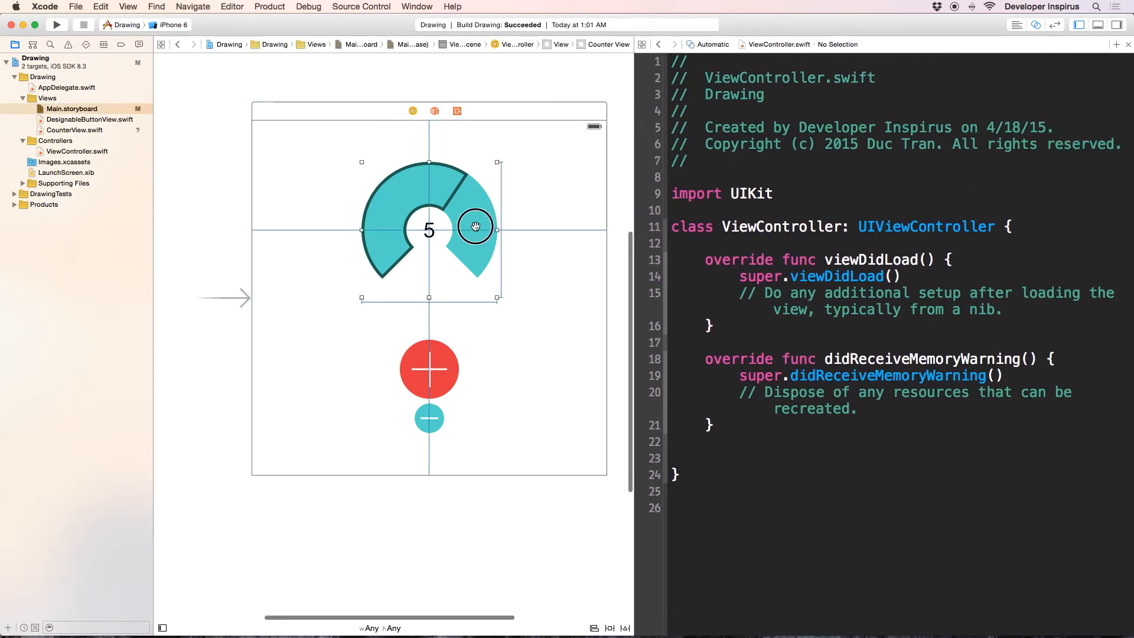
{"action": "left_click_drag", "start_coordinate": [475, 227], "coordinate": [728, 238]}
{"action": "type", "text": "counterView"}
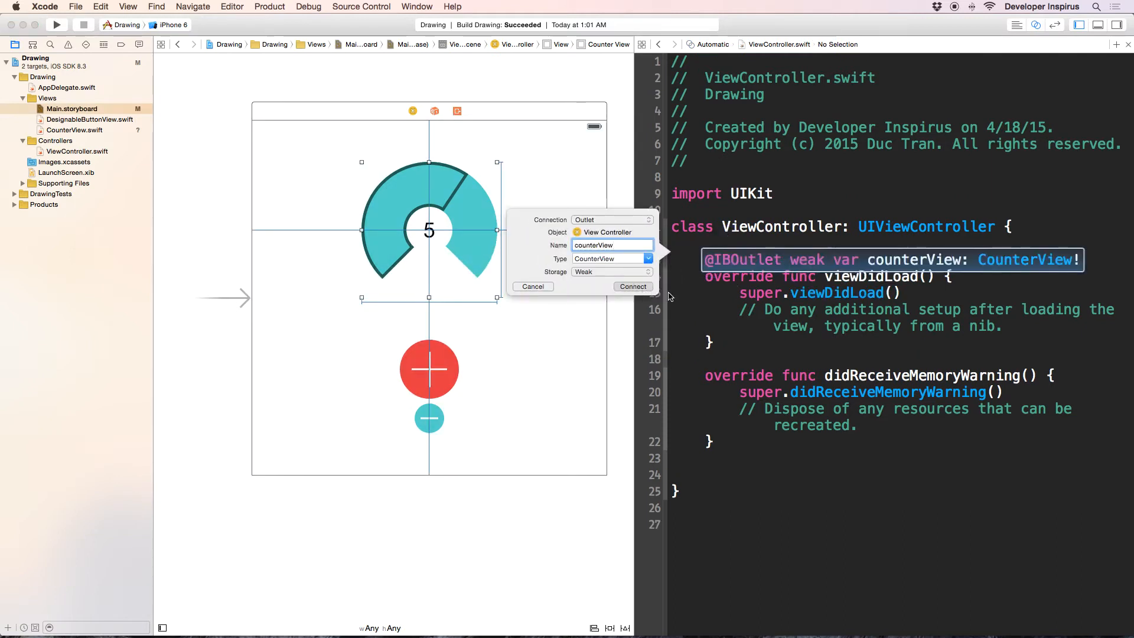
{"action": "left_click", "coordinate": [631, 286]}
{"action": "type", "text": "counterLabel"}
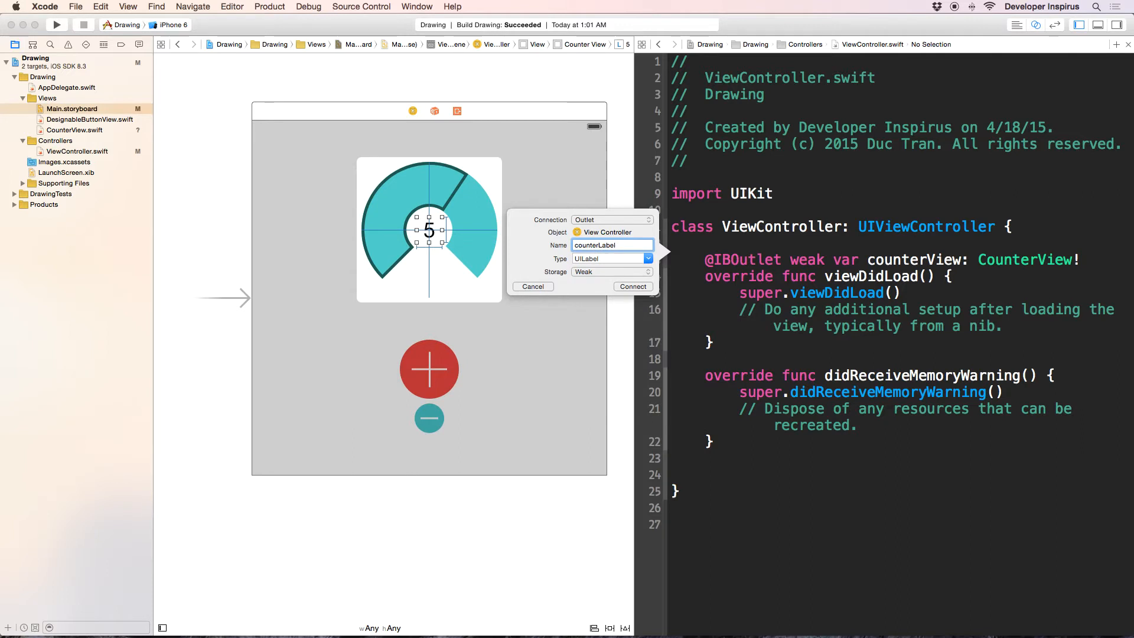
{"action": "left_click", "coordinate": [632, 286]}
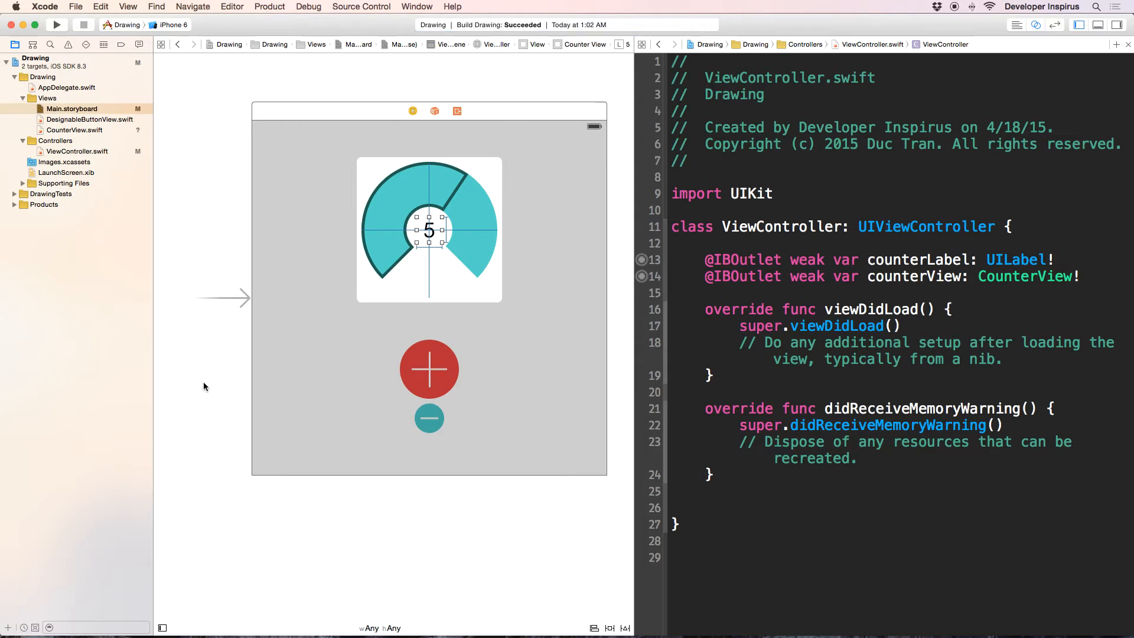
{"action": "mouse_move", "coordinate": [202, 364]}
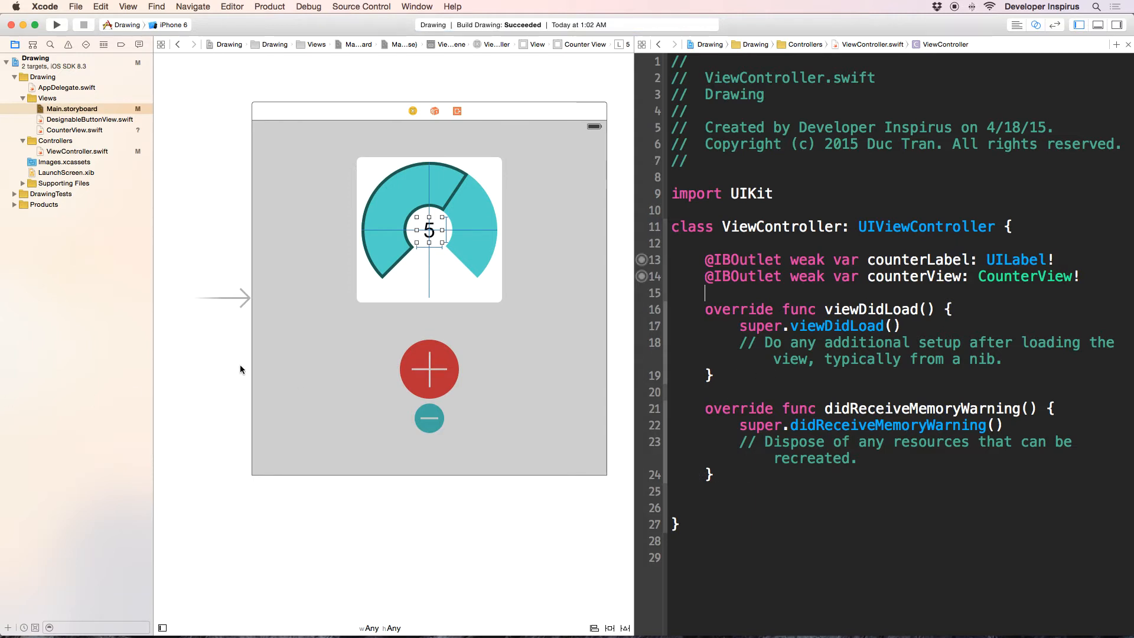
- Wire the plus button to a new pushButtonDidTap action and start its handler body
{"action": "left_click", "coordinate": [428, 370]}
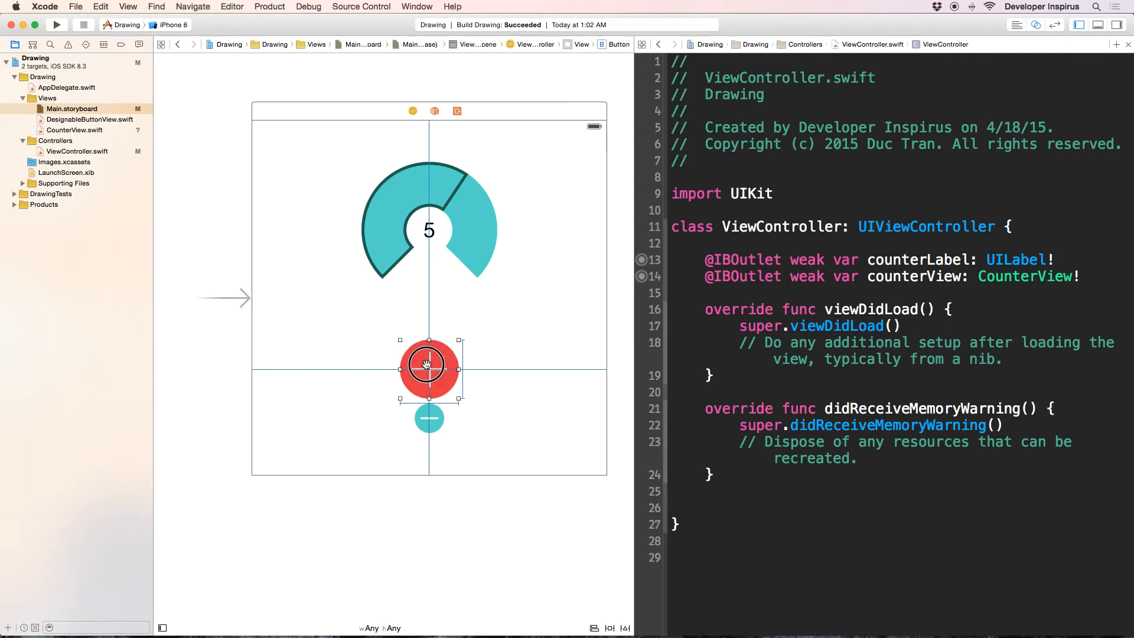
{"action": "left_click_drag", "start_coordinate": [427, 369], "coordinate": [715, 316]}
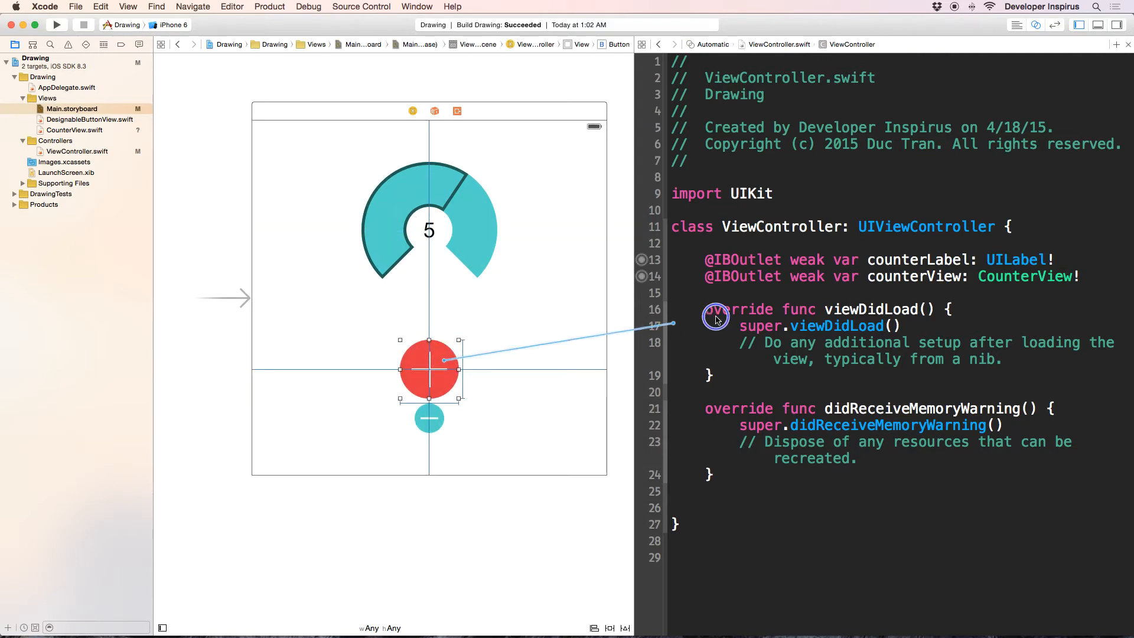
{"action": "type", "text": "pushButtonDid"}
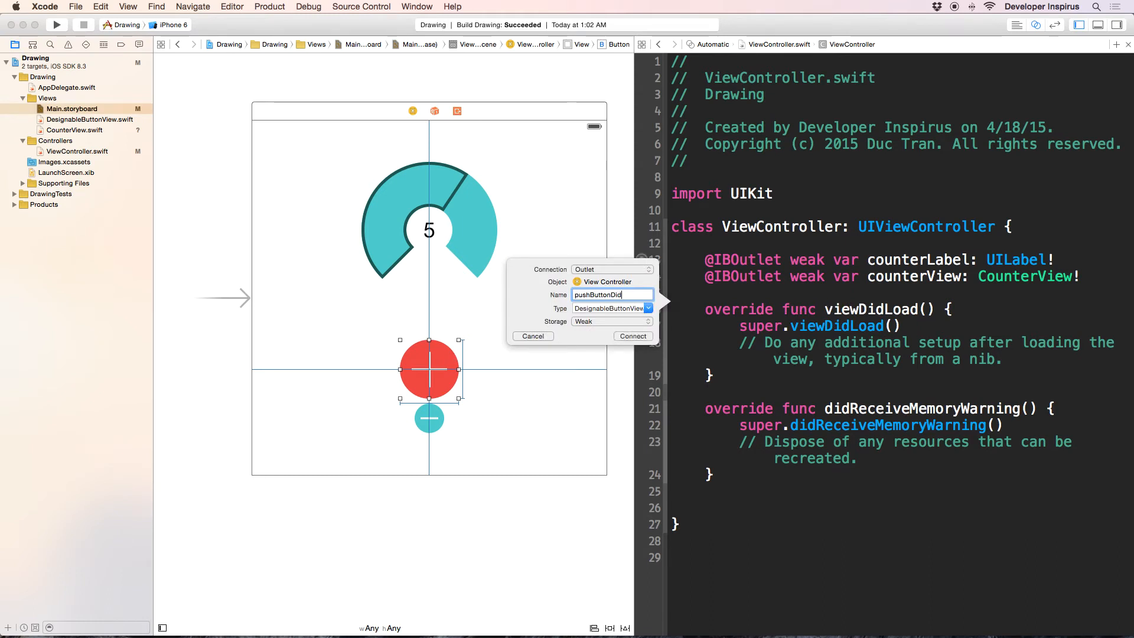
{"action": "type", "text": "Tap"}
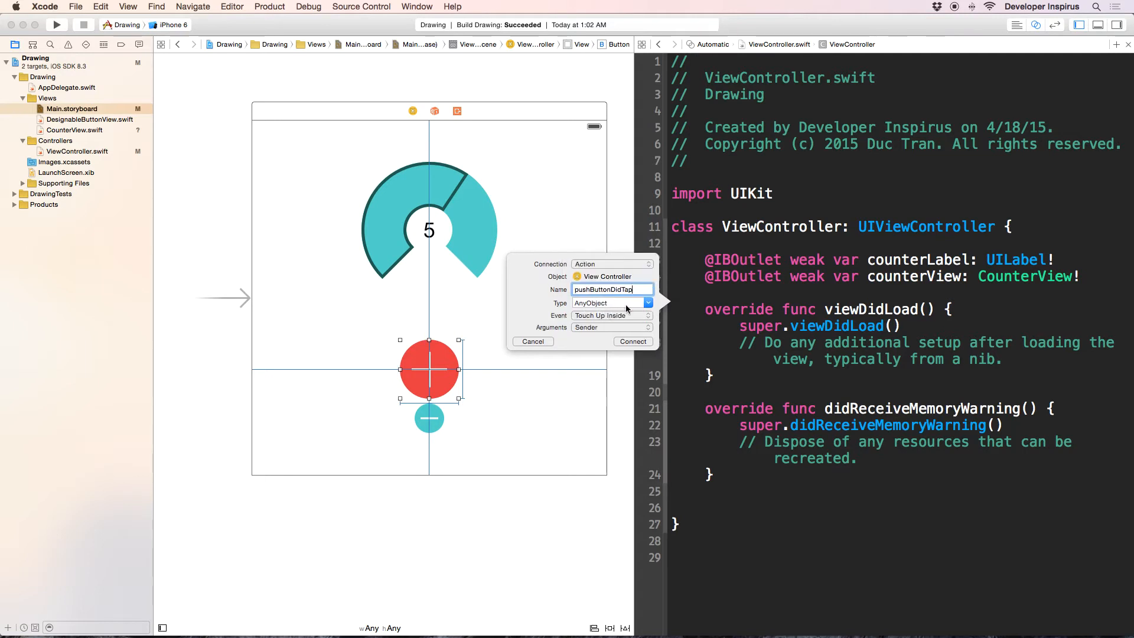
{"action": "left_click", "coordinate": [646, 303]}
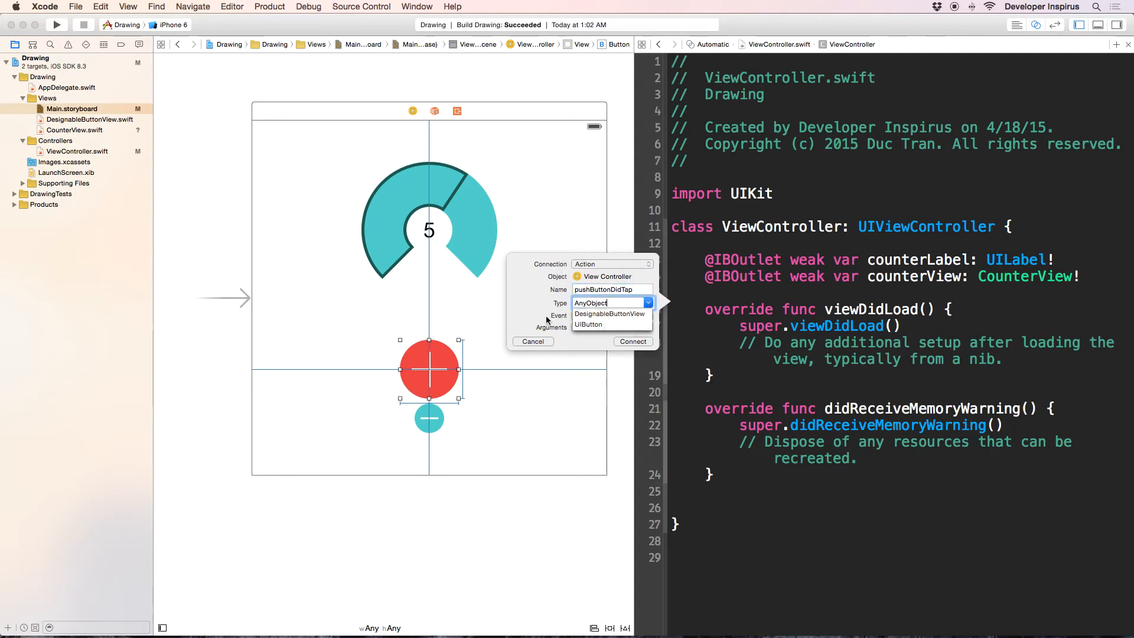
{"action": "left_click", "coordinate": [631, 341]}
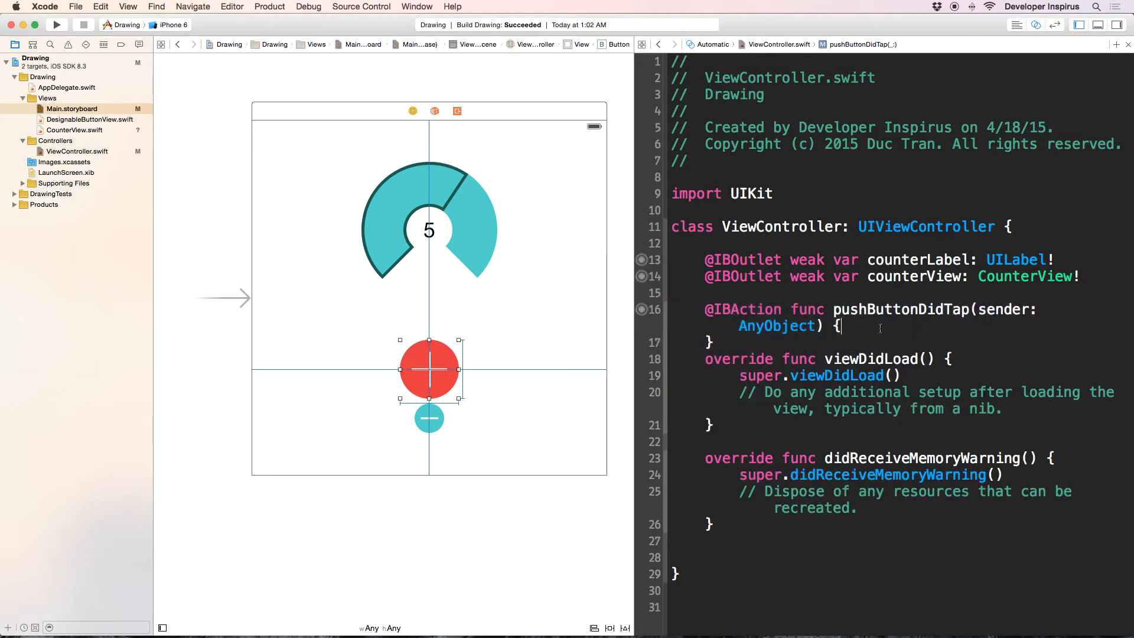
{"action": "key", "text": "enter"}
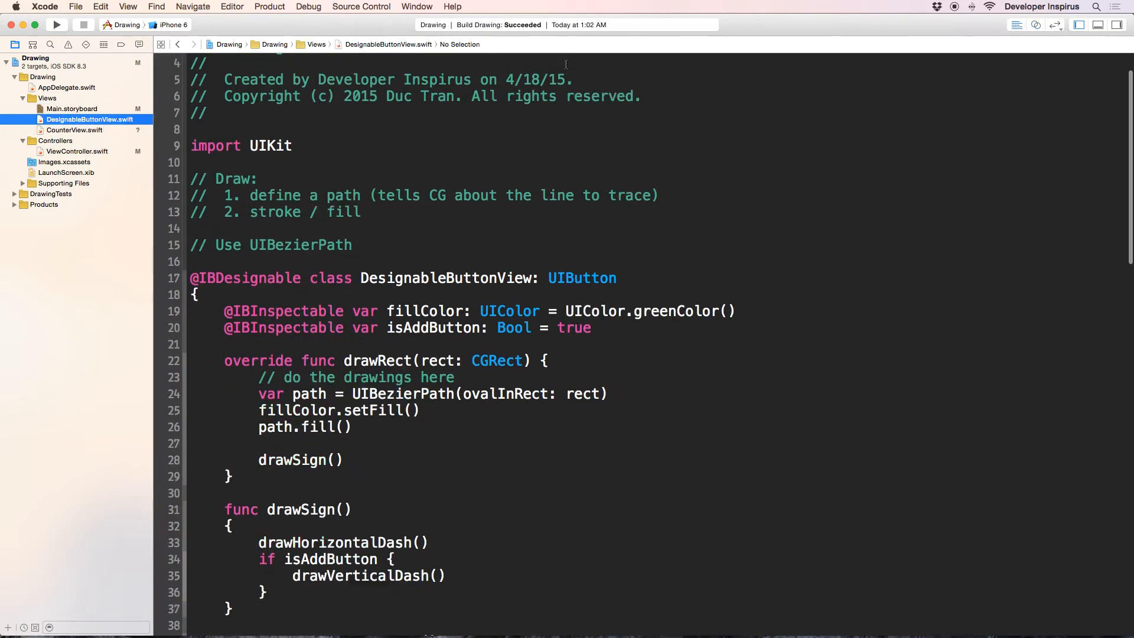
- Begin 'if button' in pushButtonDidTap and retype its parameter as button: DesignableButtonView
{"action": "left_click", "coordinate": [76, 151]}
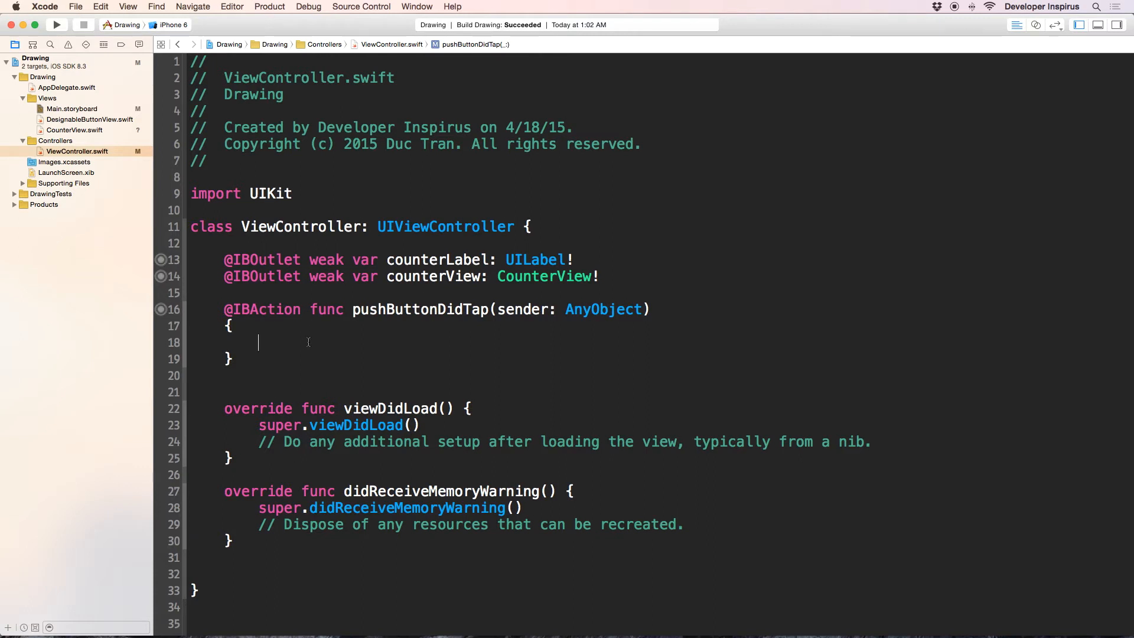
{"action": "type", "text": "if button"}
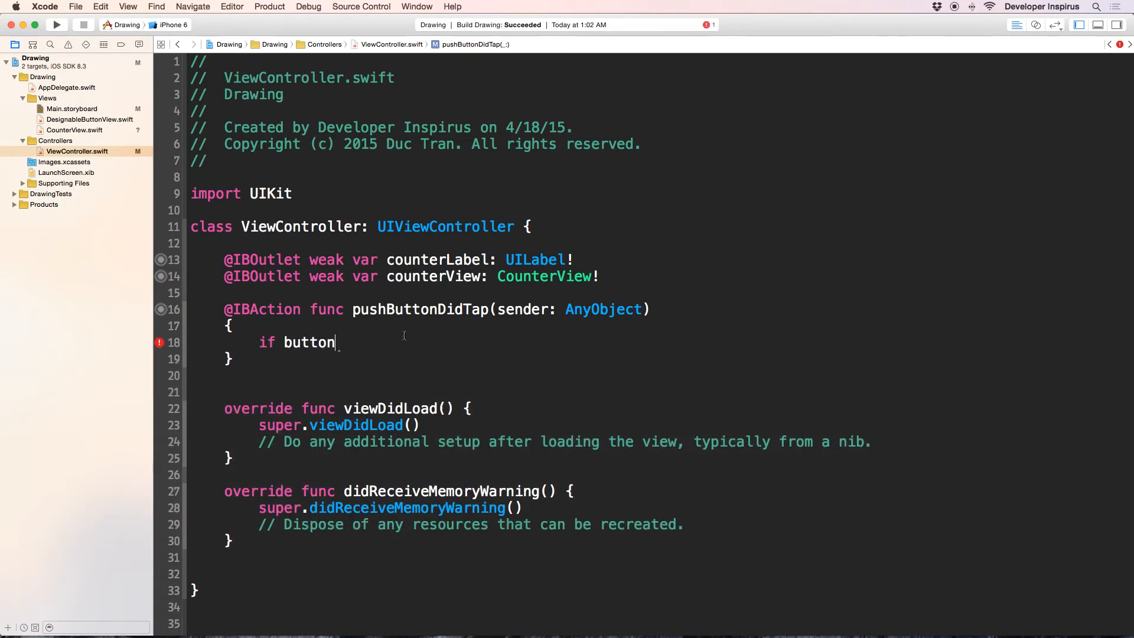
{"action": "double_click", "coordinate": [522, 308]}
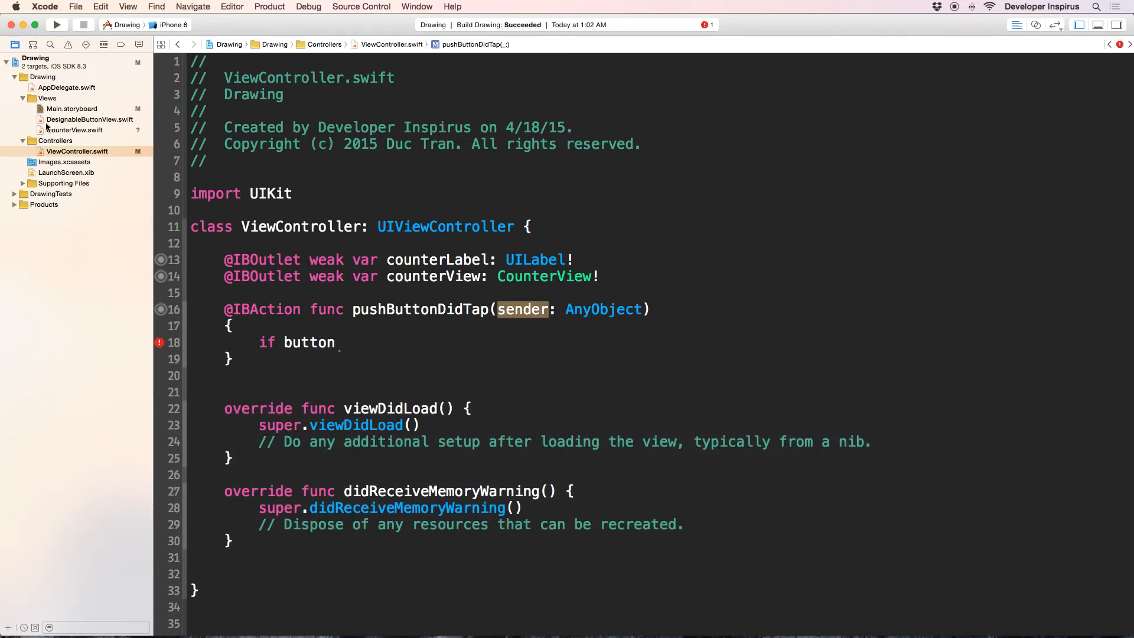
{"action": "left_click", "coordinate": [91, 120]}
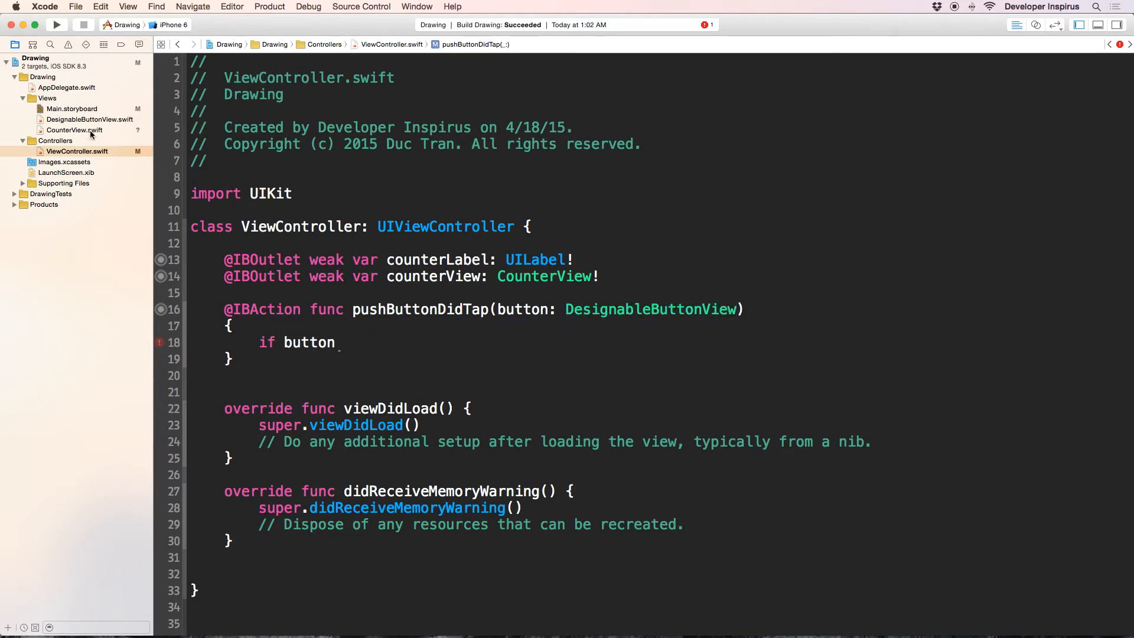
{"action": "left_click", "coordinate": [89, 118]}
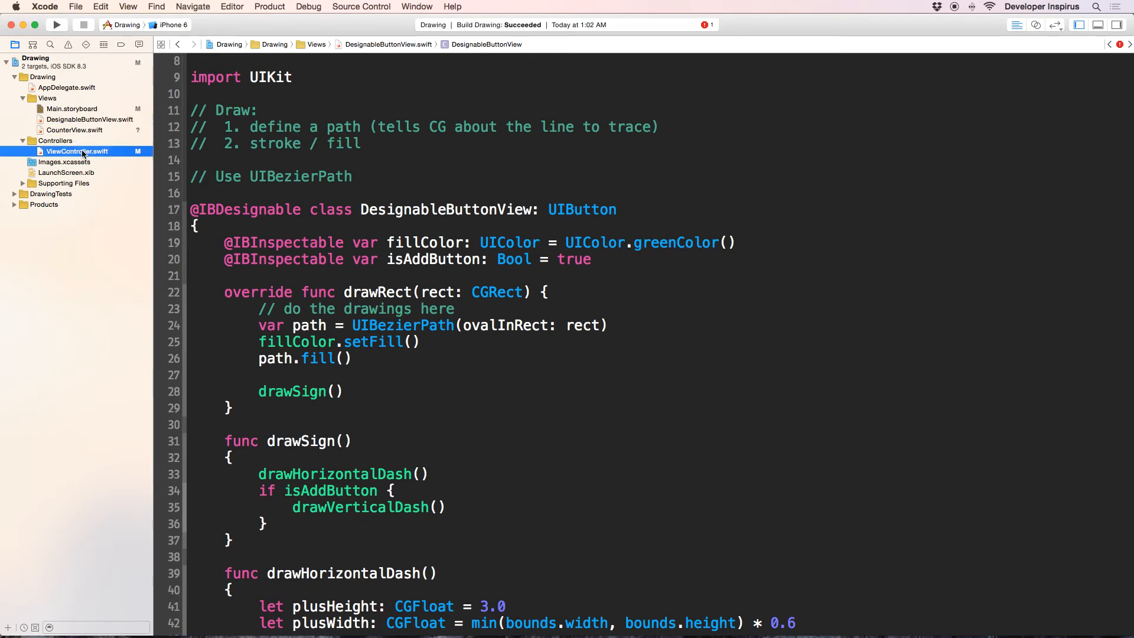
- Reconnect the storyboard's plus button to the retyped pushButtonDidTap action
{"action": "left_click", "coordinate": [71, 109]}
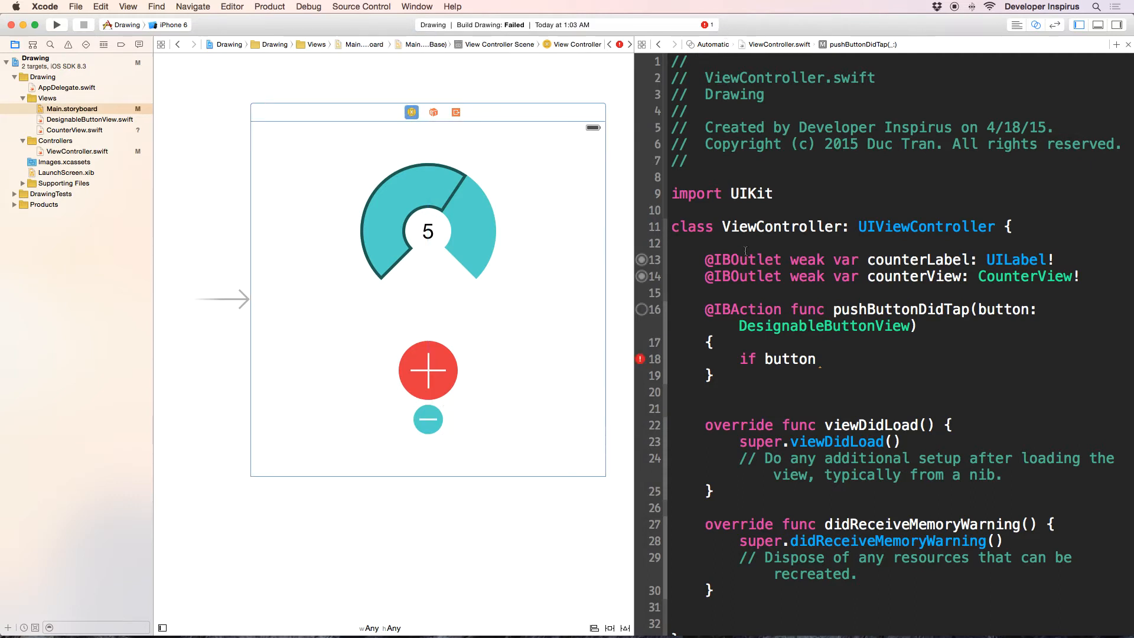
{"action": "left_click", "coordinate": [428, 369]}
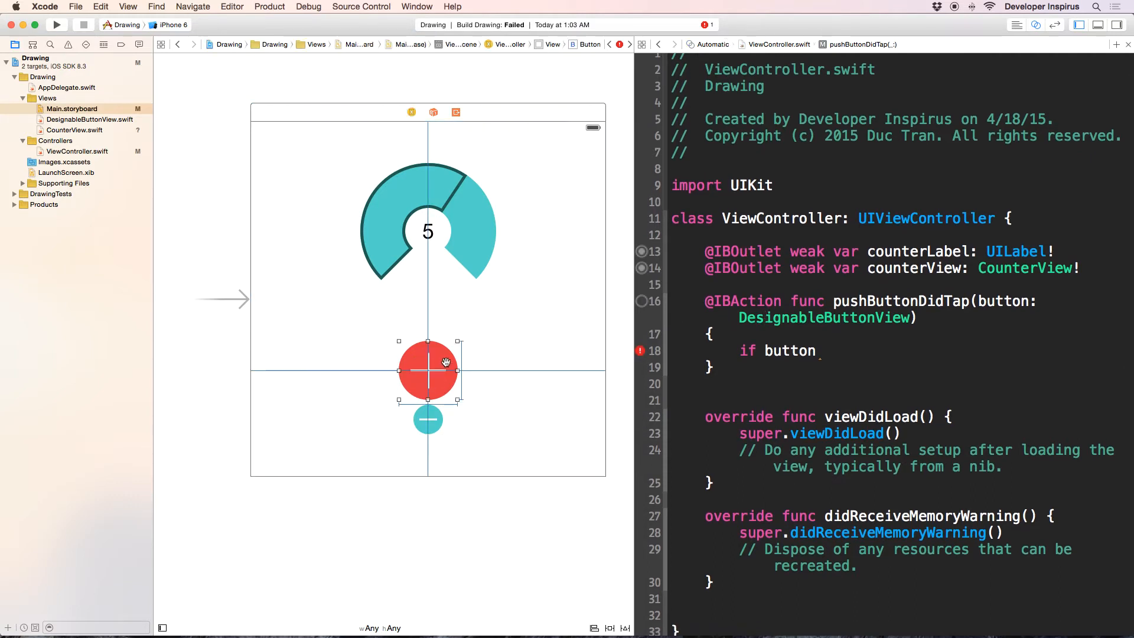
{"action": "mouse_move", "coordinate": [506, 417]}
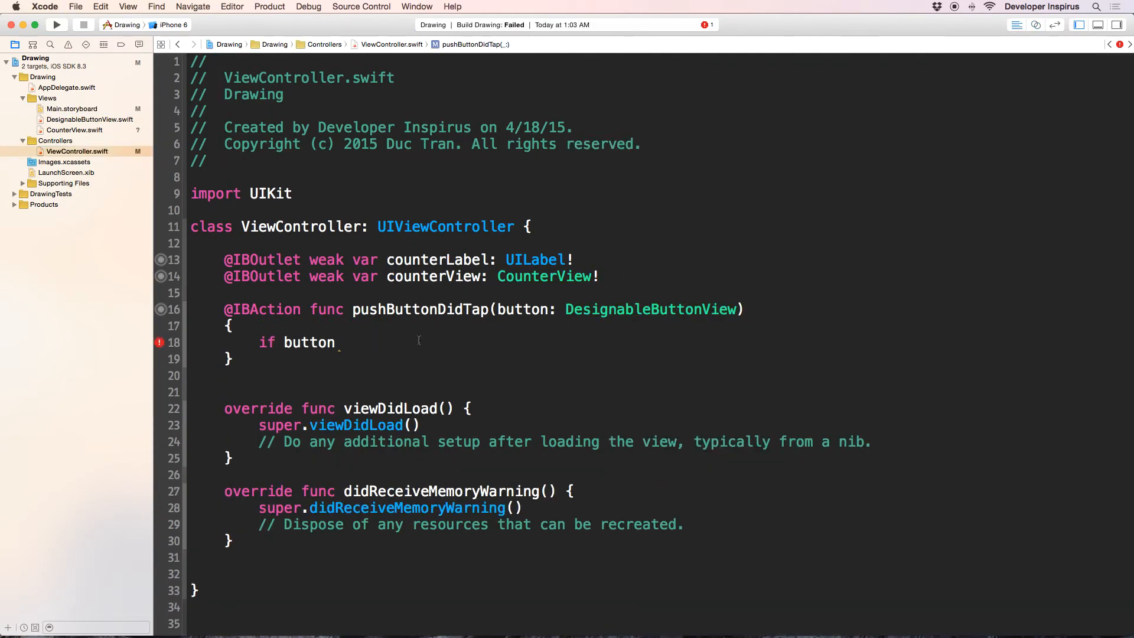
- Write if button.isAddButton incrementing counterView.counter, else decrementing it only when above 0
{"action": "type", "text": ".isAddButton P"}
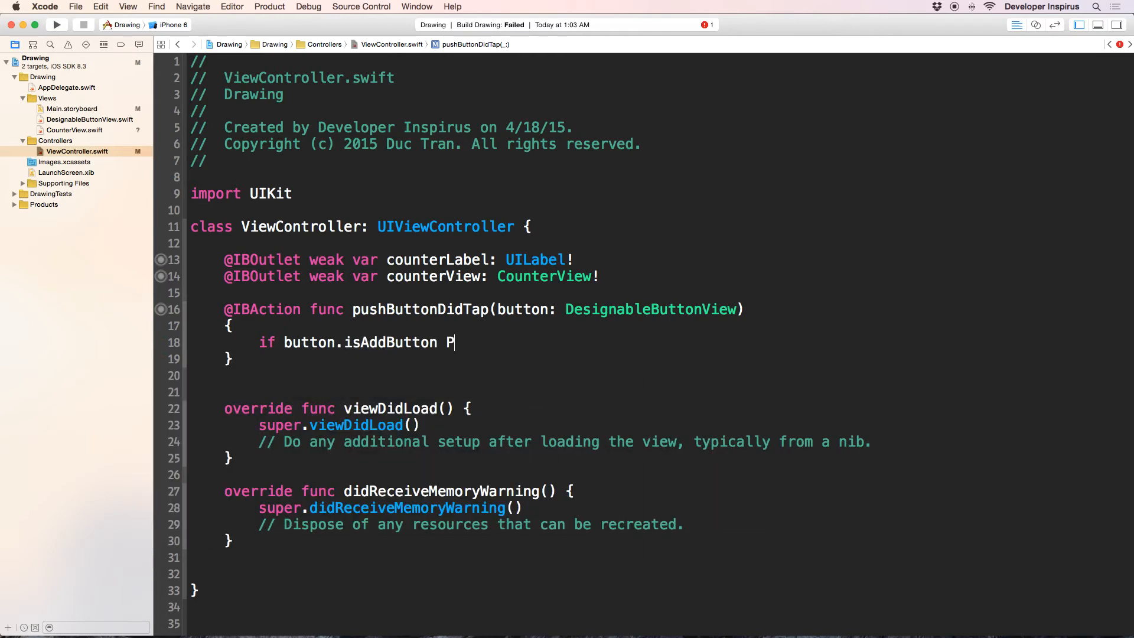
{"action": "type", "text": "{"}
{"action": "type", "text": "counterView.counter"}
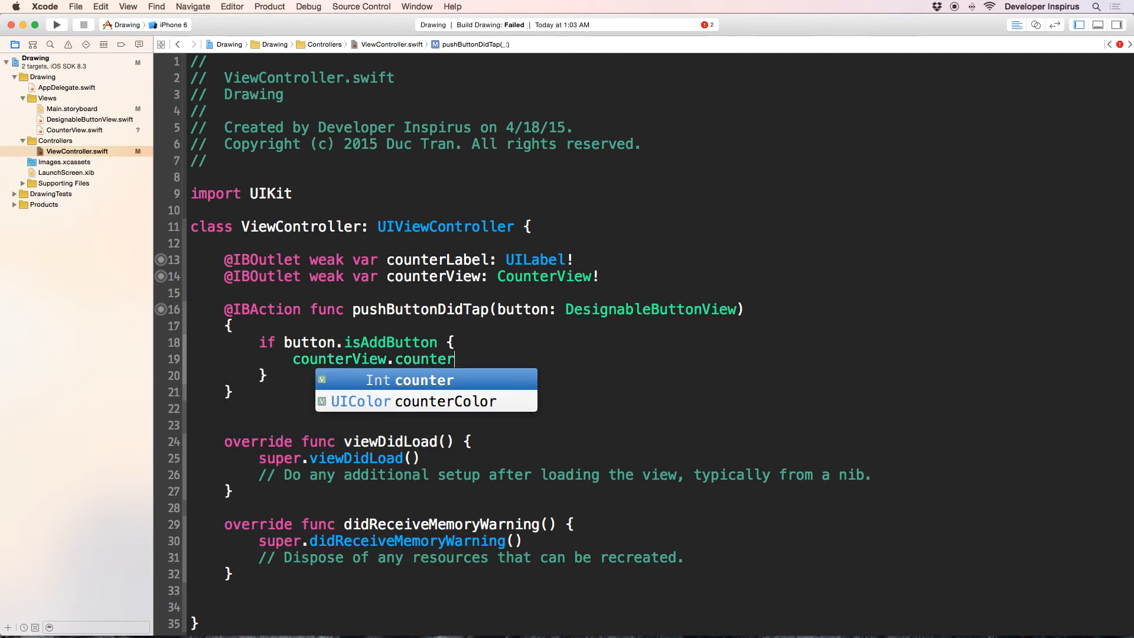
{"action": "type", "text": "++"}
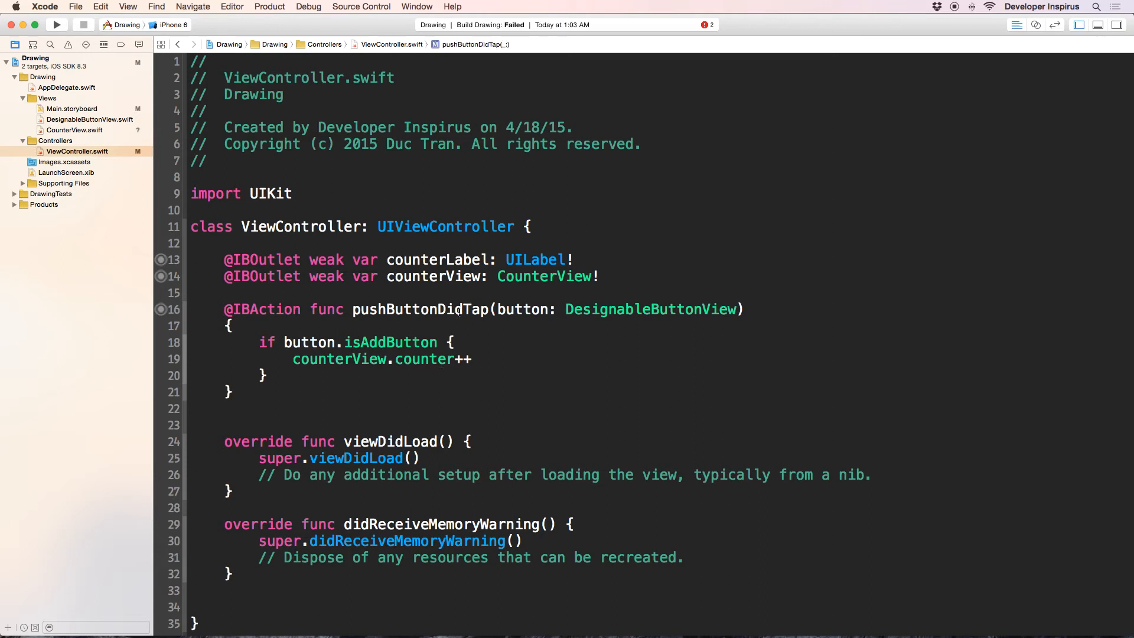
{"action": "double_click", "coordinate": [424, 359]}
{"action": "type", "text": " else {"}
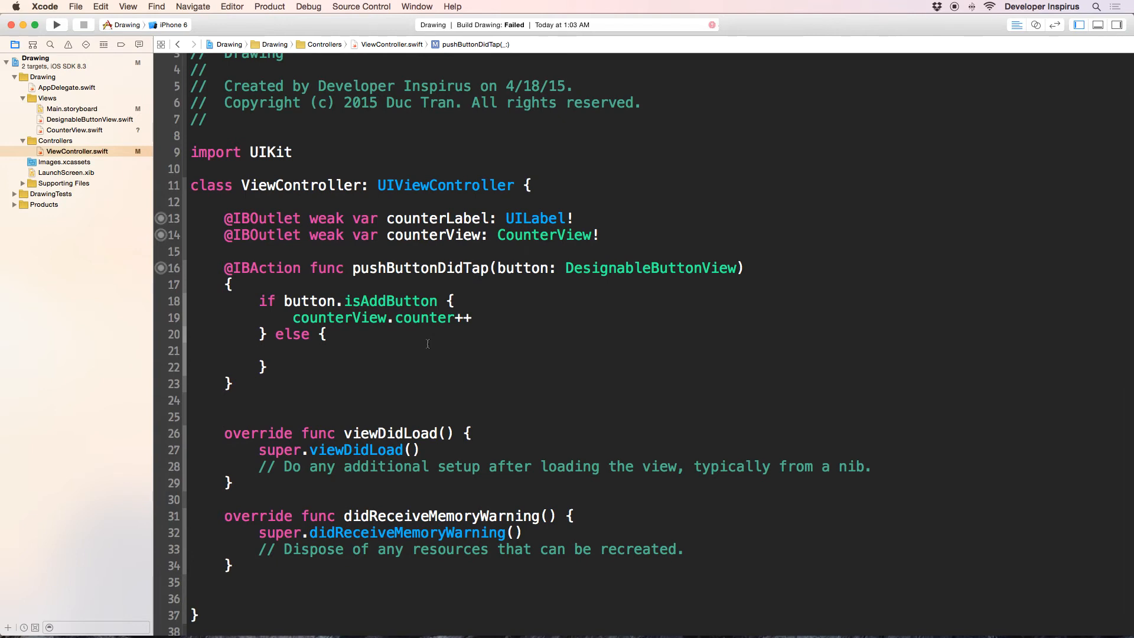
{"action": "type", "text": "if"}
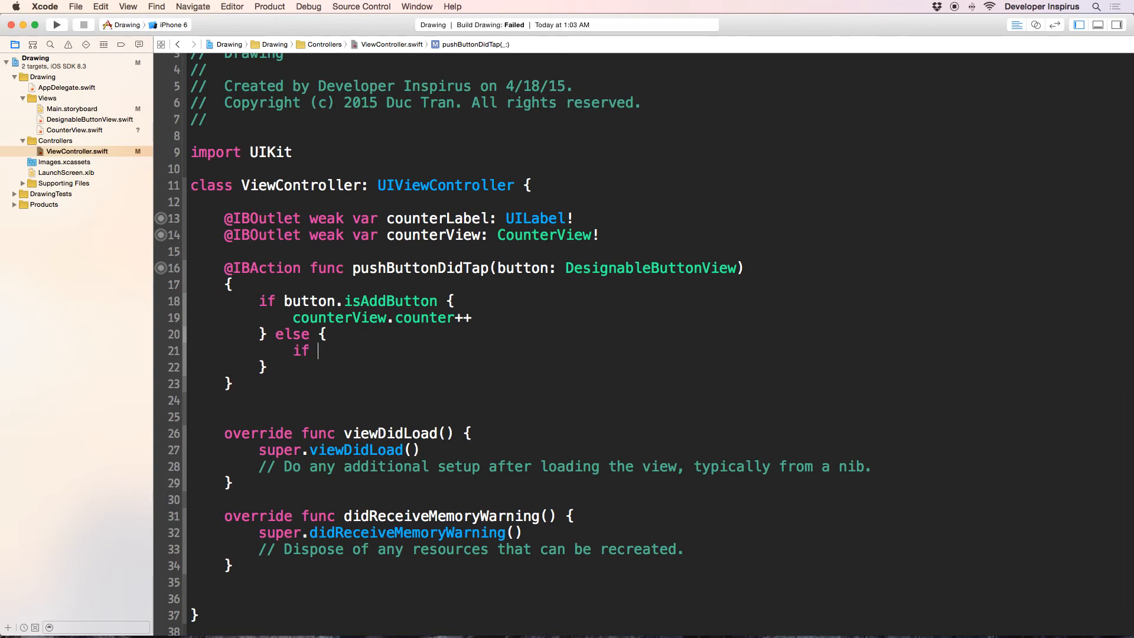
{"action": "type", "text": "counterView.counter"}
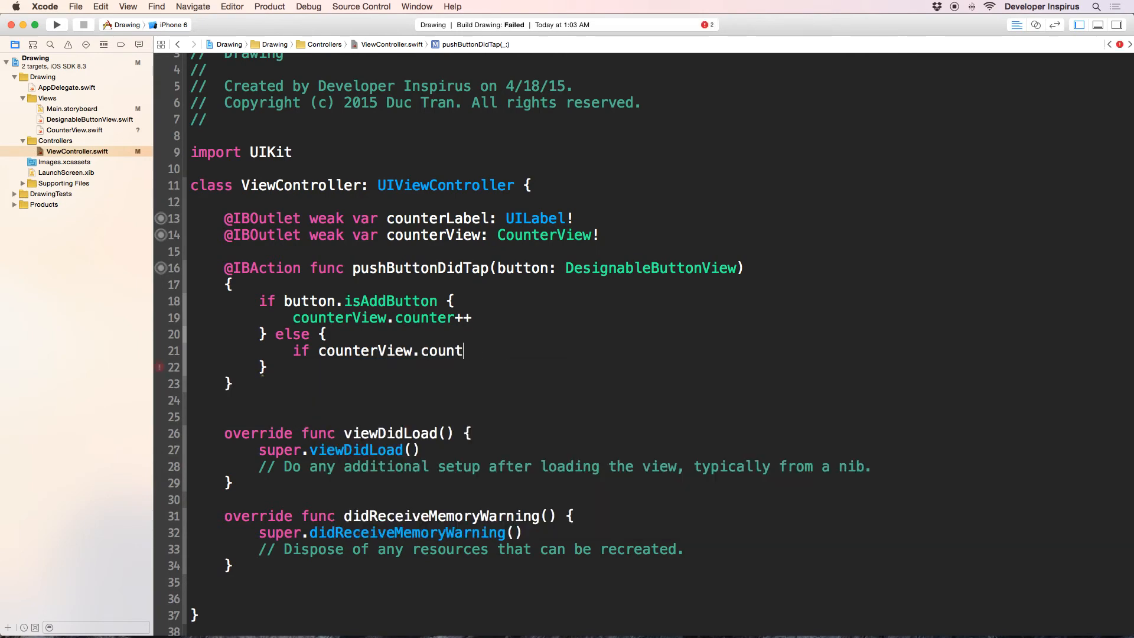
{"action": "type", "text": "> 0-"}
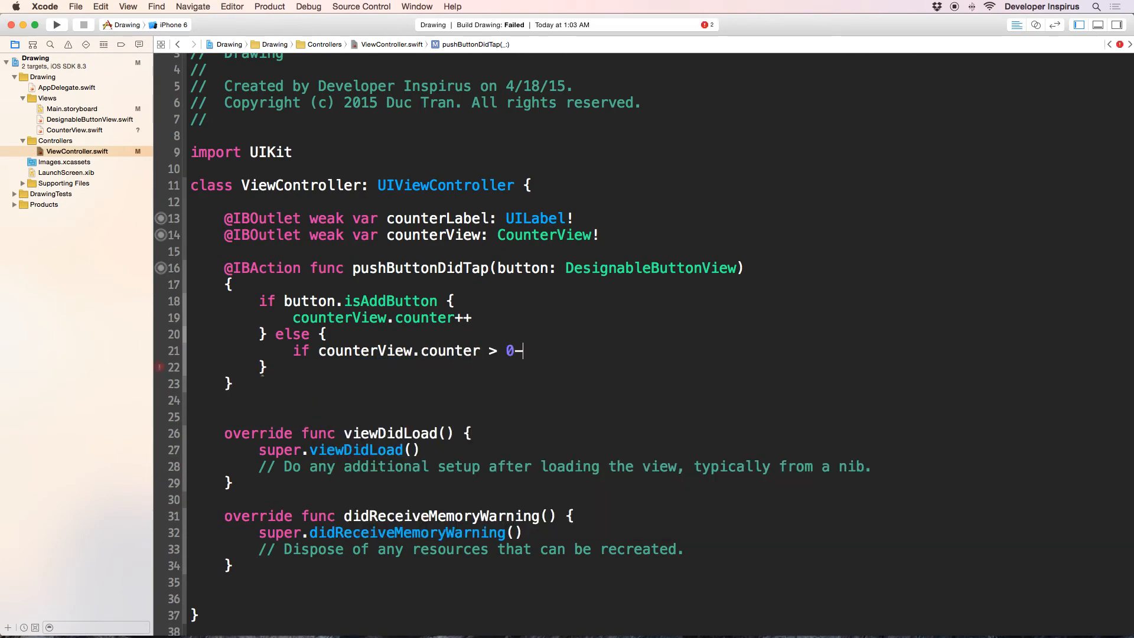
{"action": "type", "text": "{"}
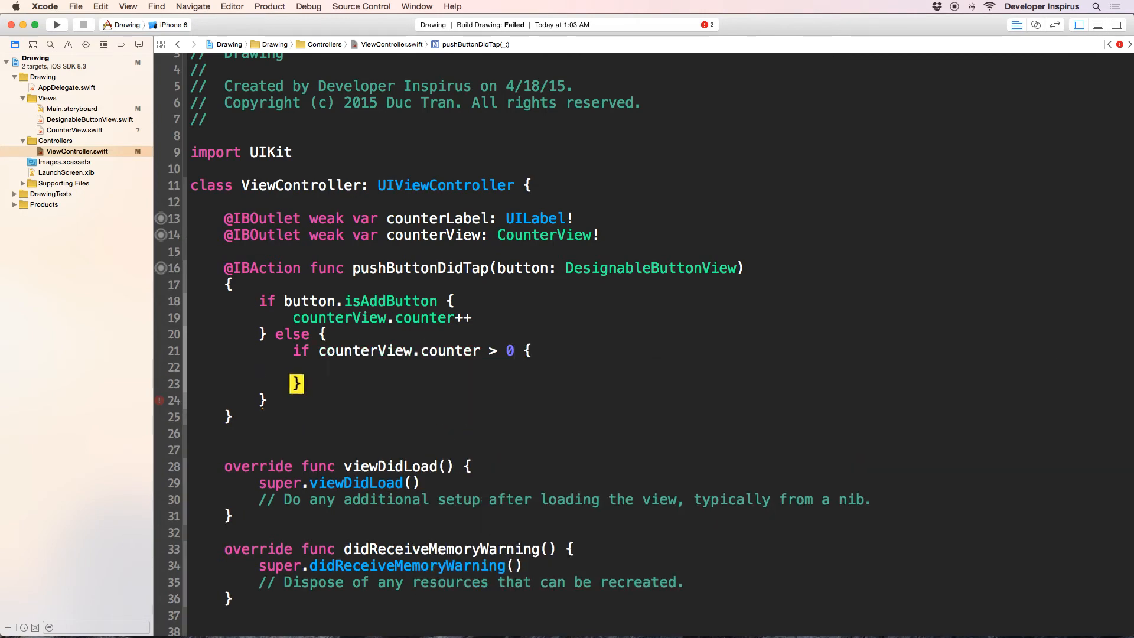
{"action": "type", "text": "counterView.counter"}
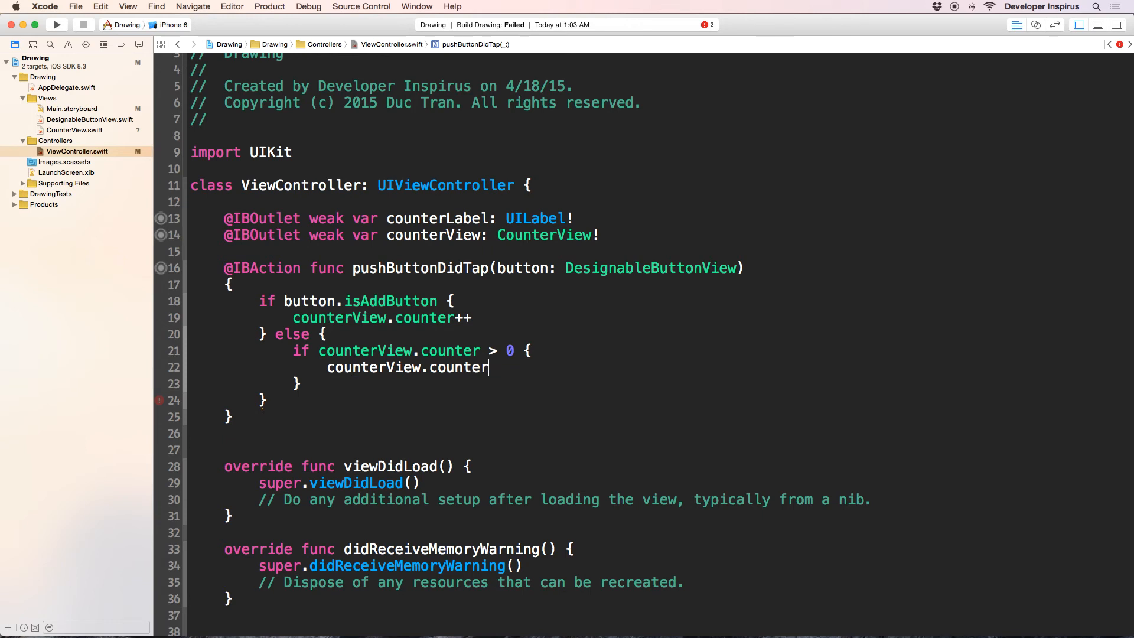
{"action": "type", "text": "--"}
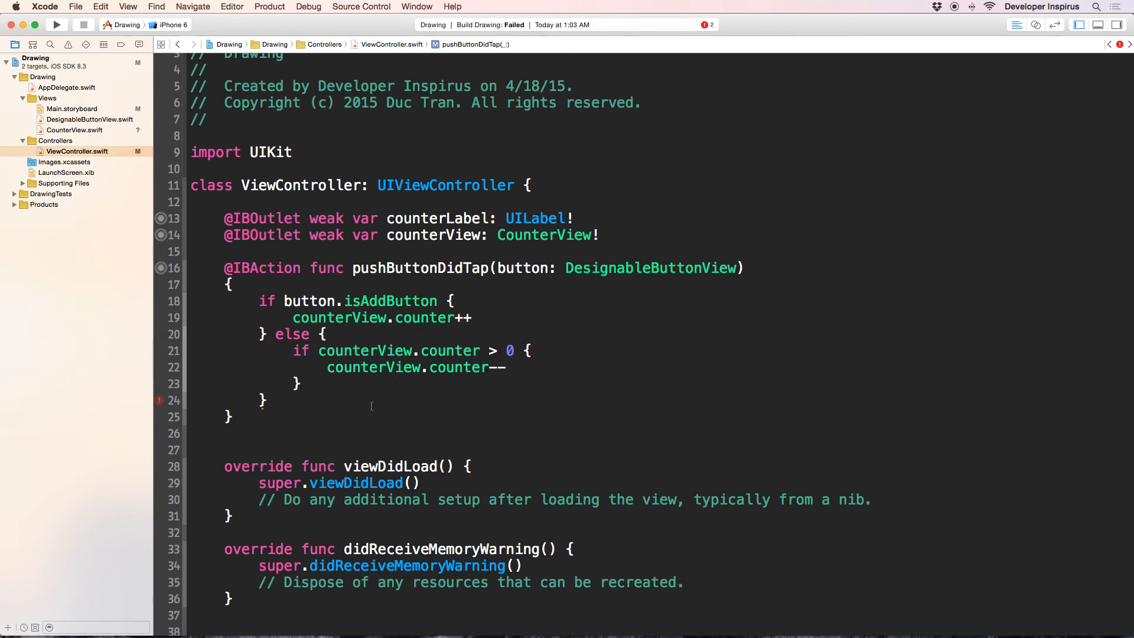
- Set counterLabel.text to String(counterView.counter) after the if/else
{"action": "type", "text": "co"}
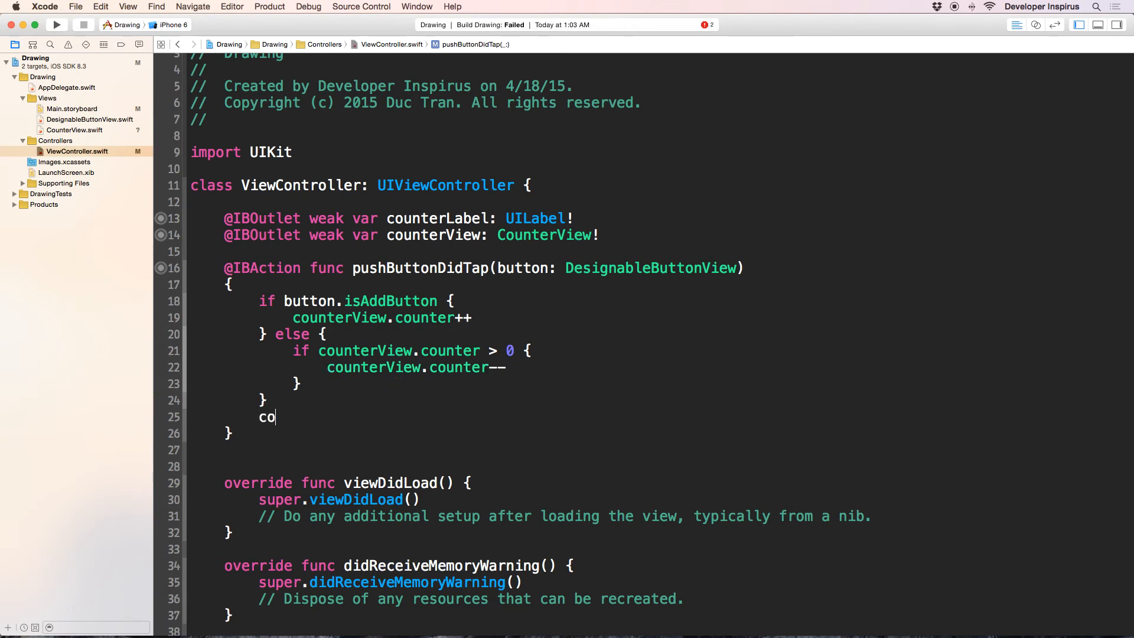
{"action": "type", "text": "unterView"}
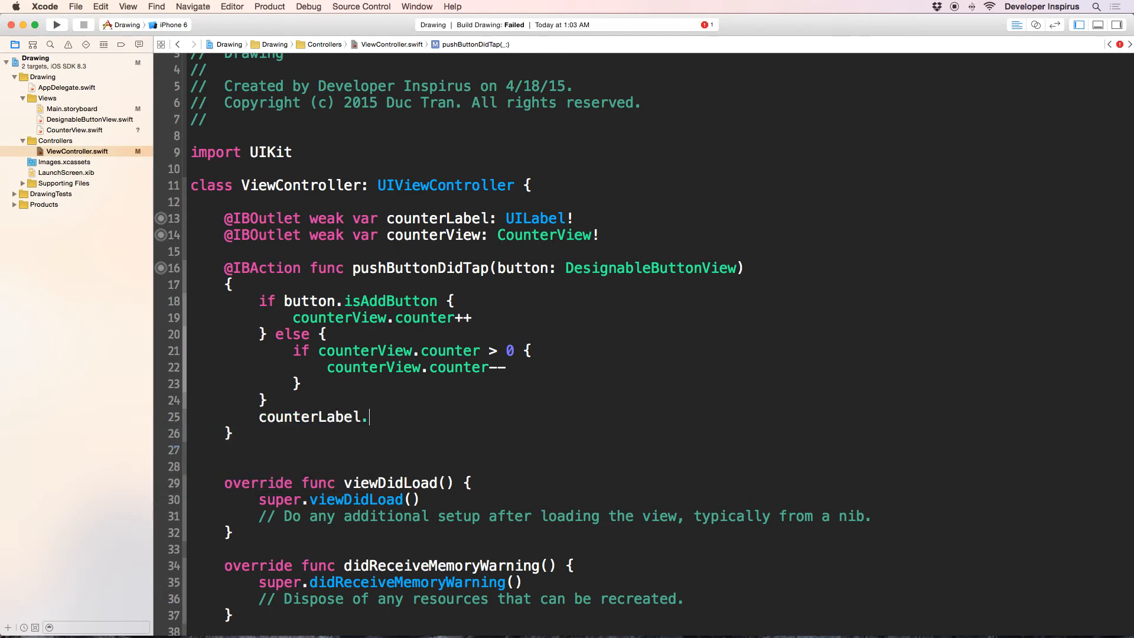
{"action": "type", "text": "text = String(counterView."}
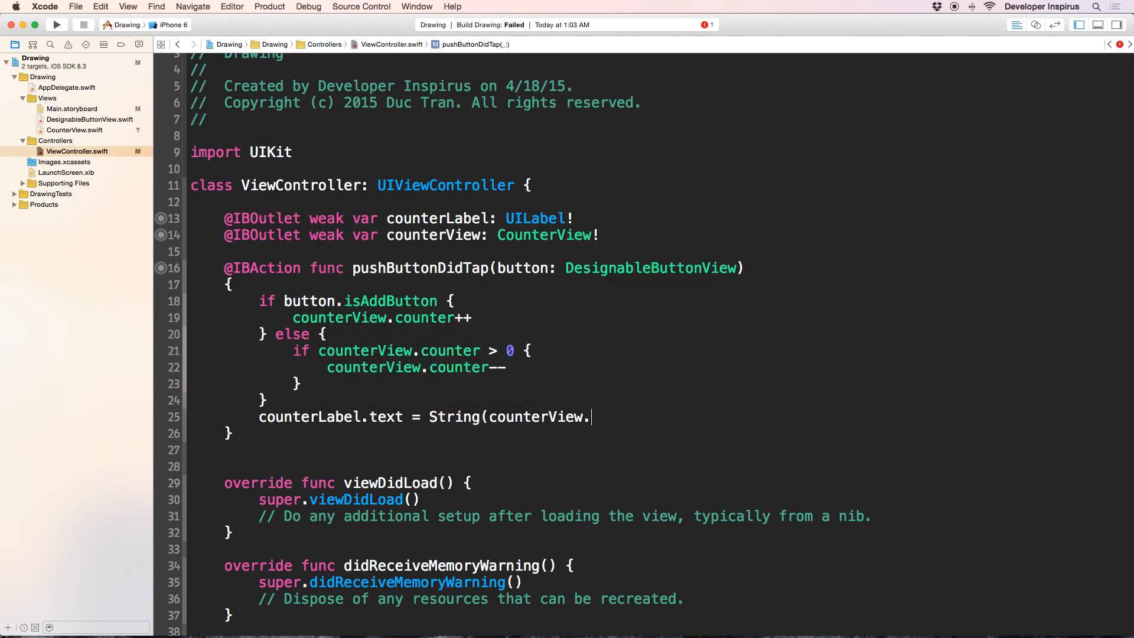
{"action": "type", "text": "counter)"}
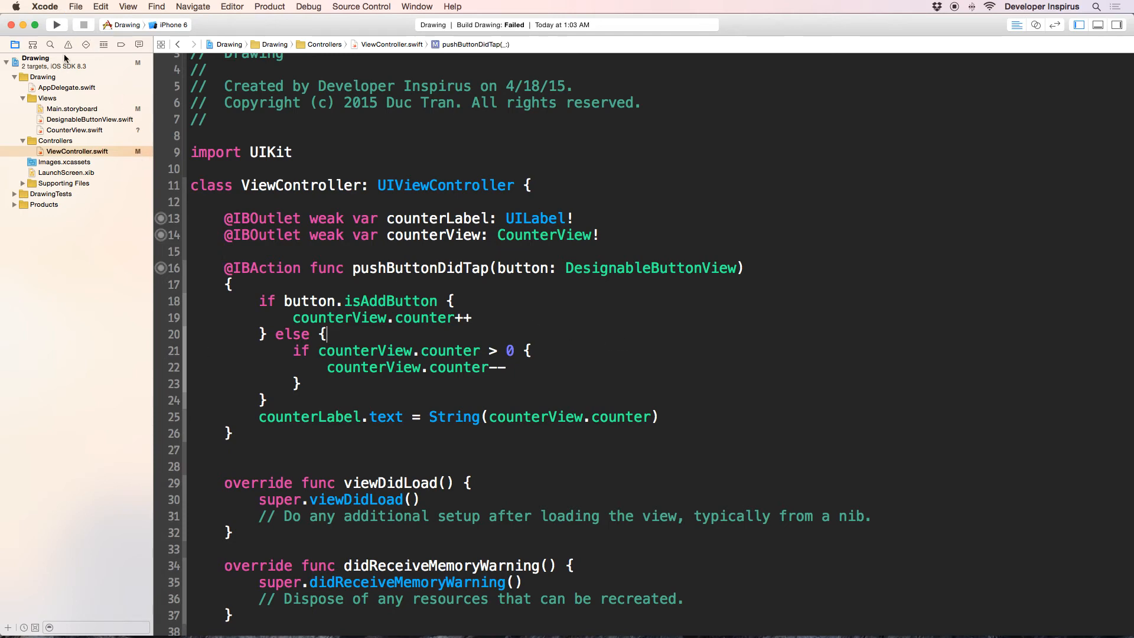
- Build and run the counter app from Main.storyboard in the simulator
{"action": "left_click", "coordinate": [72, 109]}
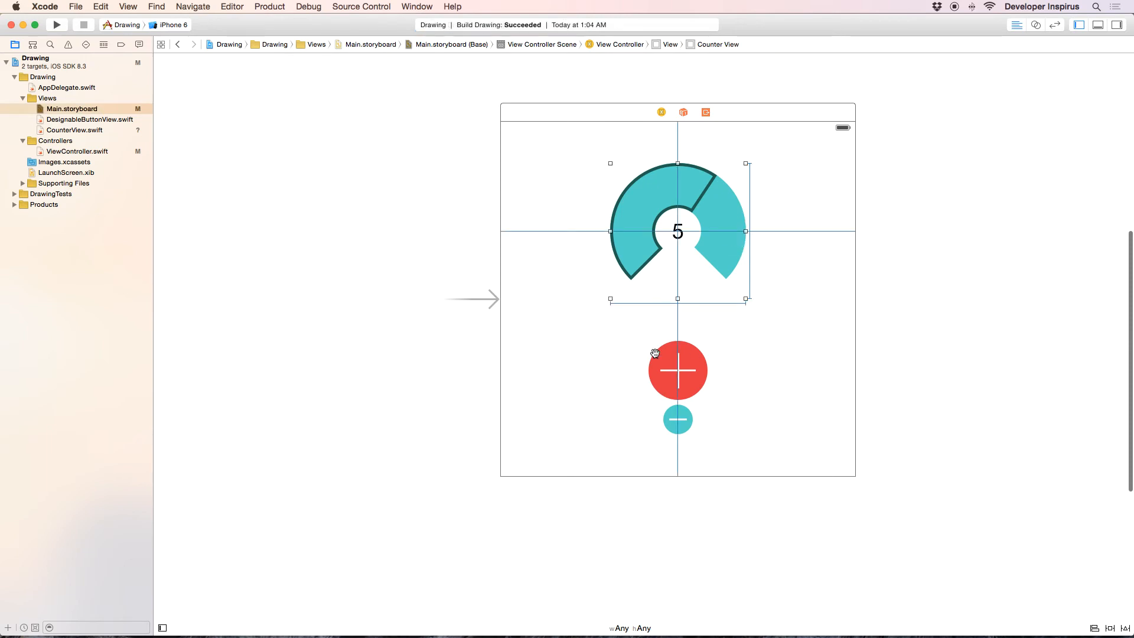
{"action": "left_click", "coordinate": [123, 85]}
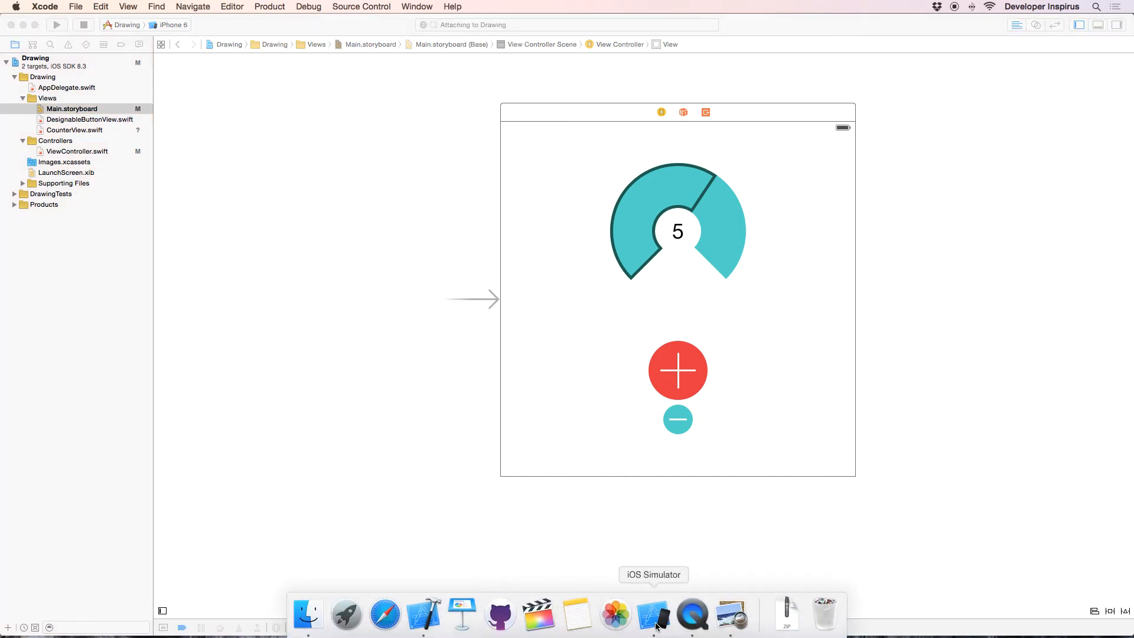
- Tap plus and minus in the simulator and watch the count change while the arc stays fixed
{"action": "left_click", "coordinate": [652, 614]}
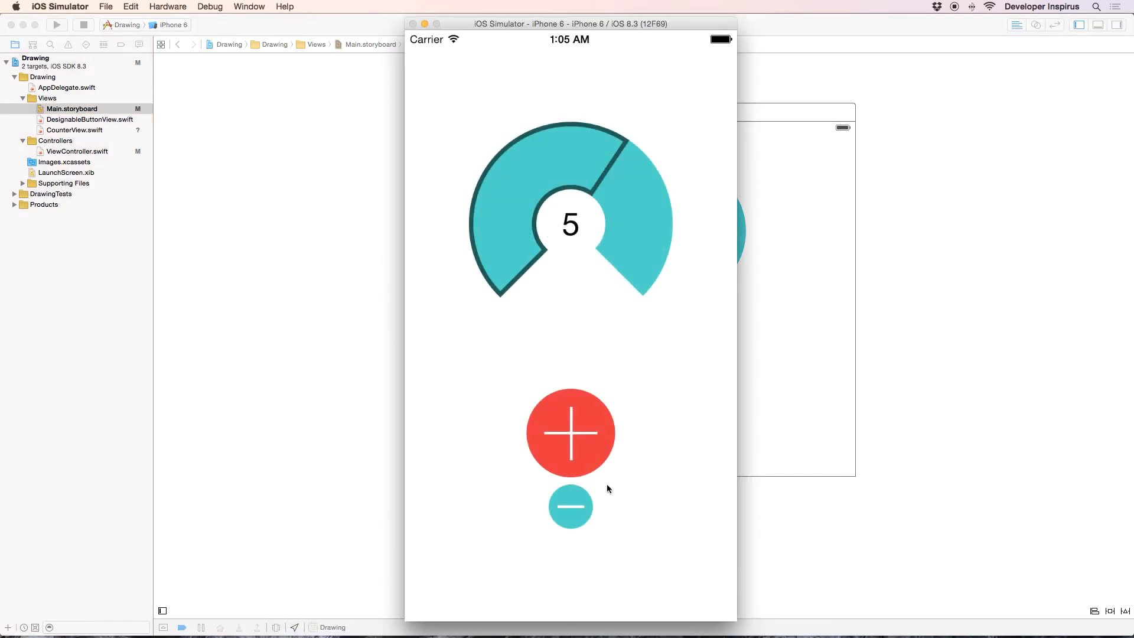
{"action": "mouse_move", "coordinate": [549, 449]}
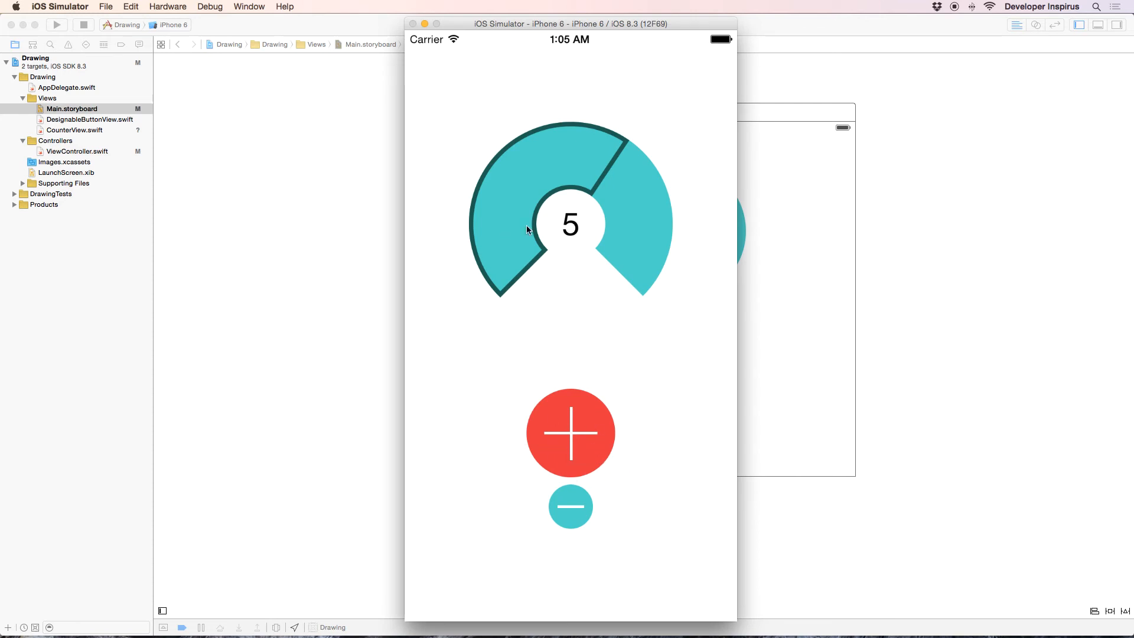
{"action": "mouse_move", "coordinate": [589, 159]}
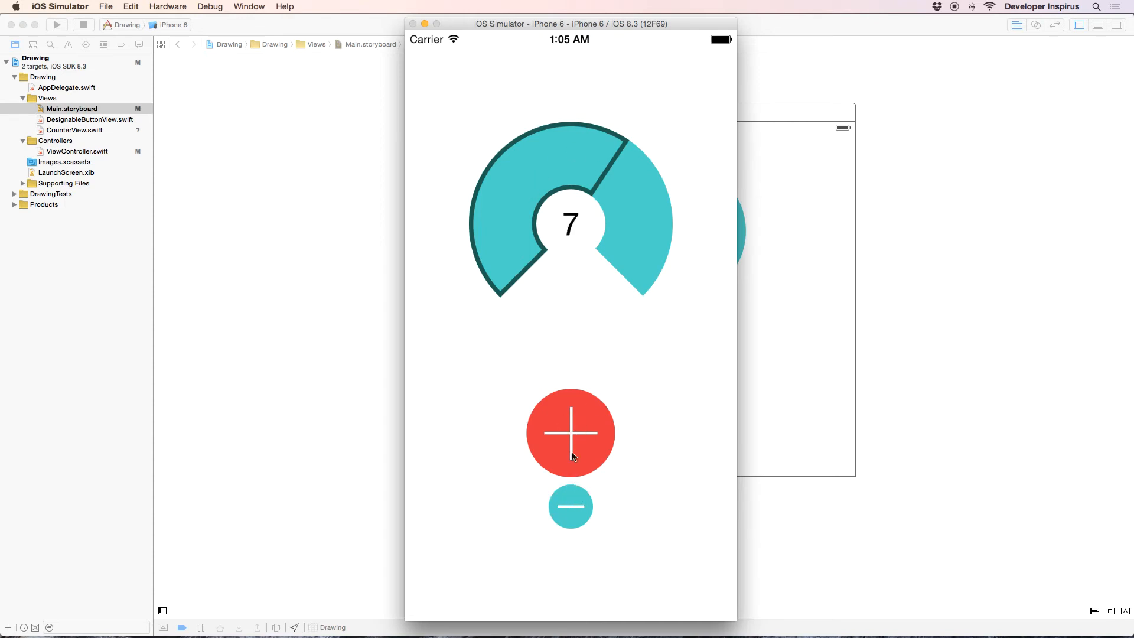
{"action": "left_click", "coordinate": [569, 505]}
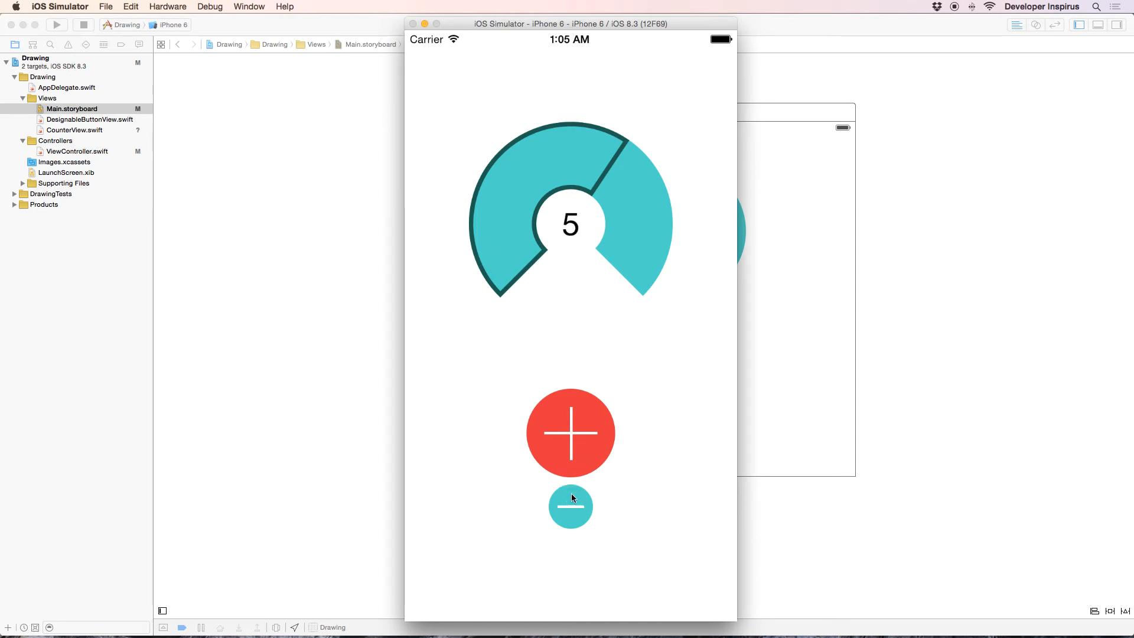
{"action": "left_click", "coordinate": [570, 506]}
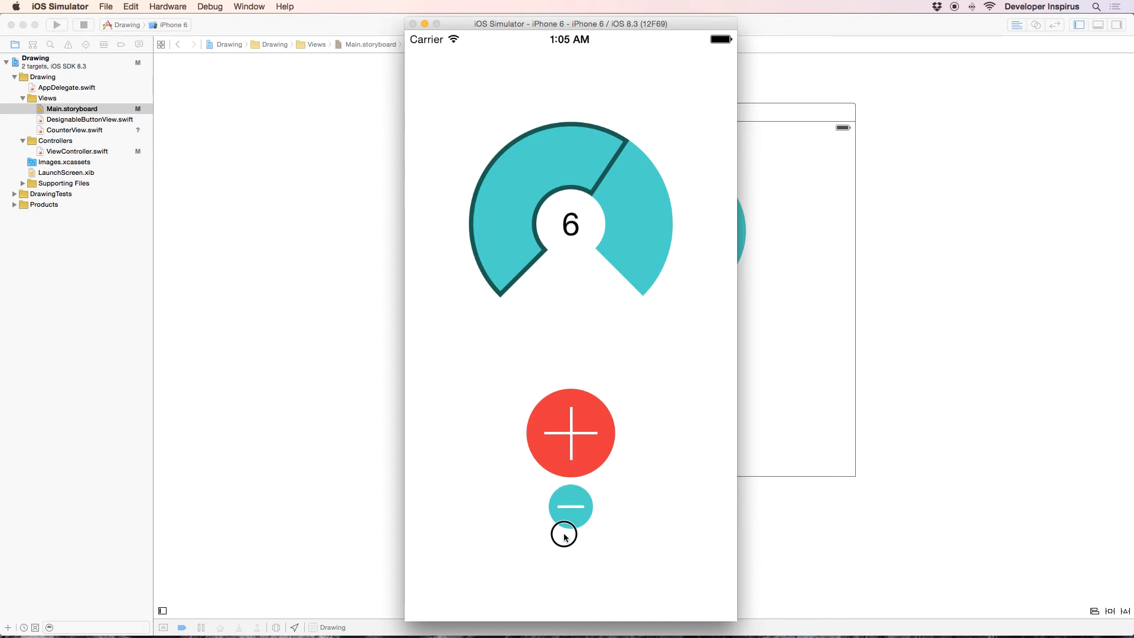
{"action": "left_click", "coordinate": [570, 504]}
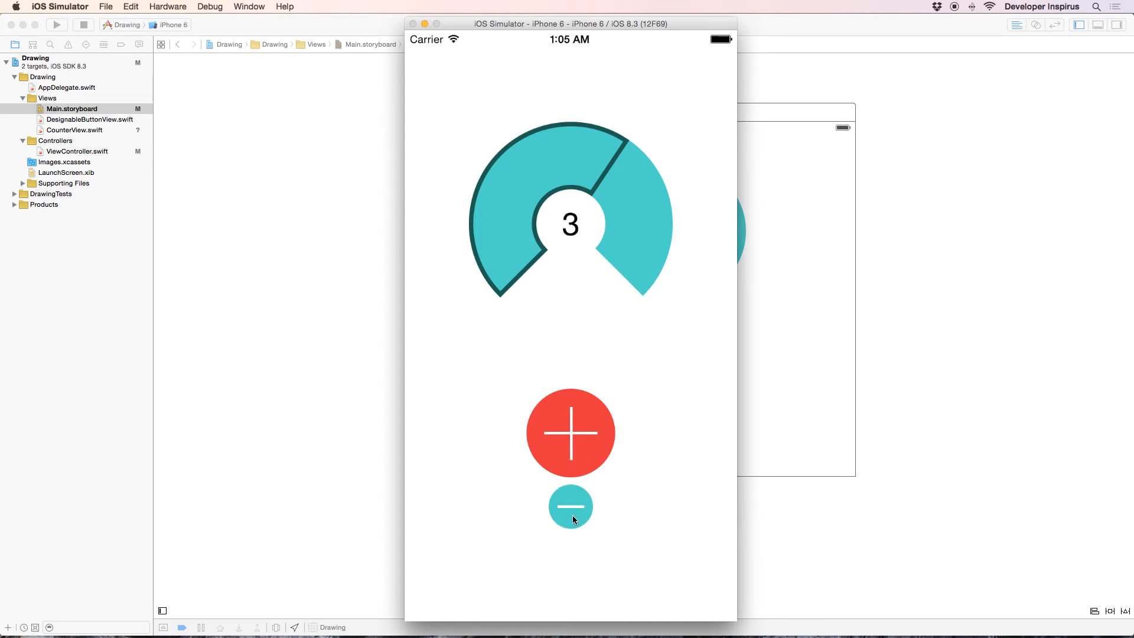
{"action": "left_click", "coordinate": [569, 506]}
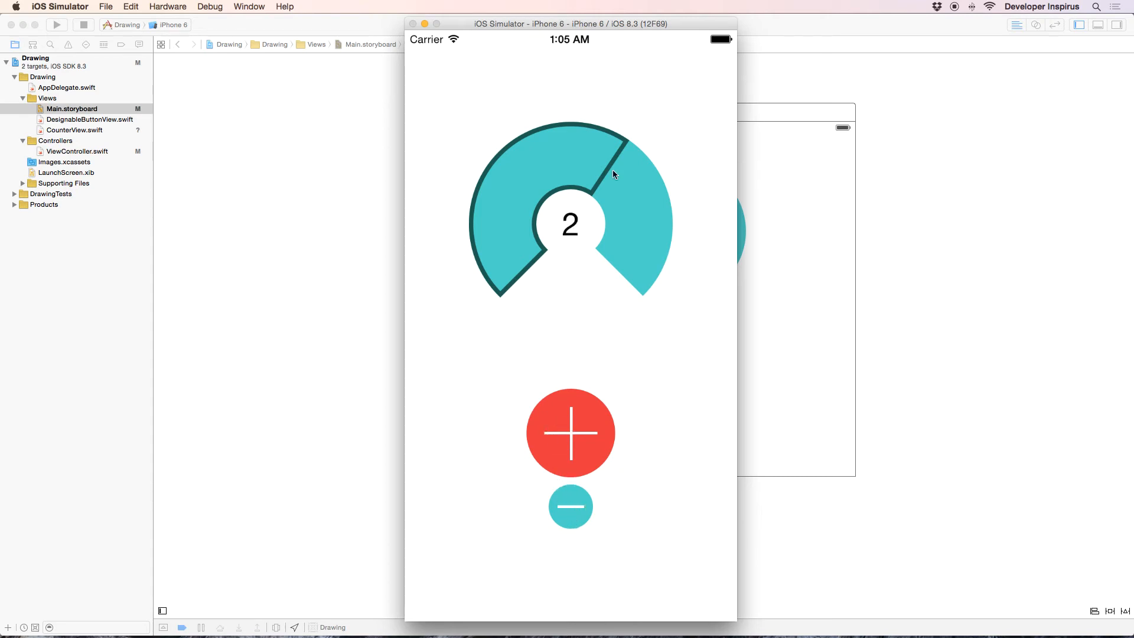
{"action": "mouse_move", "coordinate": [475, 308]}
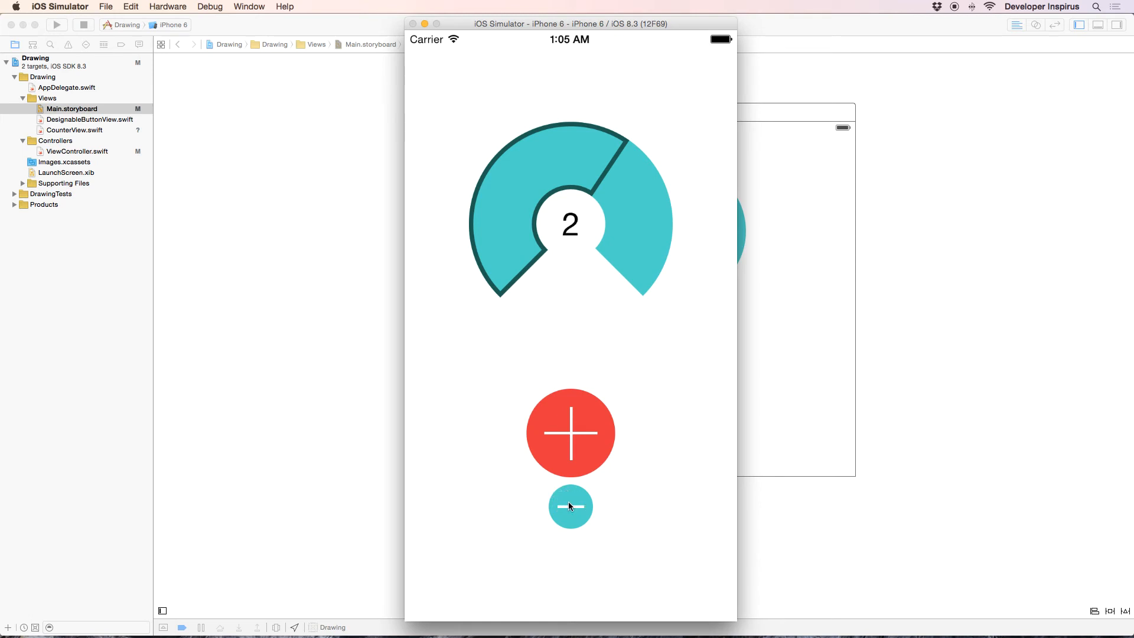
{"action": "left_click", "coordinate": [569, 434]}
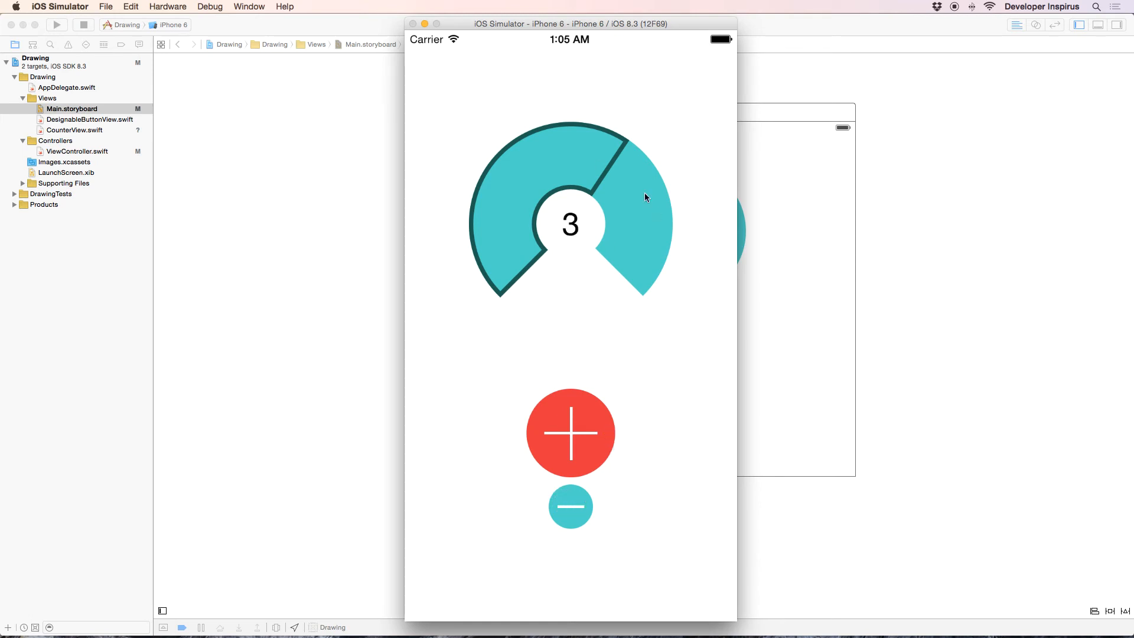
{"action": "mouse_move", "coordinate": [618, 403]}
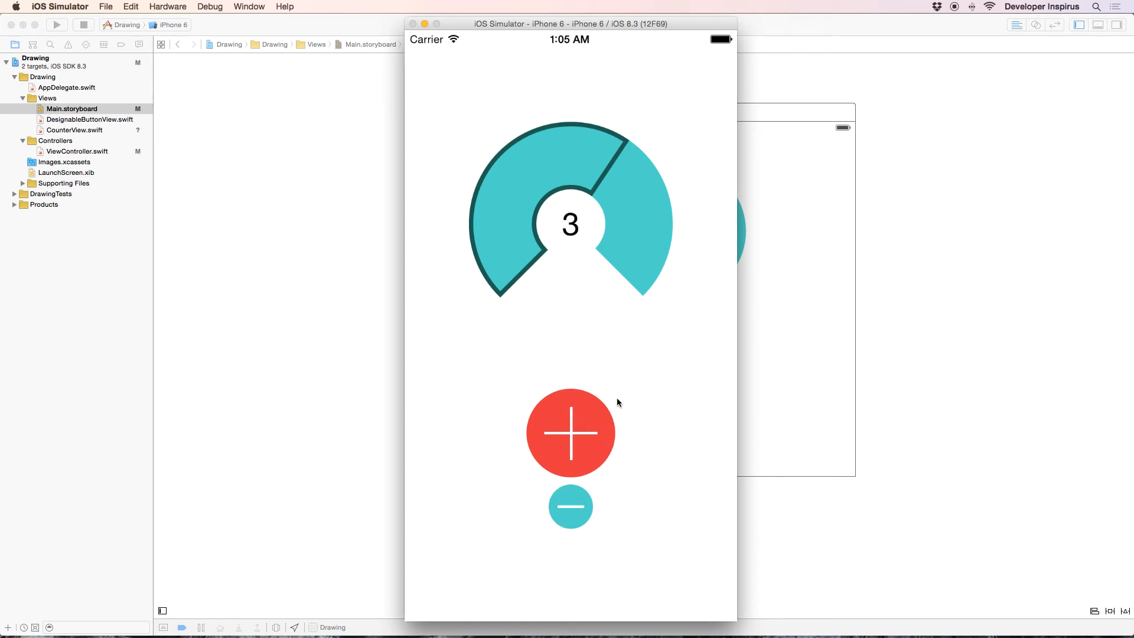
{"action": "left_click", "coordinate": [569, 432]}
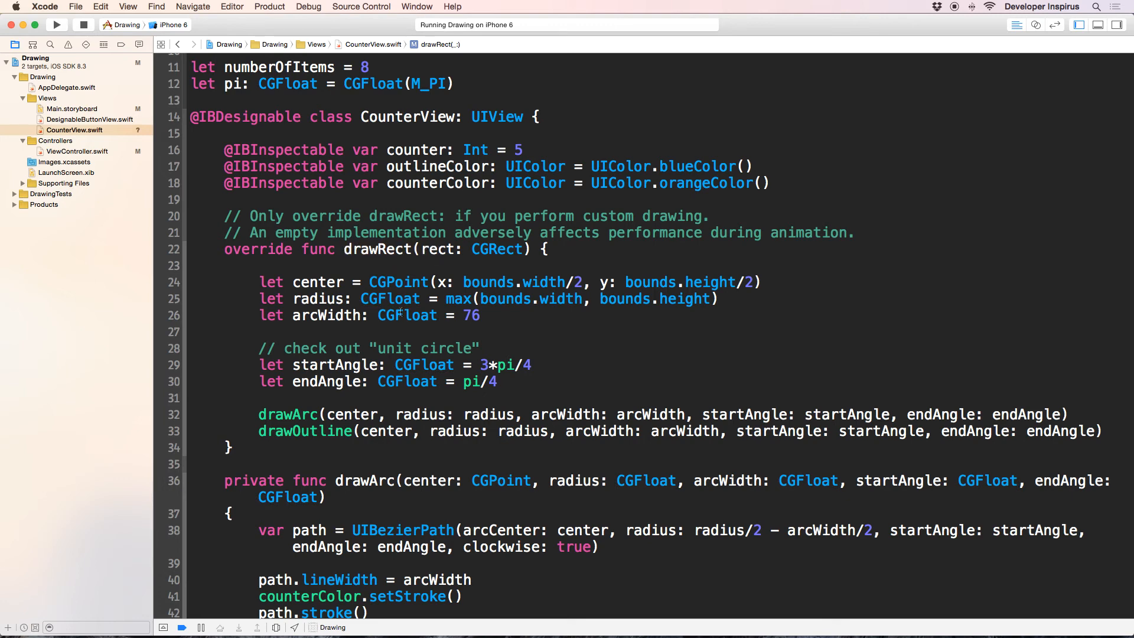
- Add a didSet on counter calling setNeedsDisplay() when count <= numberOfItems
{"action": "left_click", "coordinate": [428, 249]}
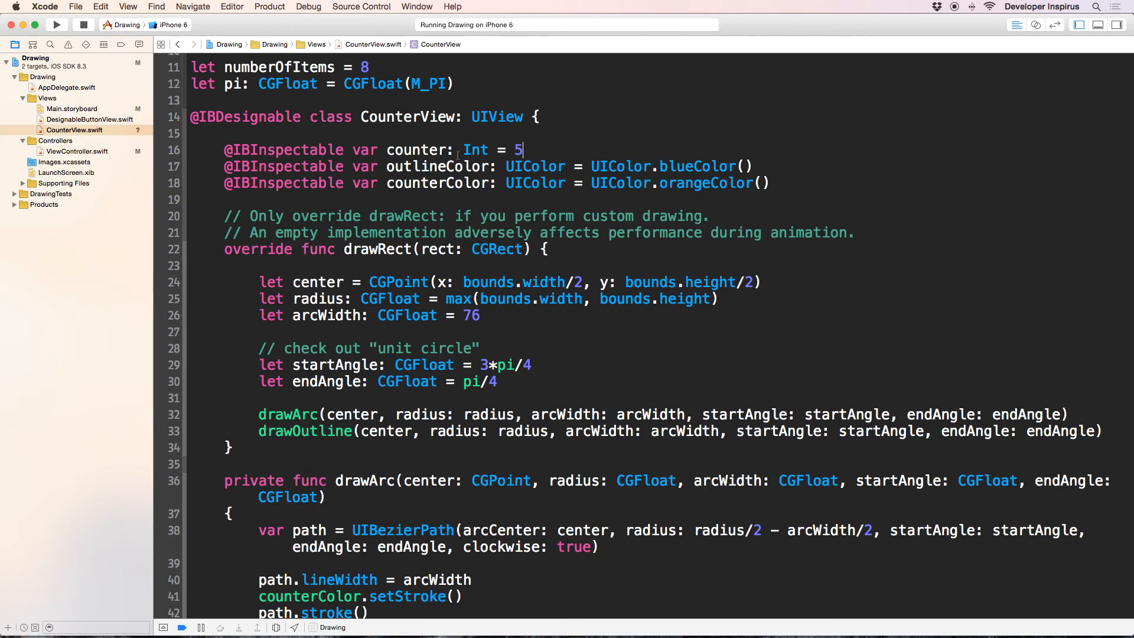
{"action": "type", "text": ".predecessor("}
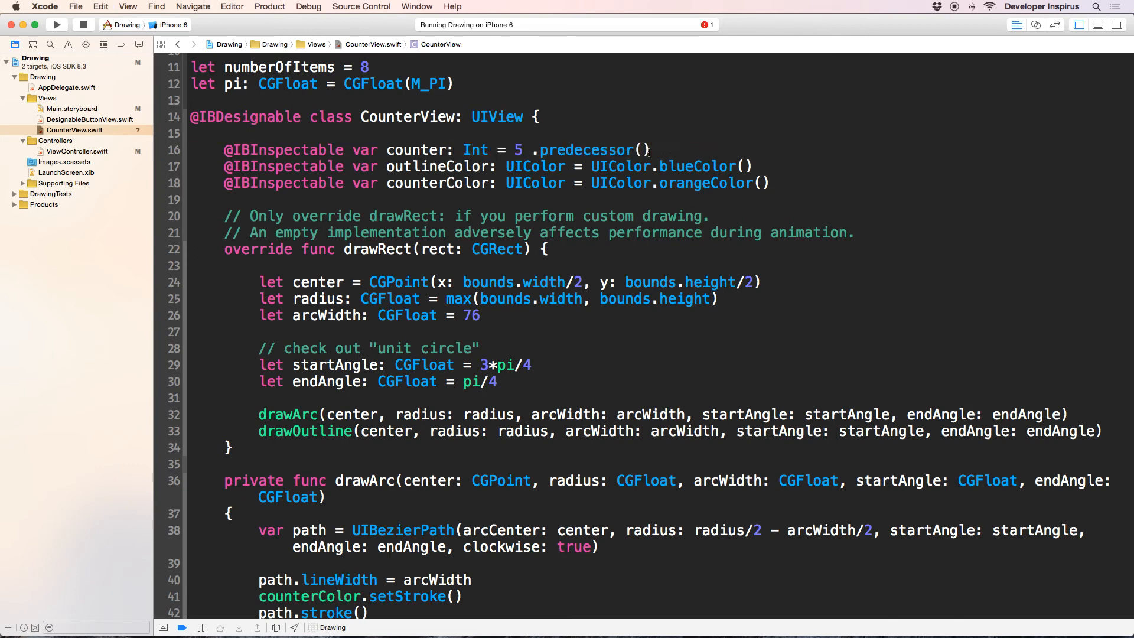
{"action": "type", "text": "{"}
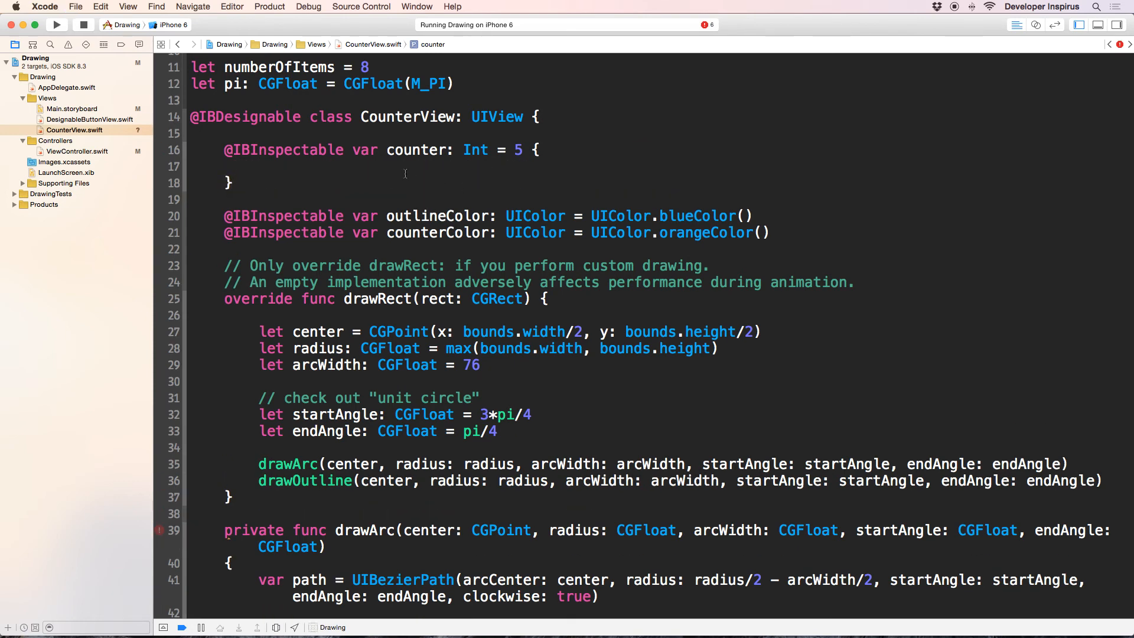
{"action": "type", "text": "didSet"}
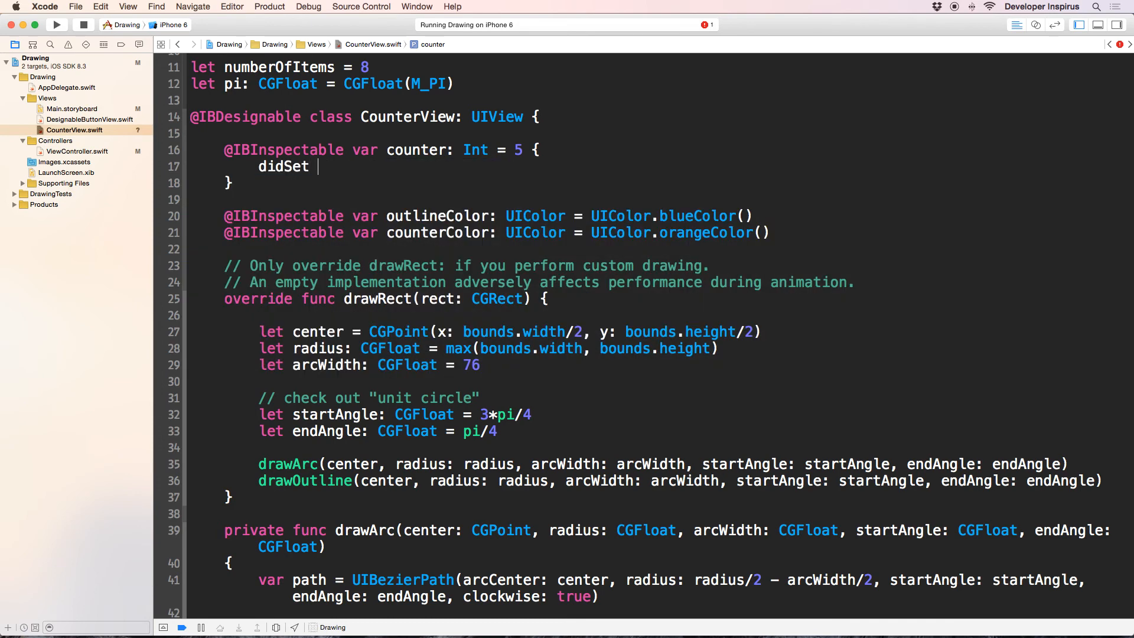
{"action": "type", "text": "{"}
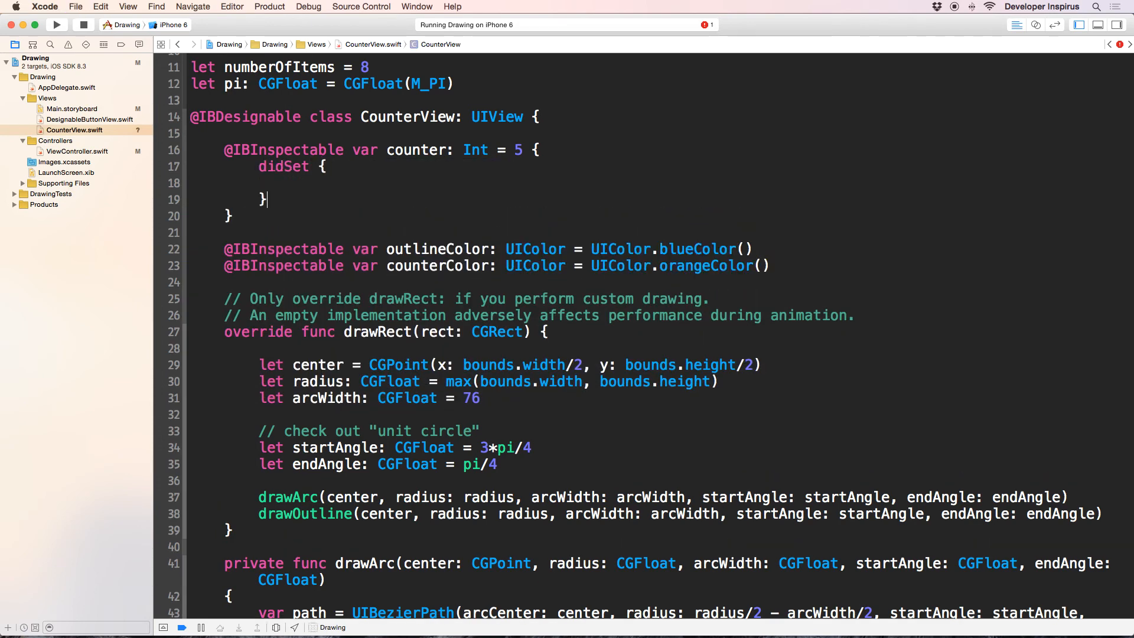
{"action": "type", "text": "if"}
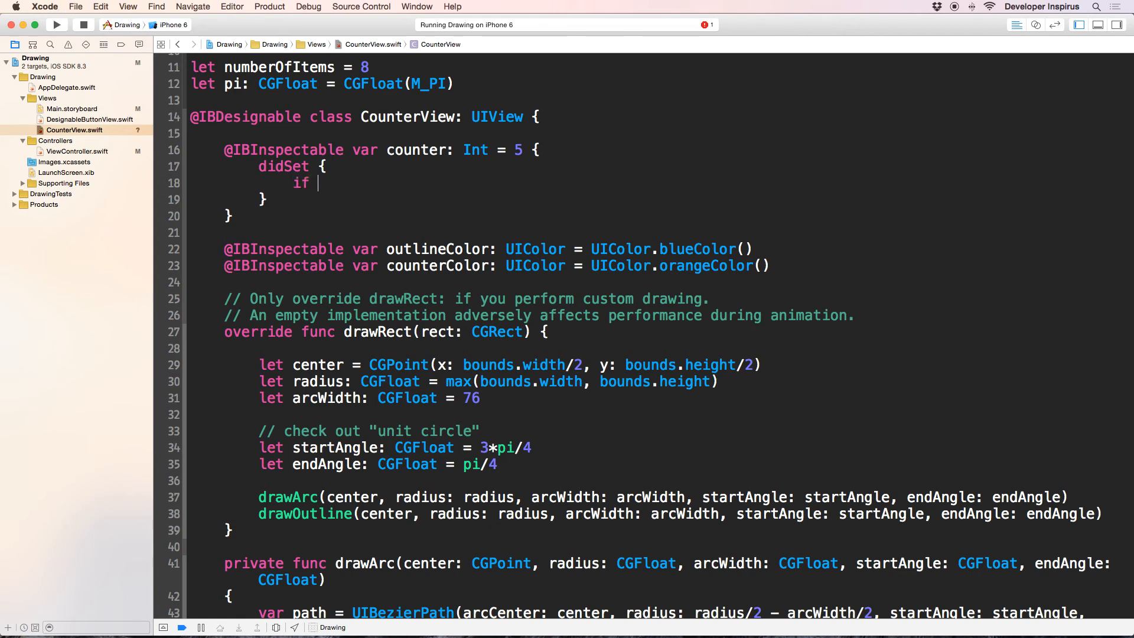
{"action": "type", "text": "count <"}
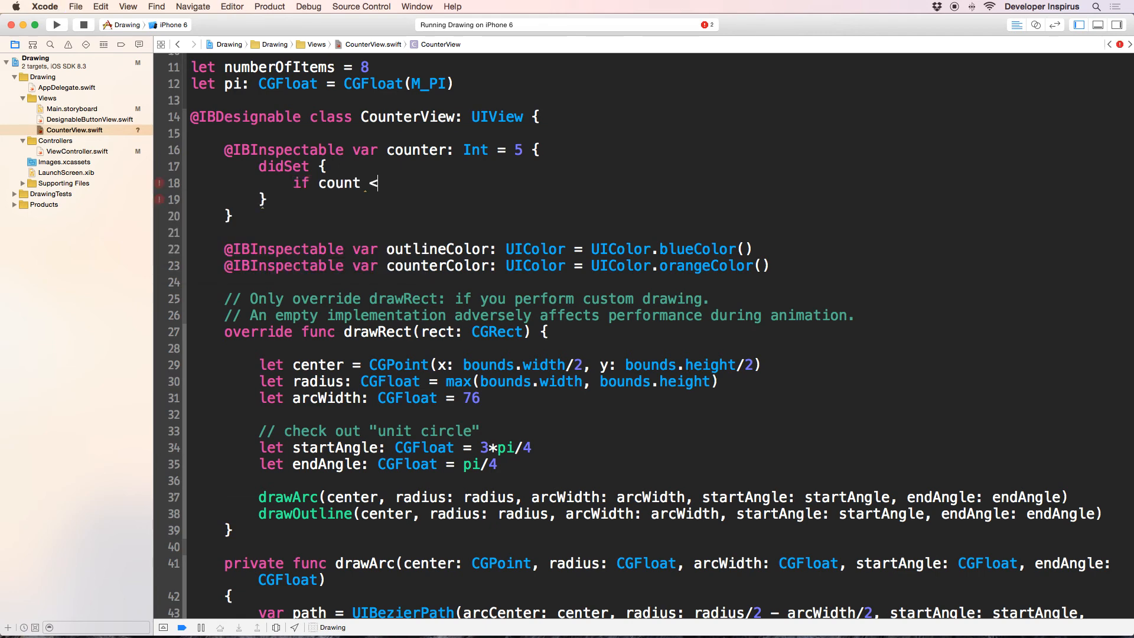
{"action": "type", "text": "= numberOfItems {"}
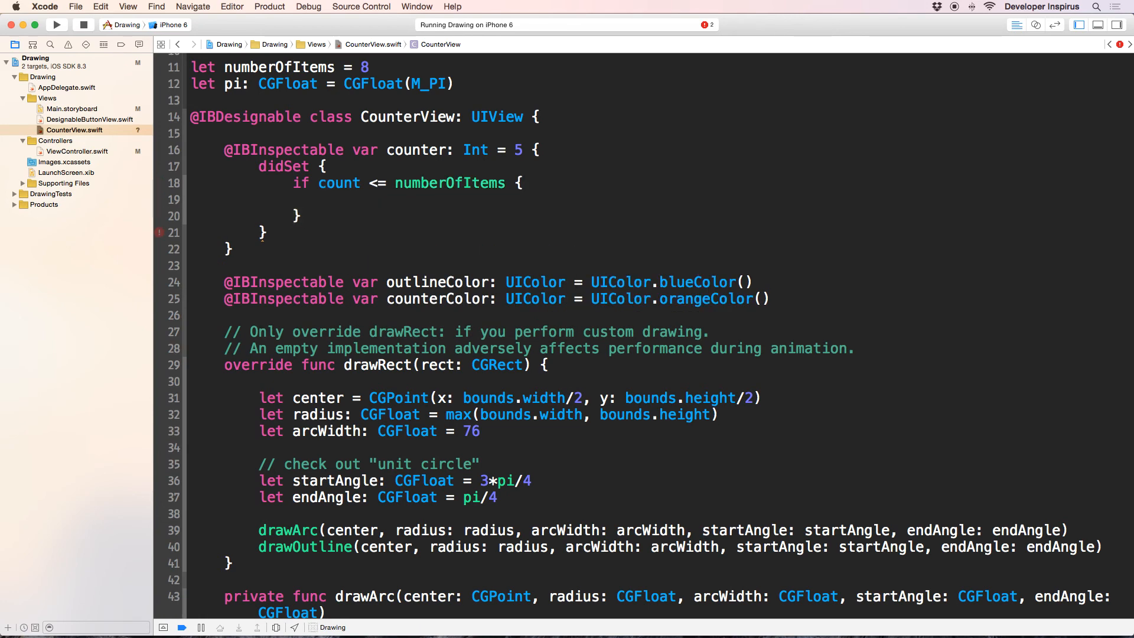
{"action": "type", "text": "setNed"}
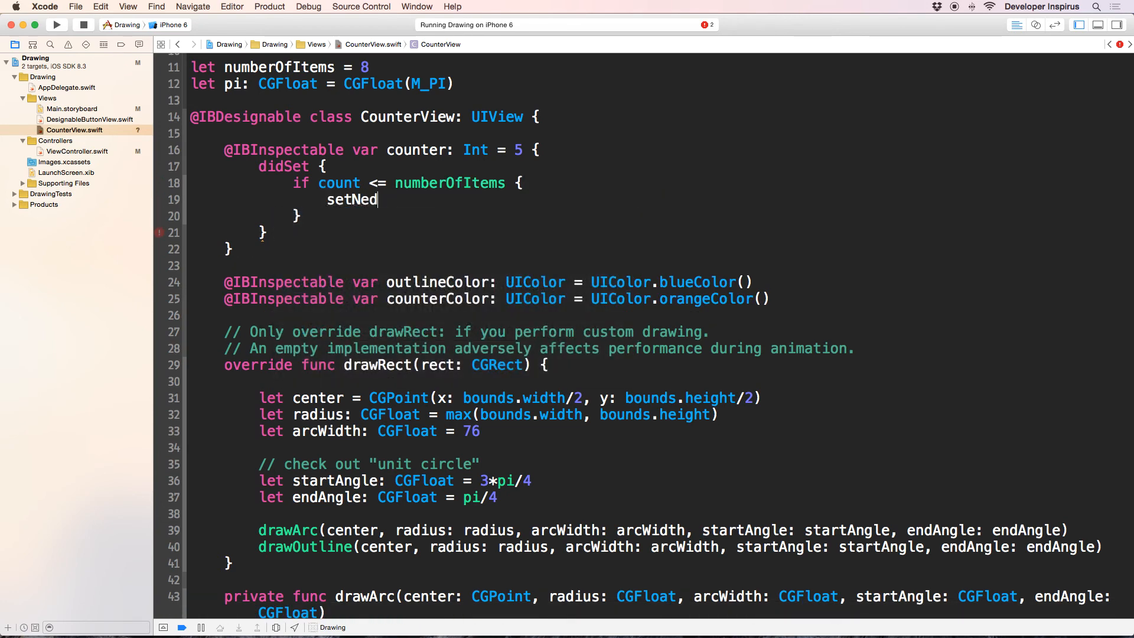
{"action": "type", "text": "d"}
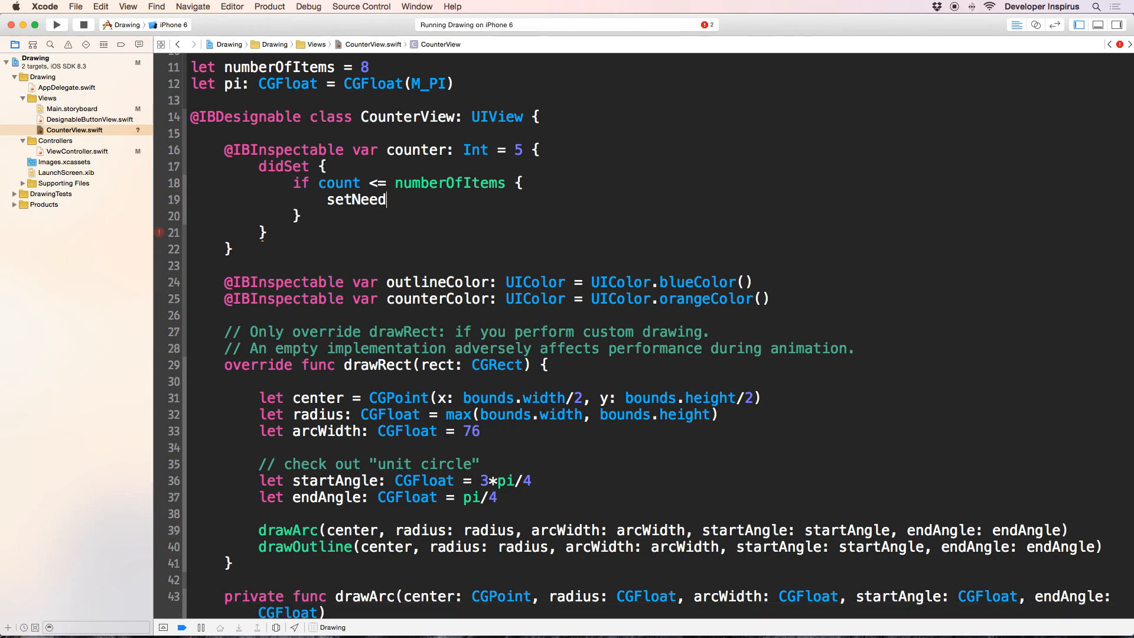
{"action": "type", "text": "sDisplay()"}
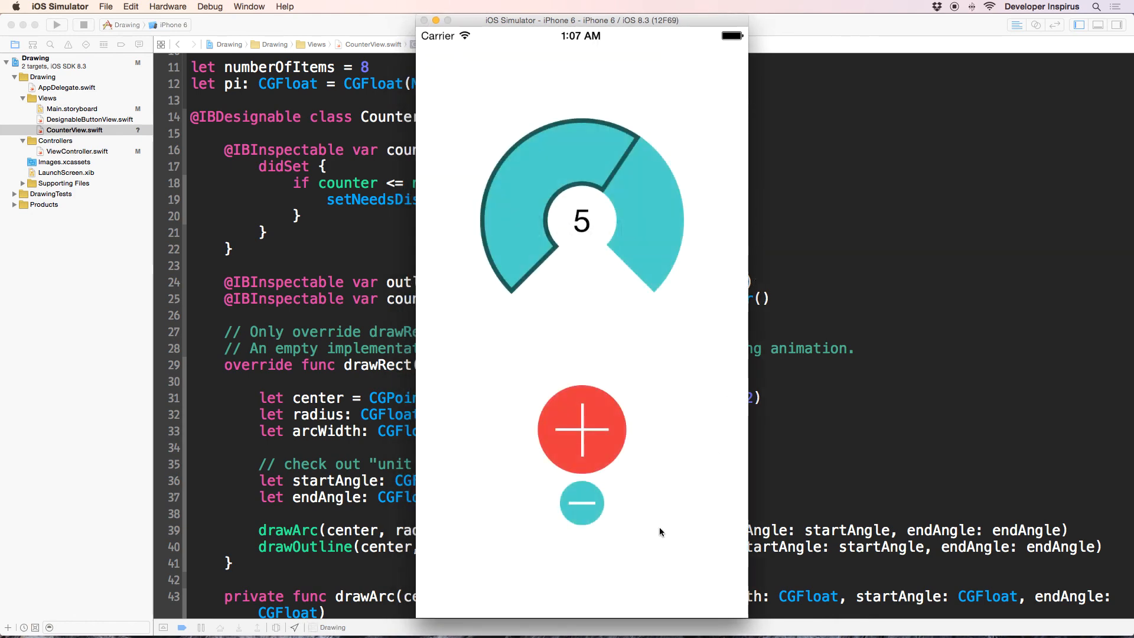
- Raise and lower the count to full and empty, watching the arc and label update together
{"action": "left_click", "coordinate": [581, 428]}
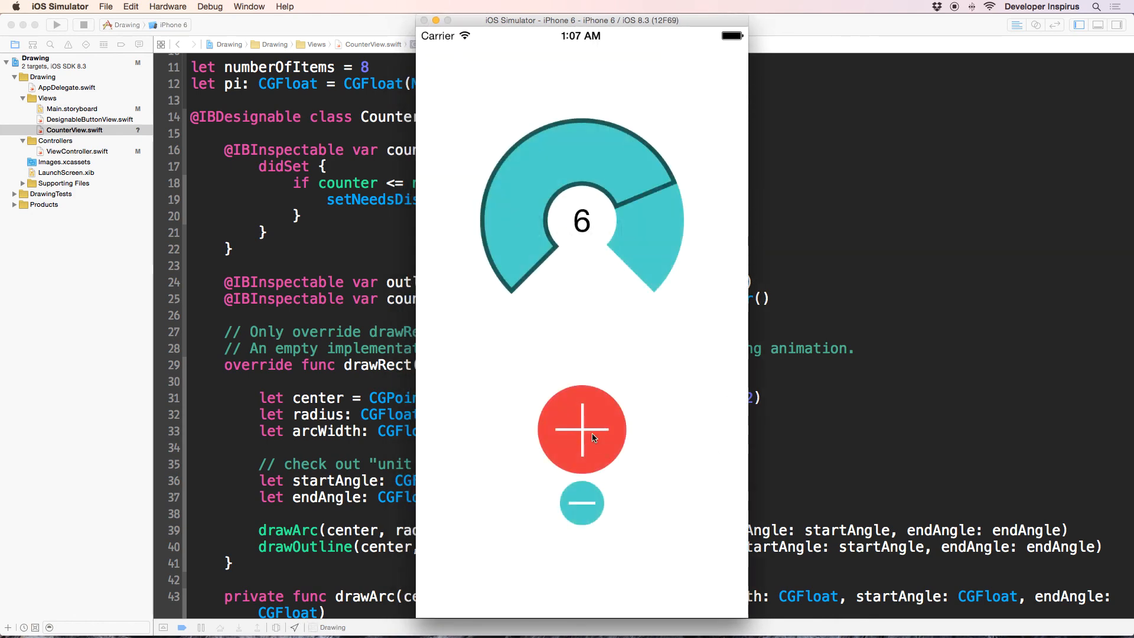
{"action": "left_click", "coordinate": [581, 429]}
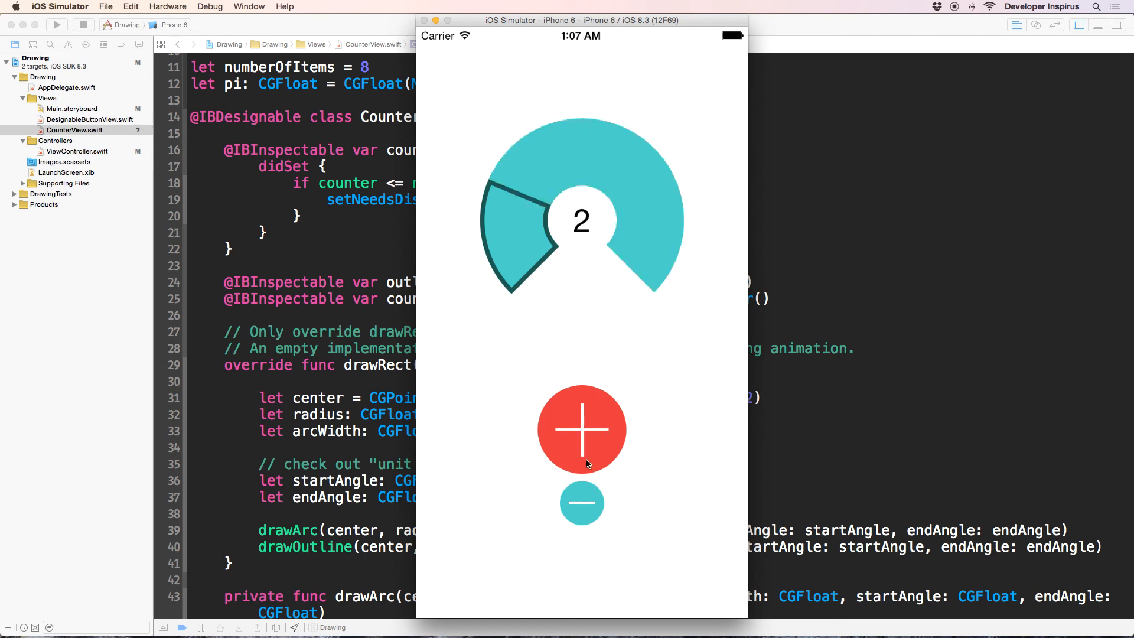
{"action": "left_click", "coordinate": [581, 429]}
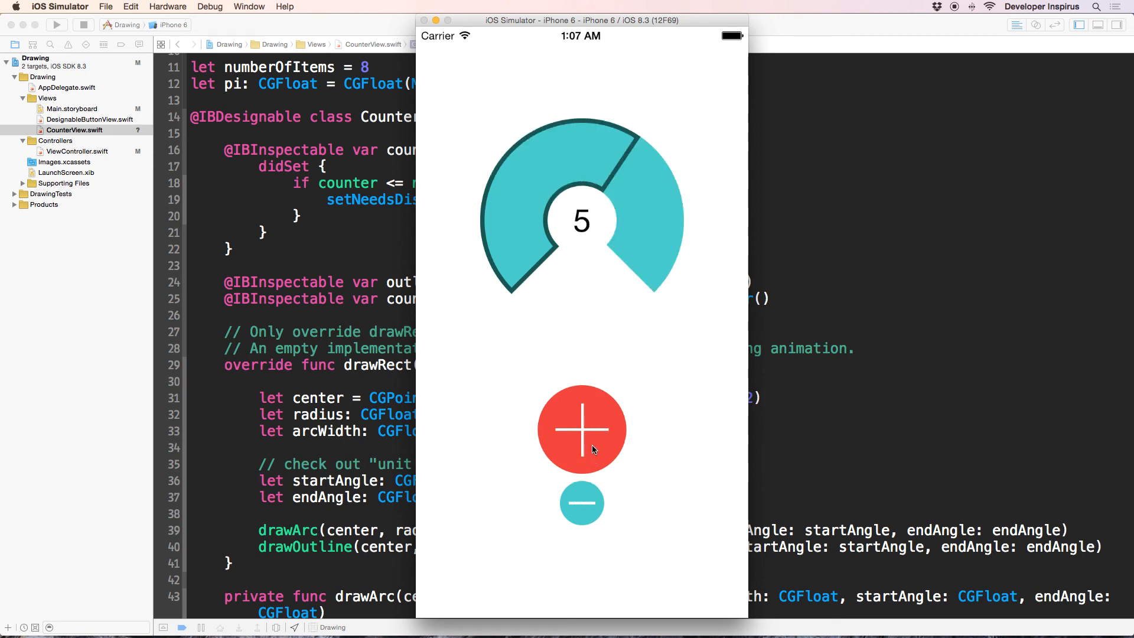
{"action": "left_click", "coordinate": [581, 428]}
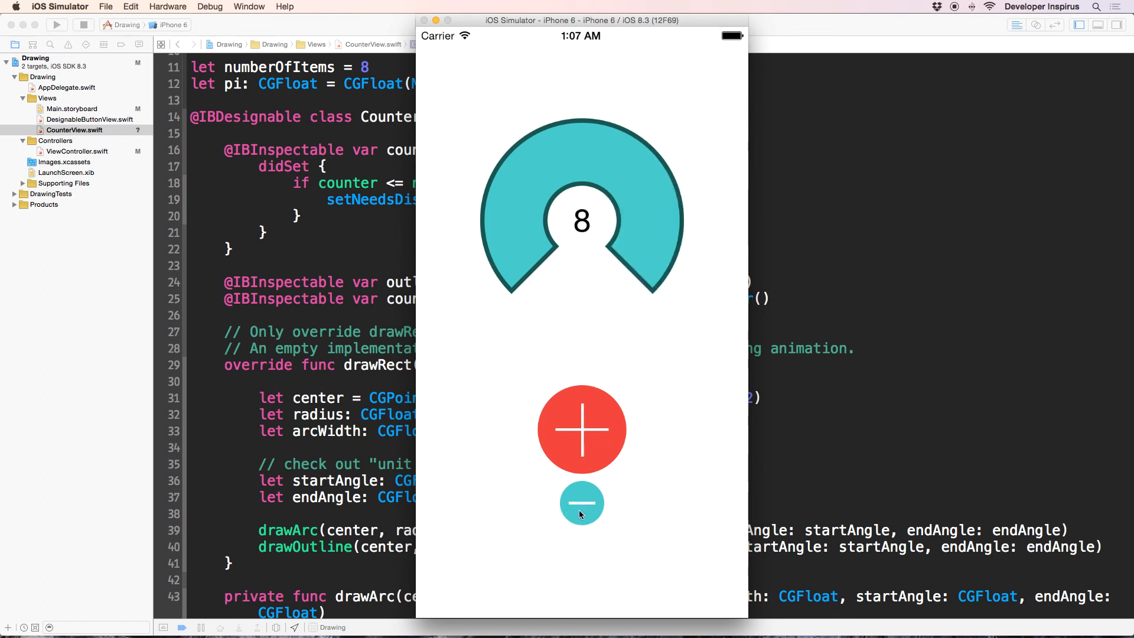
{"action": "left_click", "coordinate": [581, 503]}
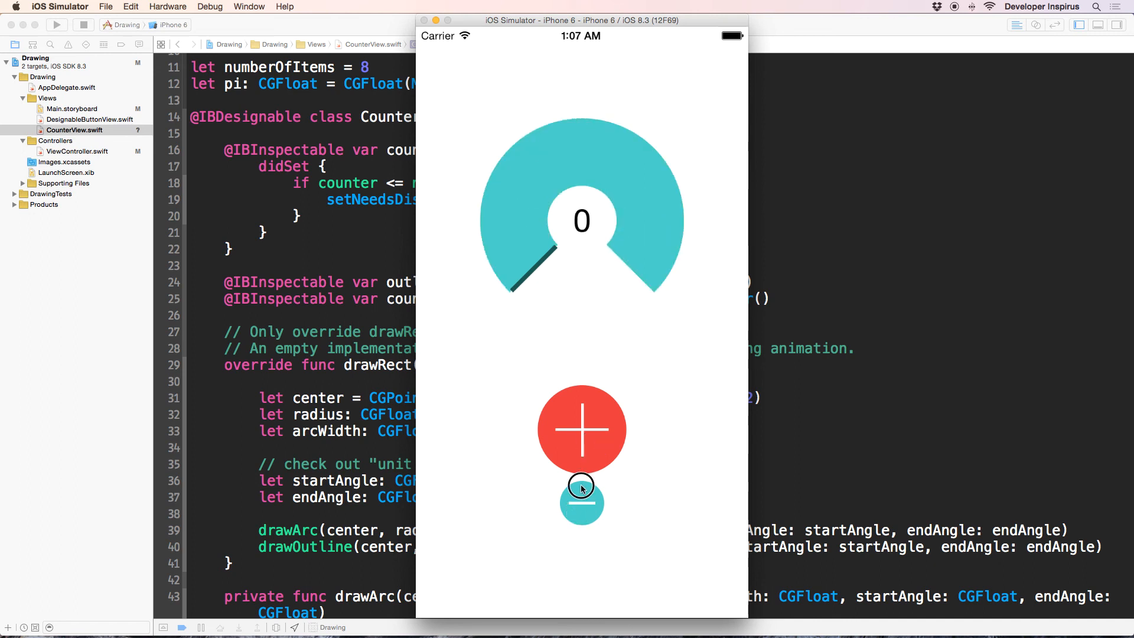
{"action": "left_click", "coordinate": [581, 429]}
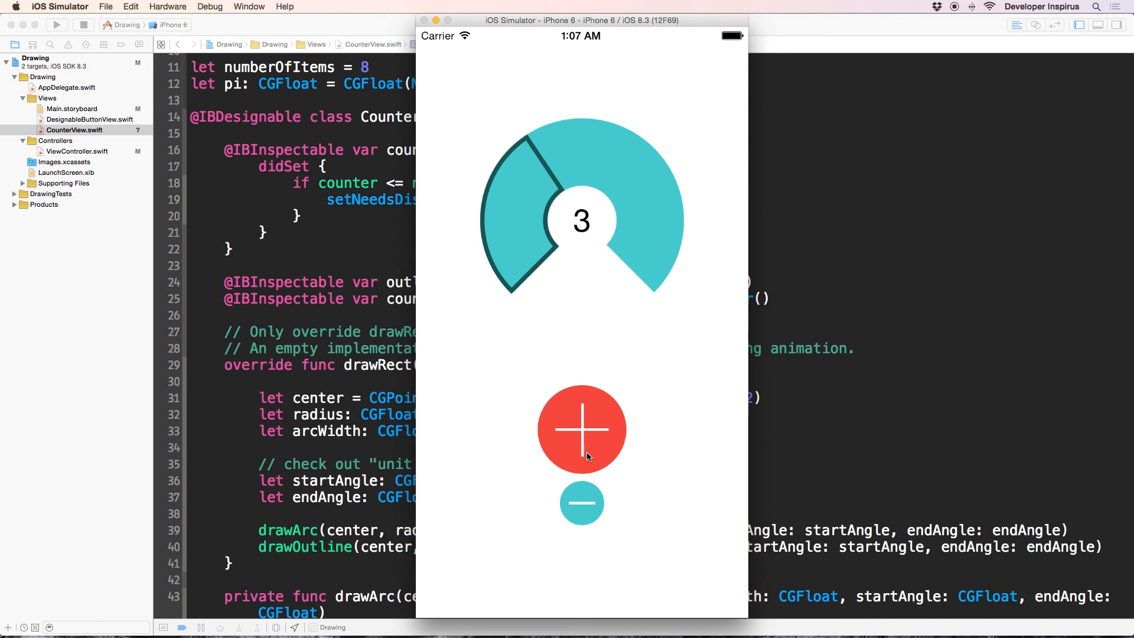
{"action": "left_click", "coordinate": [581, 429]}
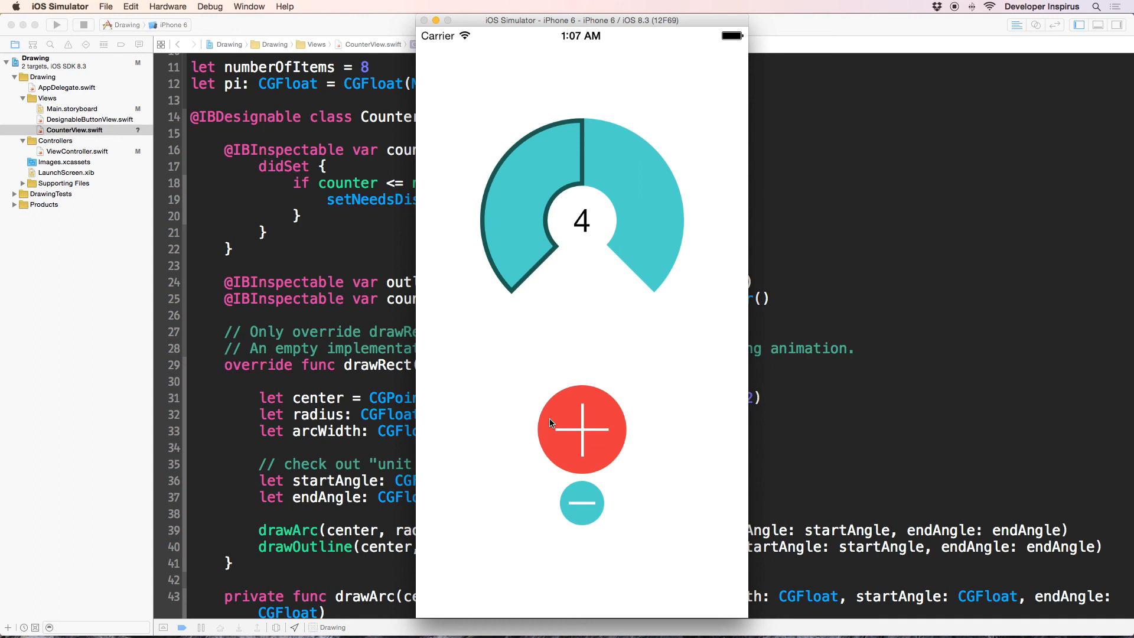
{"action": "left_click", "coordinate": [604, 428]}
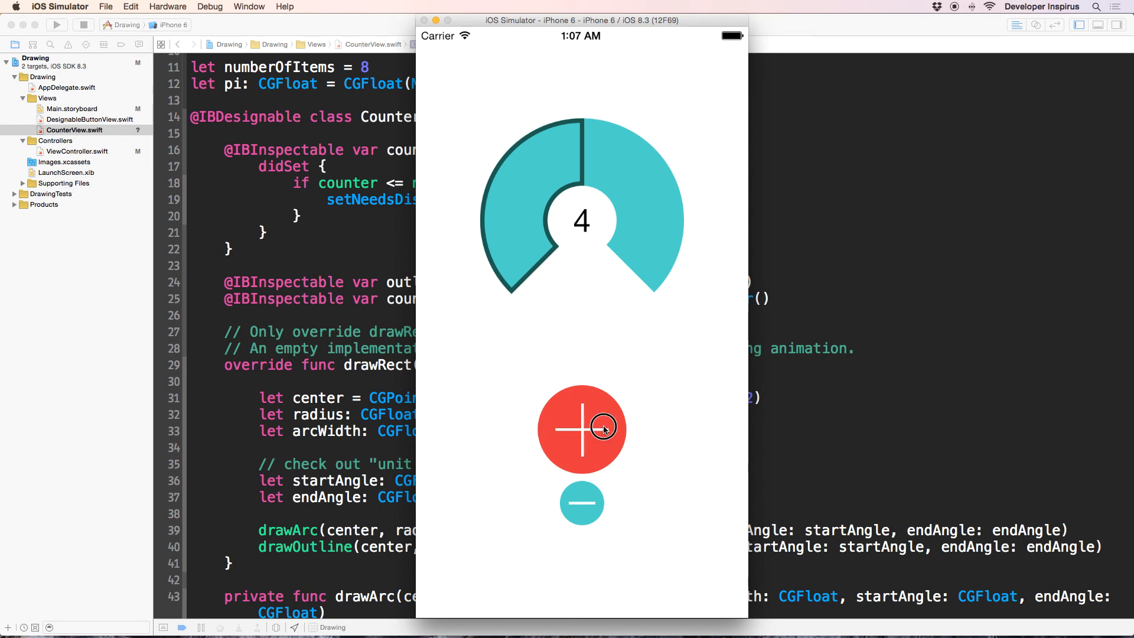
{"action": "left_click", "coordinate": [581, 429]}
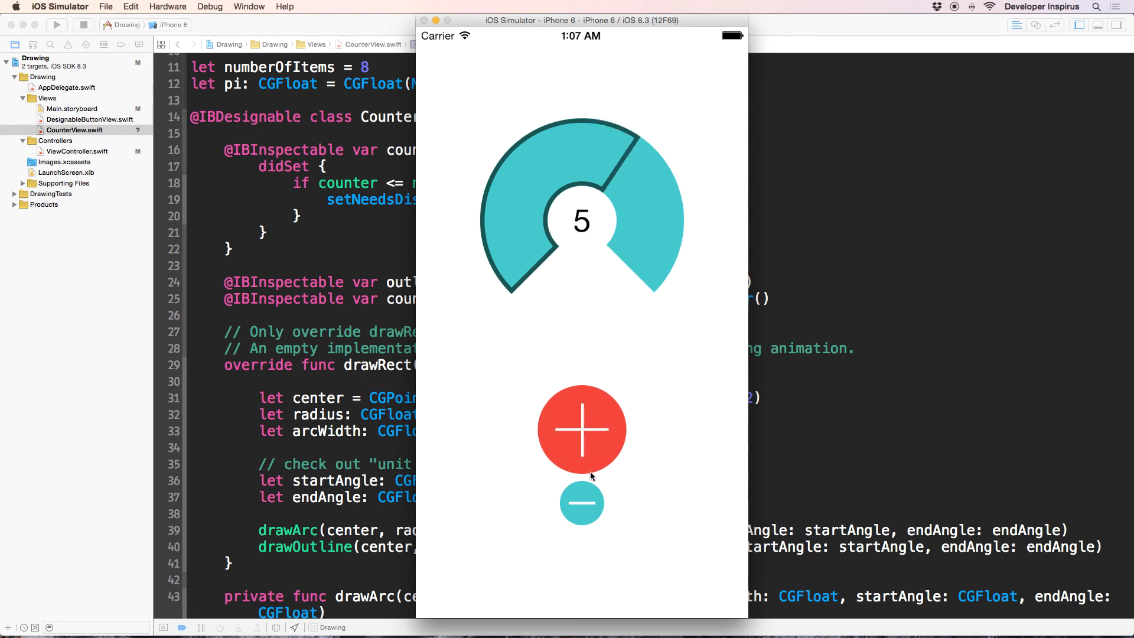